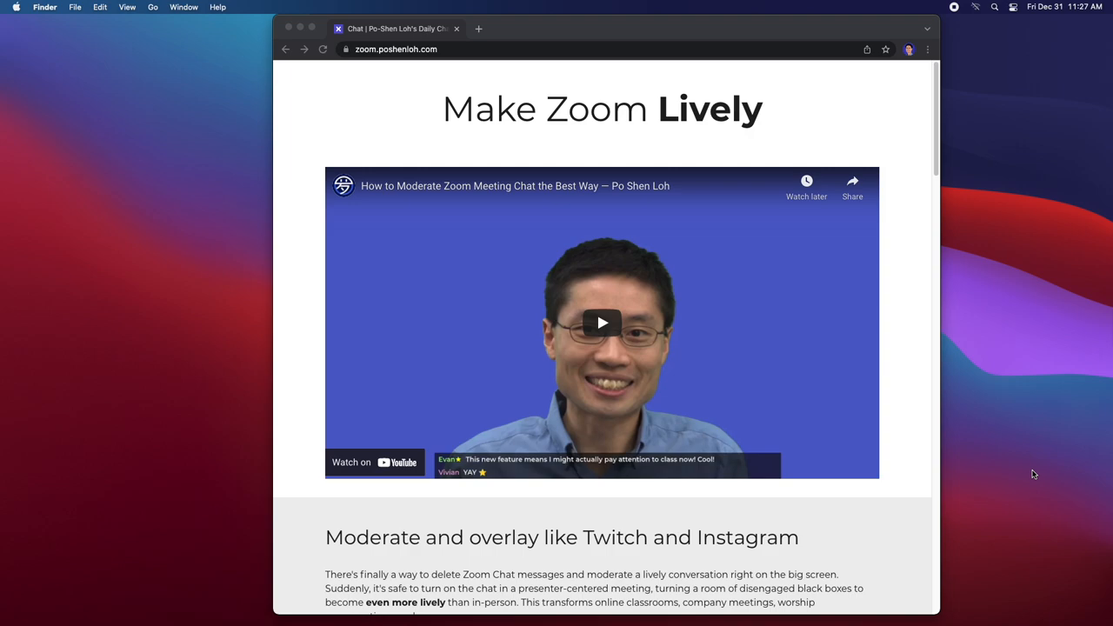
pyautogui.moveTo(1010, 475)
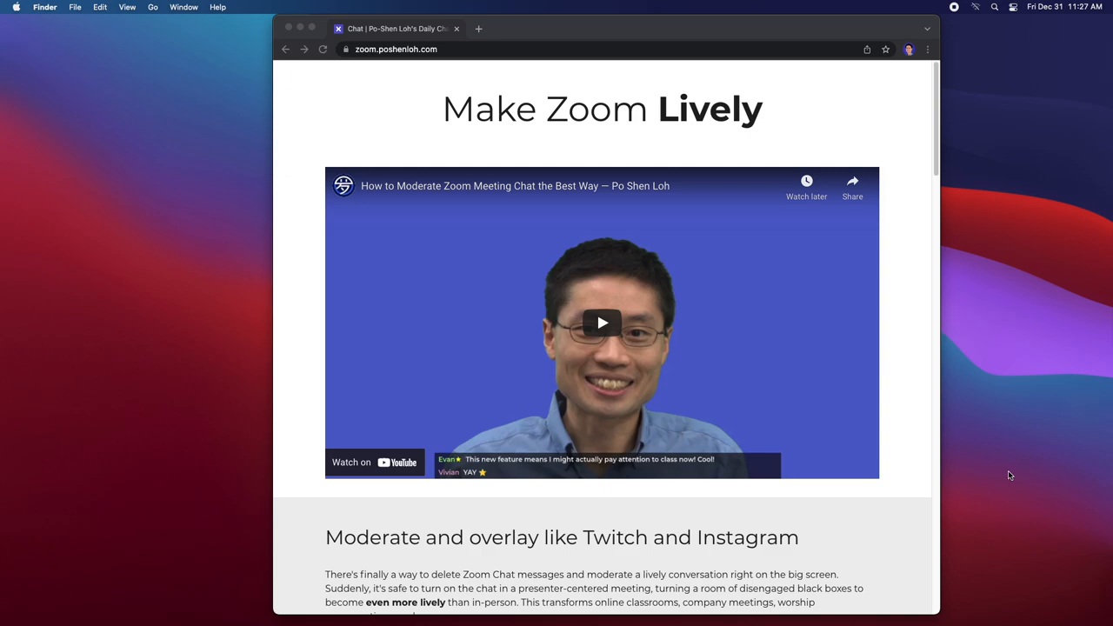
pyautogui.moveTo(911, 473)
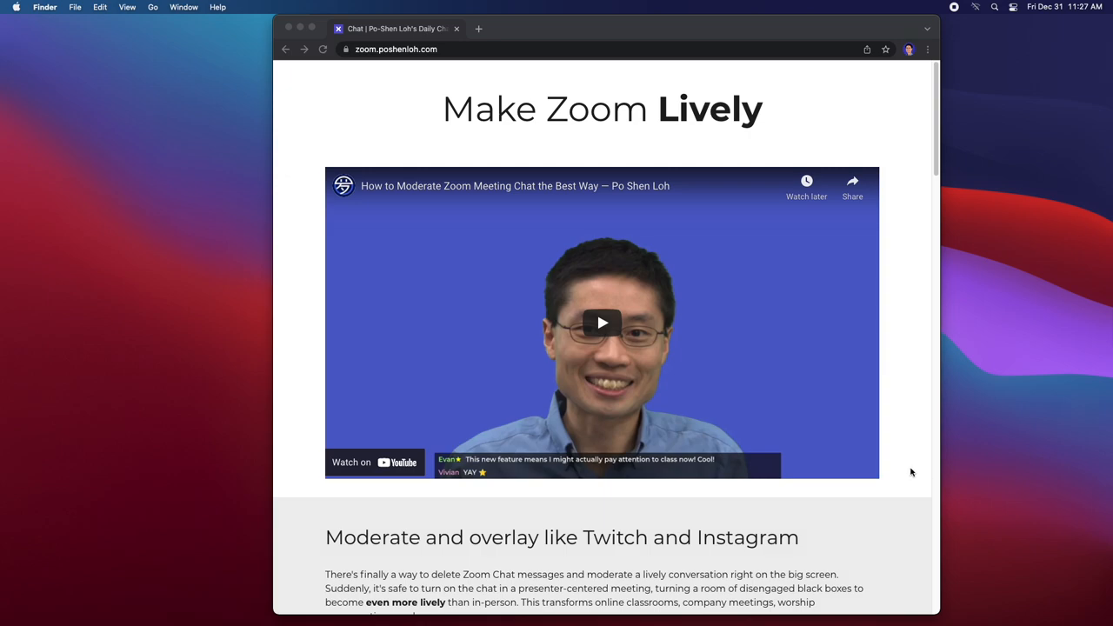
# Step: Scroll the zoom.poshenloh.com page down to the 'How can you moderate Zoom Chat?' instructions
pyautogui.scroll(-3)
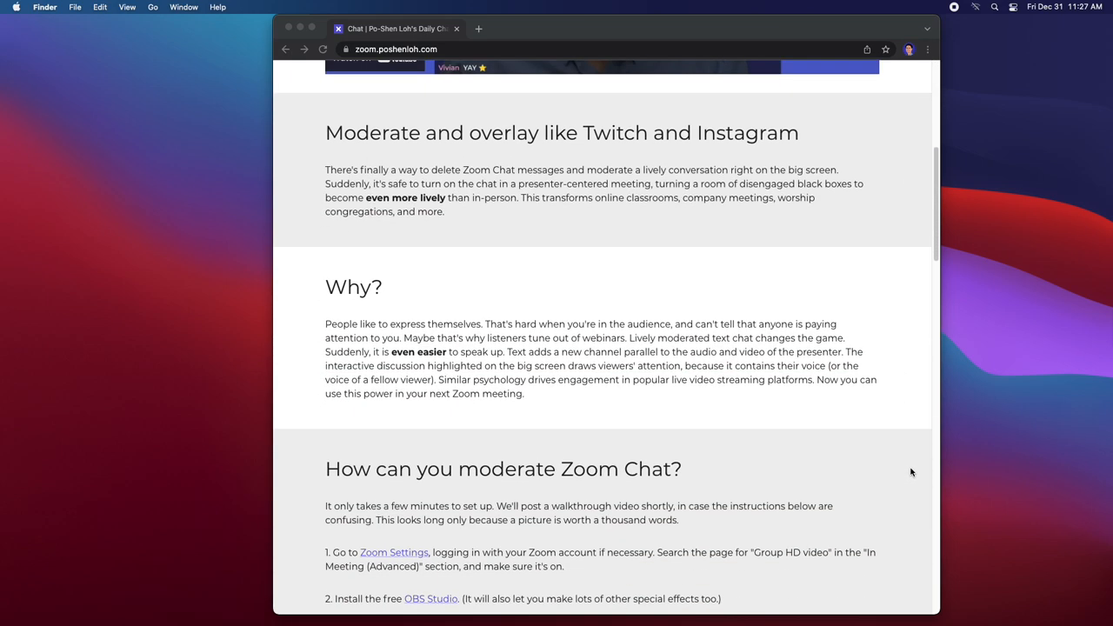
pyautogui.scroll(-3)
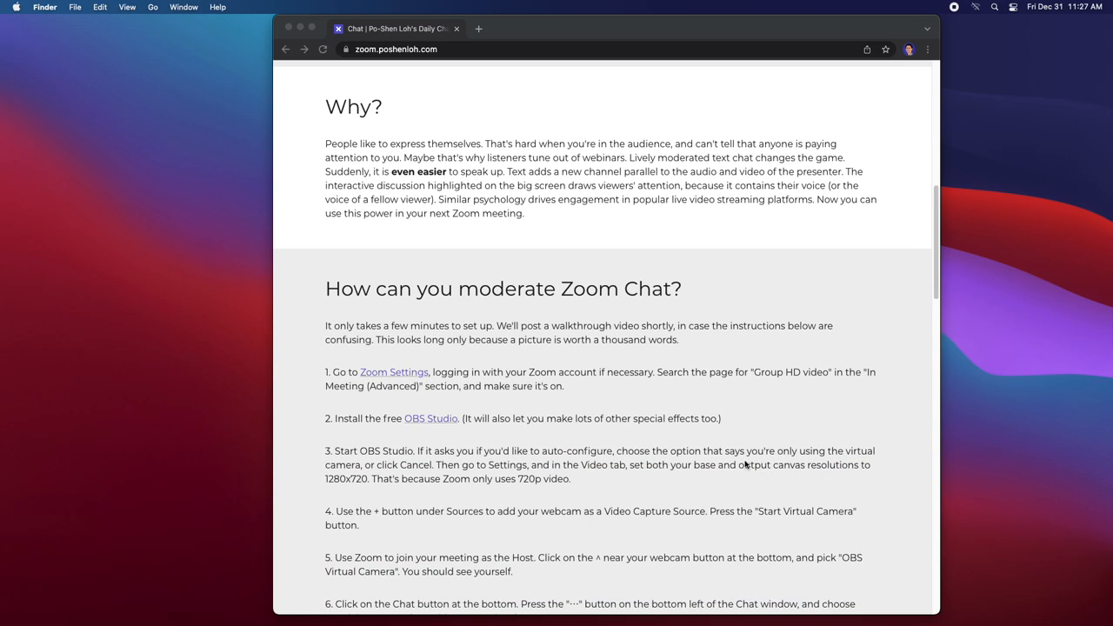
pyautogui.moveTo(503, 382)
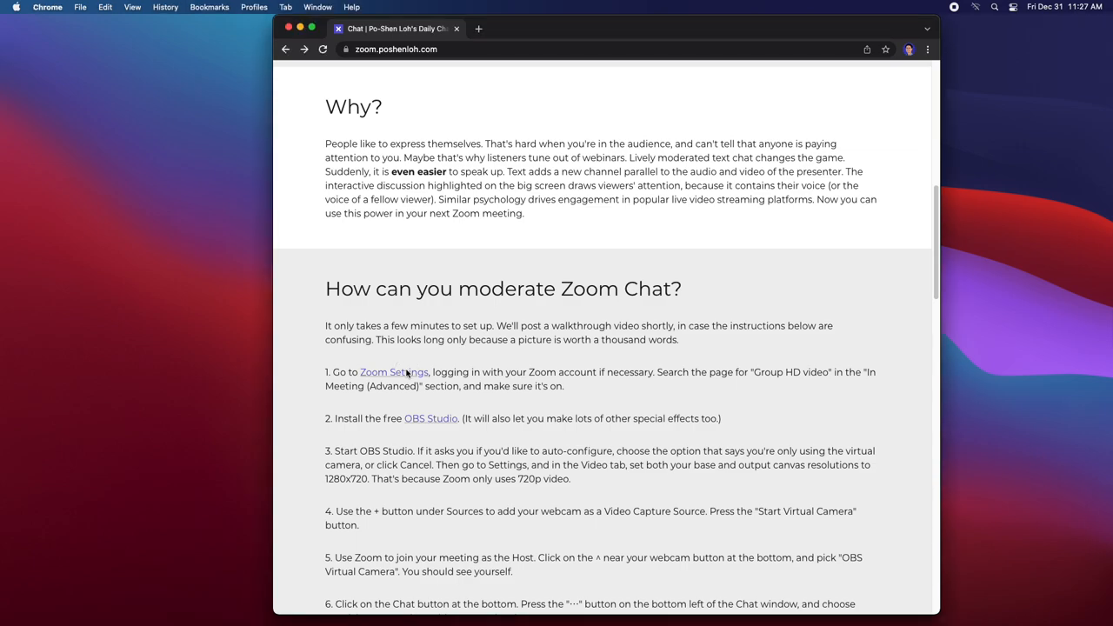
pyautogui.click(393, 372)
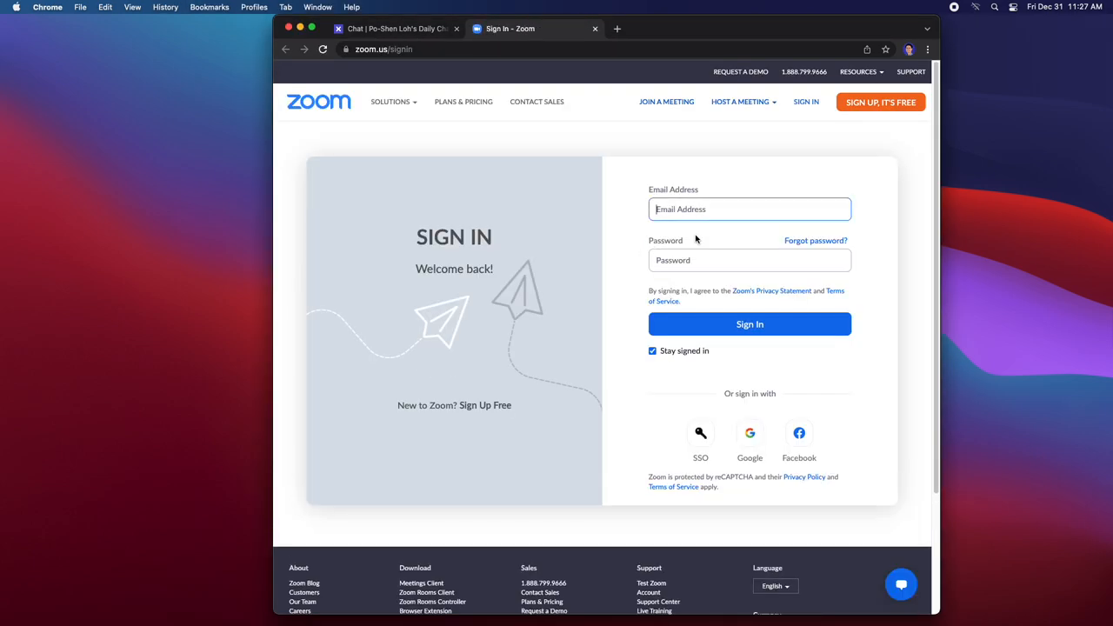
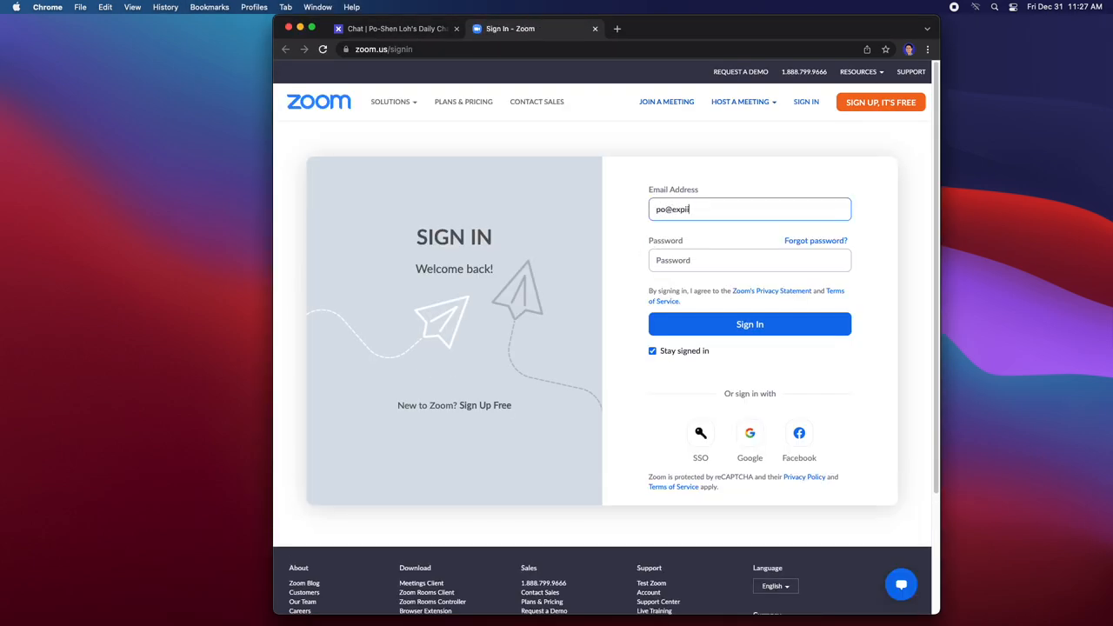
pyautogui.write('•••••')
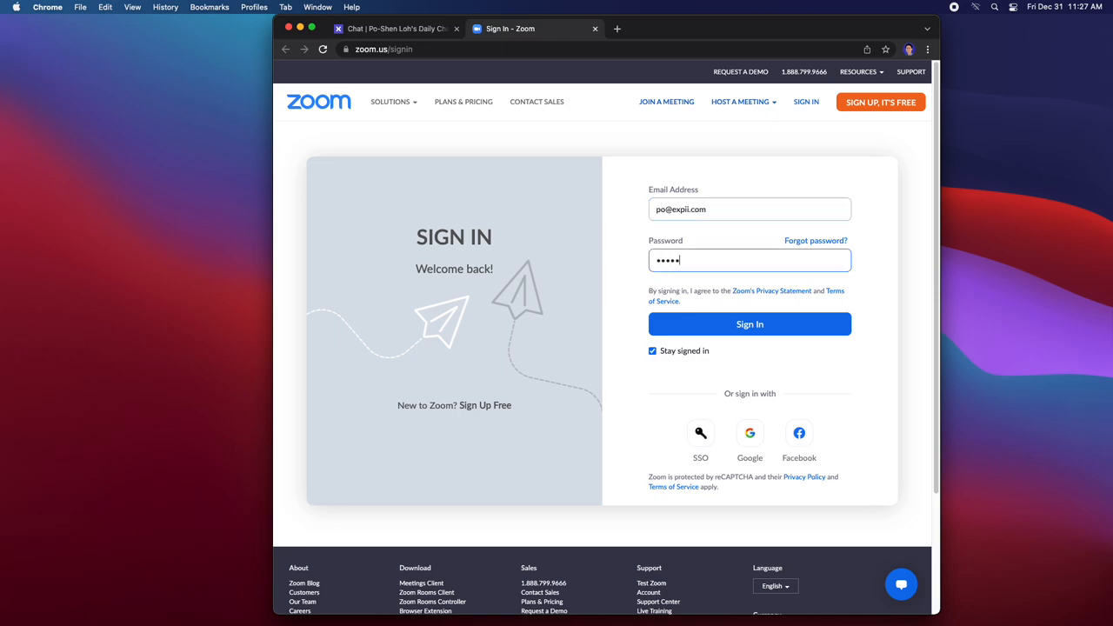
pyautogui.click(749, 323)
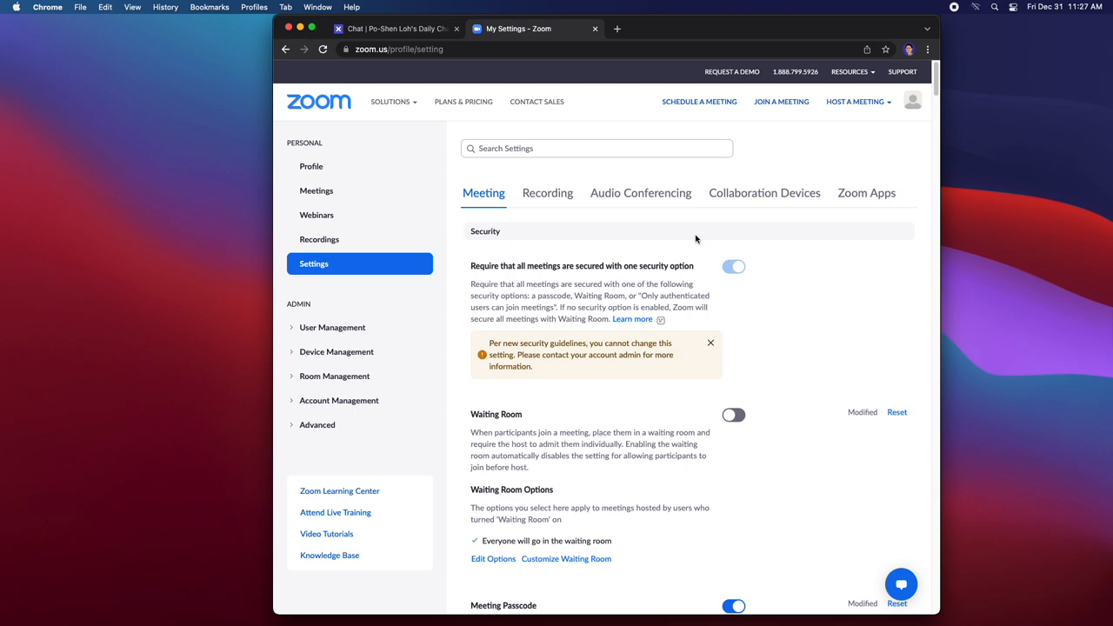
# Step: Toggle the Group HD video meeting setting off and back on so it is enabled
pyautogui.scroll(-3)
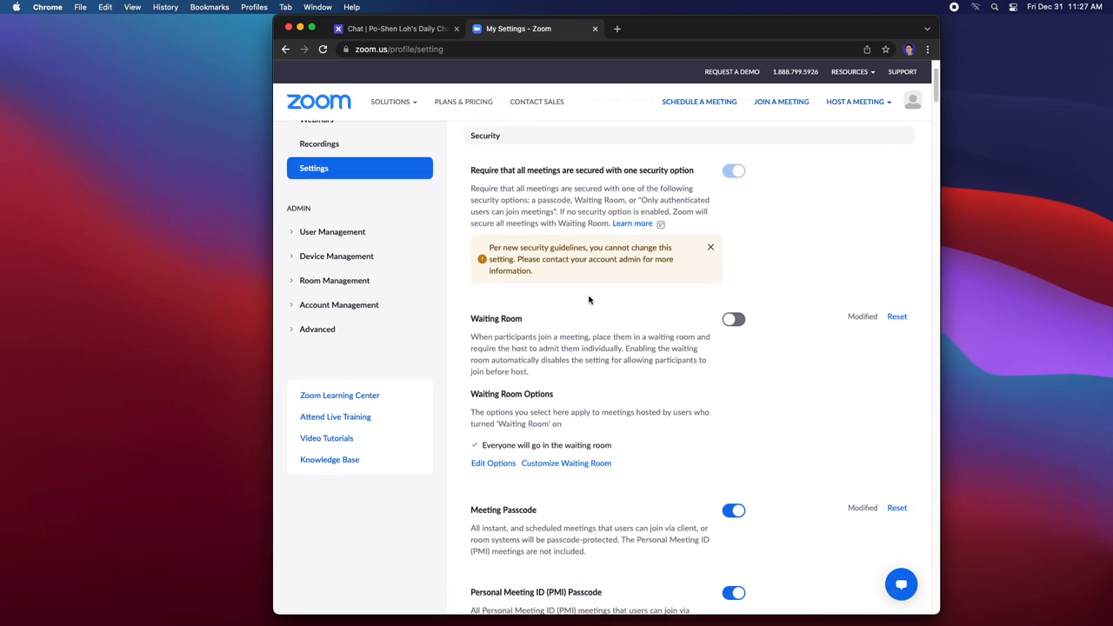
pyautogui.scroll(-3)
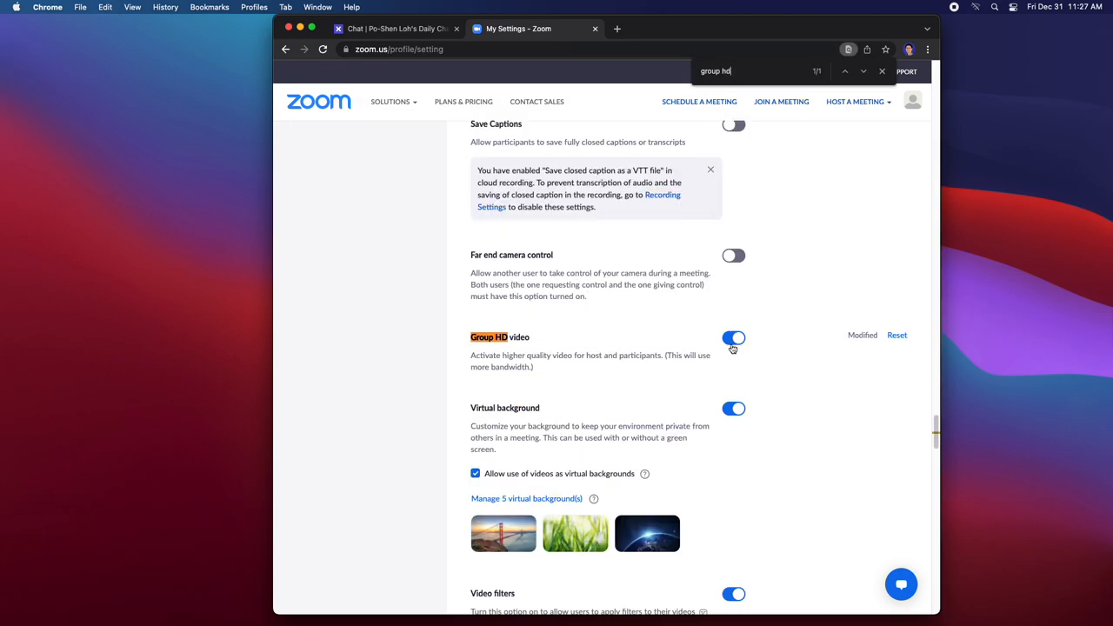
pyautogui.click(734, 338)
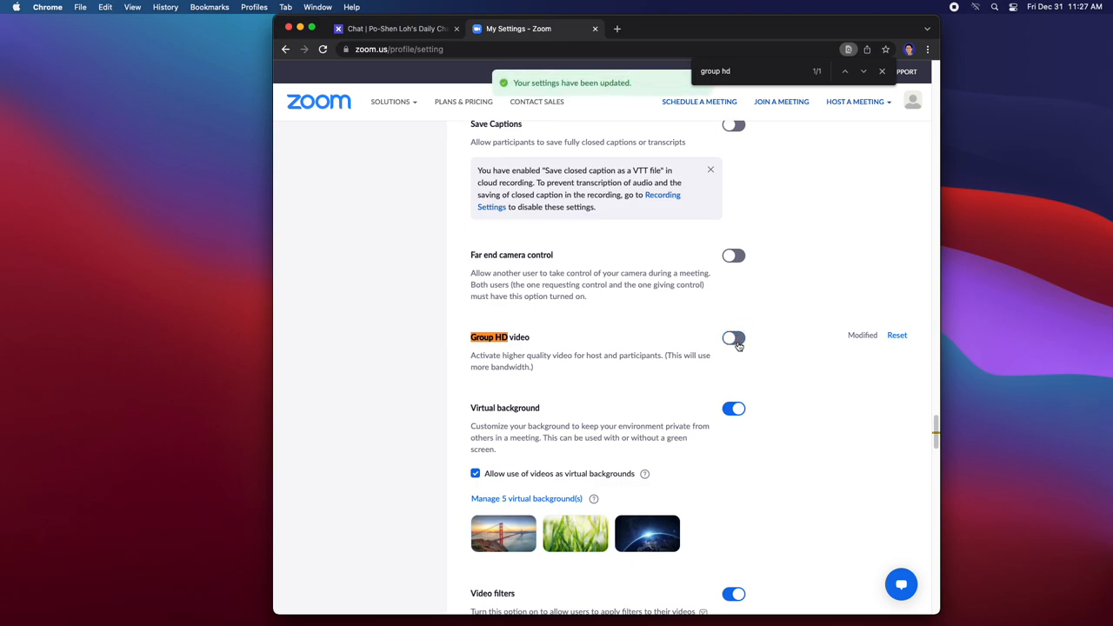
pyautogui.click(733, 337)
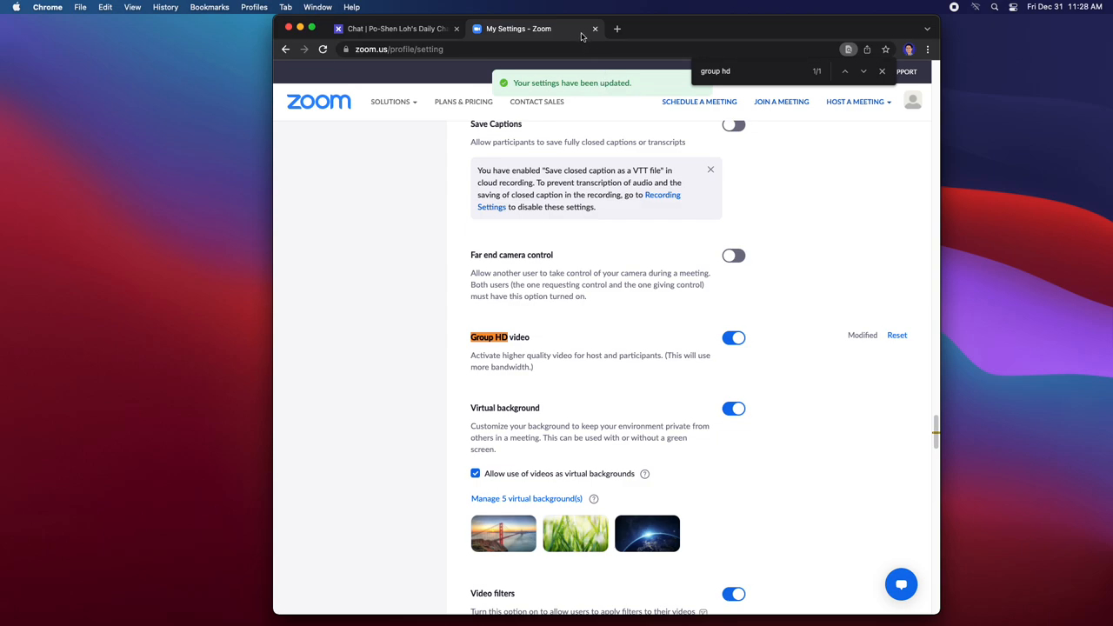
# Step: Download OBS Studio 27.1.3 for macOS and install it from the opened disk image
pyautogui.click(595, 28)
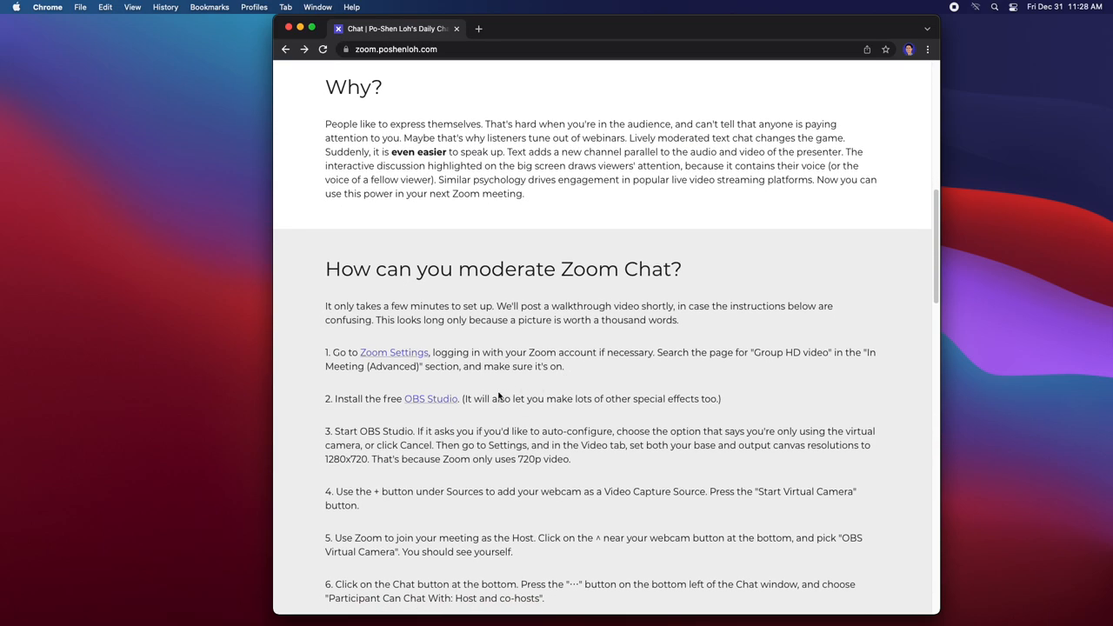
pyautogui.click(431, 398)
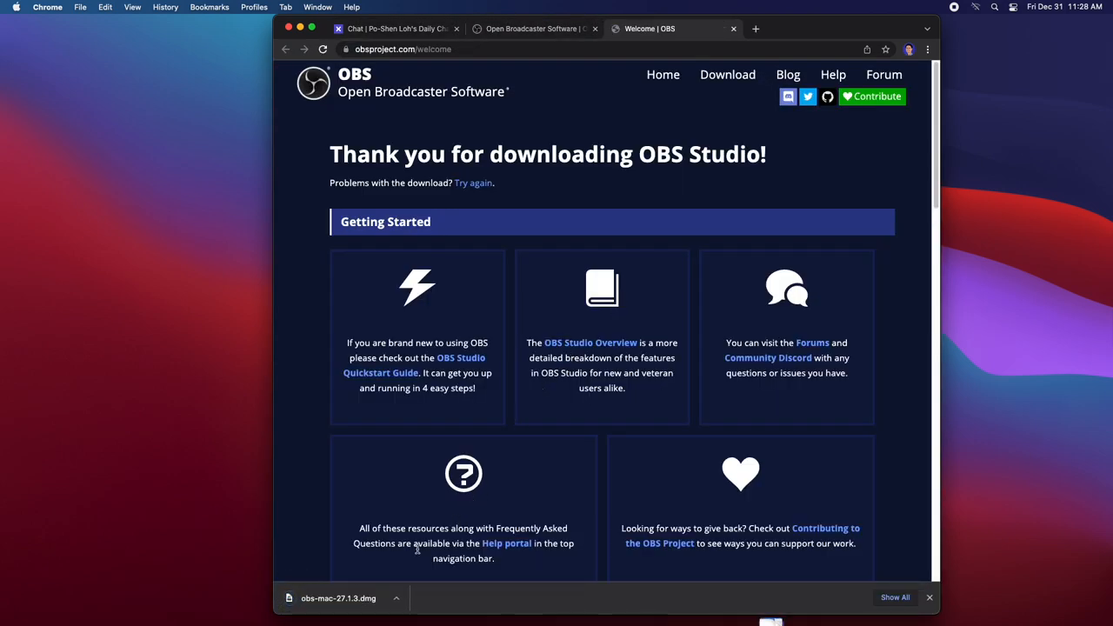
pyautogui.click(337, 598)
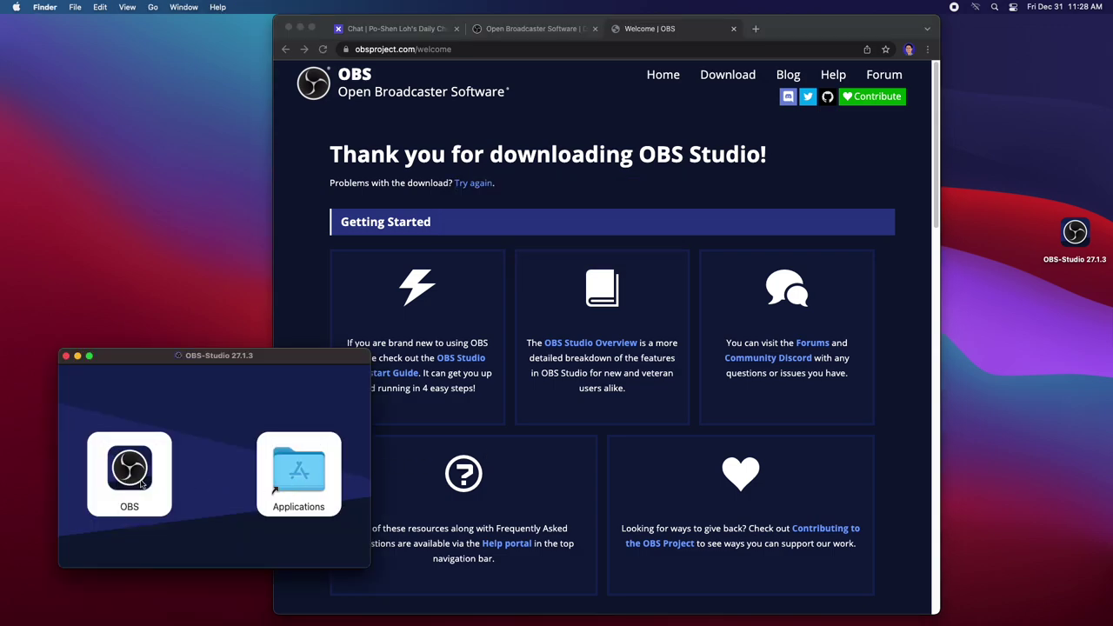
pyautogui.click(129, 470)
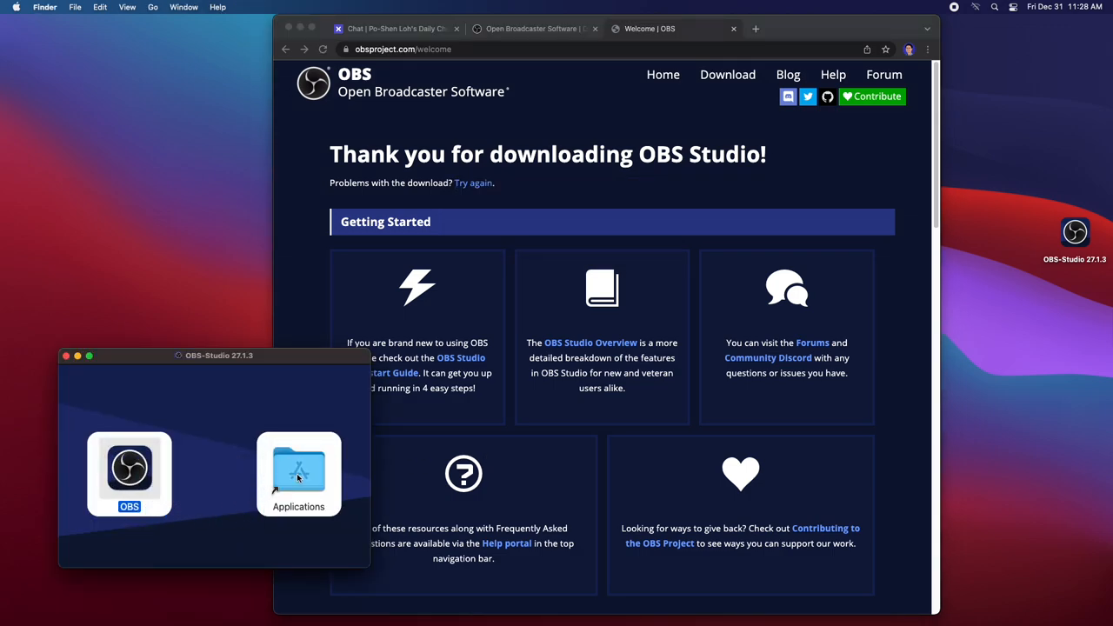
pyautogui.moveTo(299, 471)
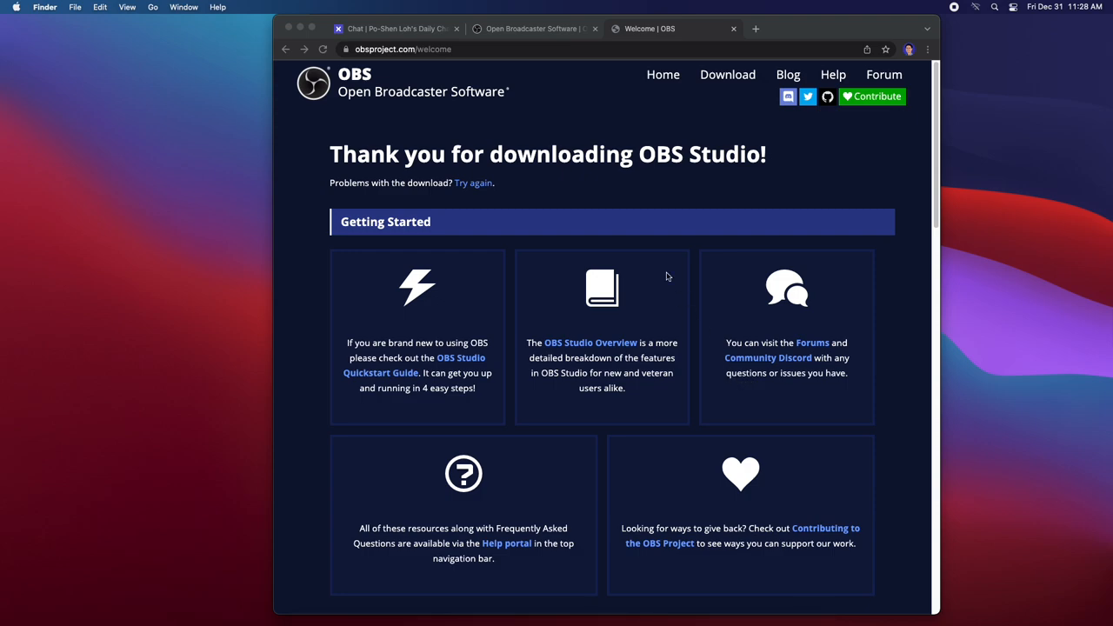
pyautogui.moveTo(513, 542)
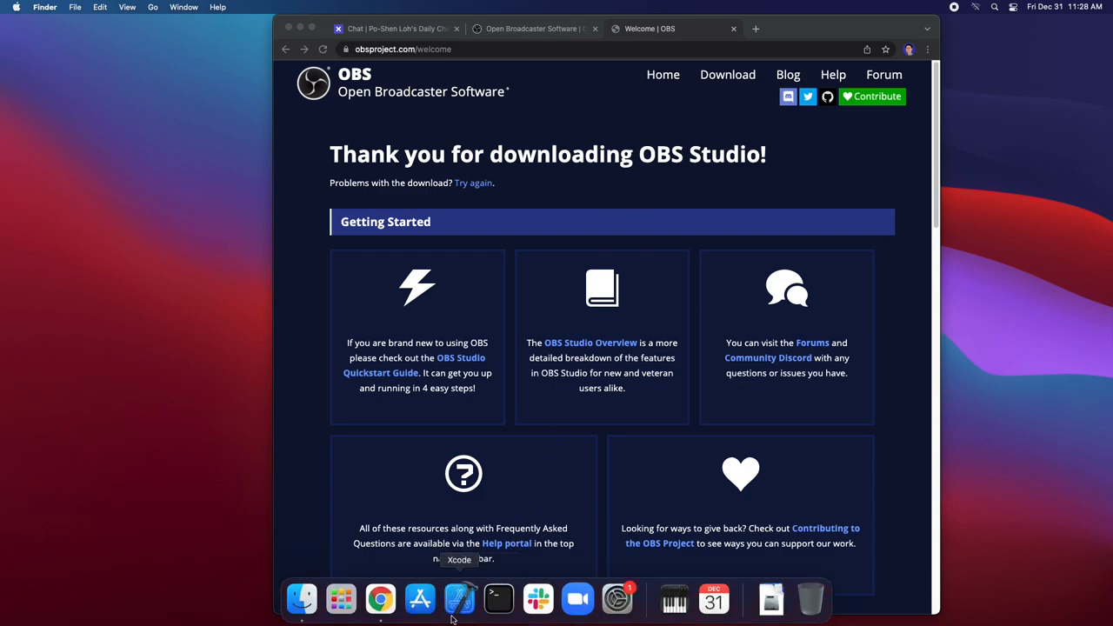
# Step: Launch the installed OBS app, approve the internet-download warning, and close the OBS web pages
pyautogui.click(341, 598)
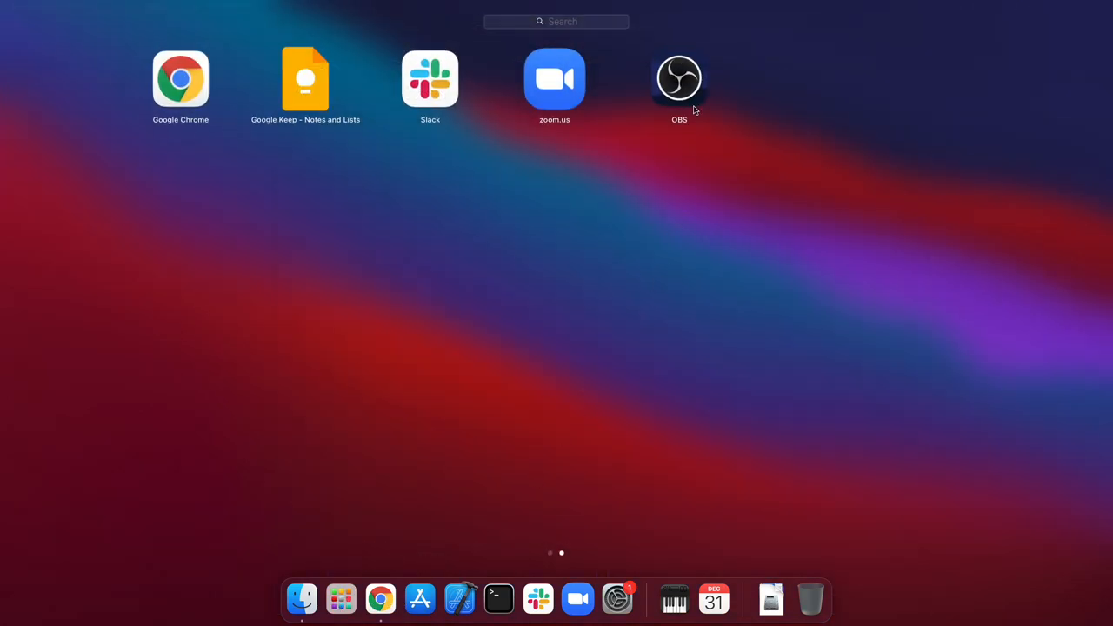
pyautogui.click(678, 78)
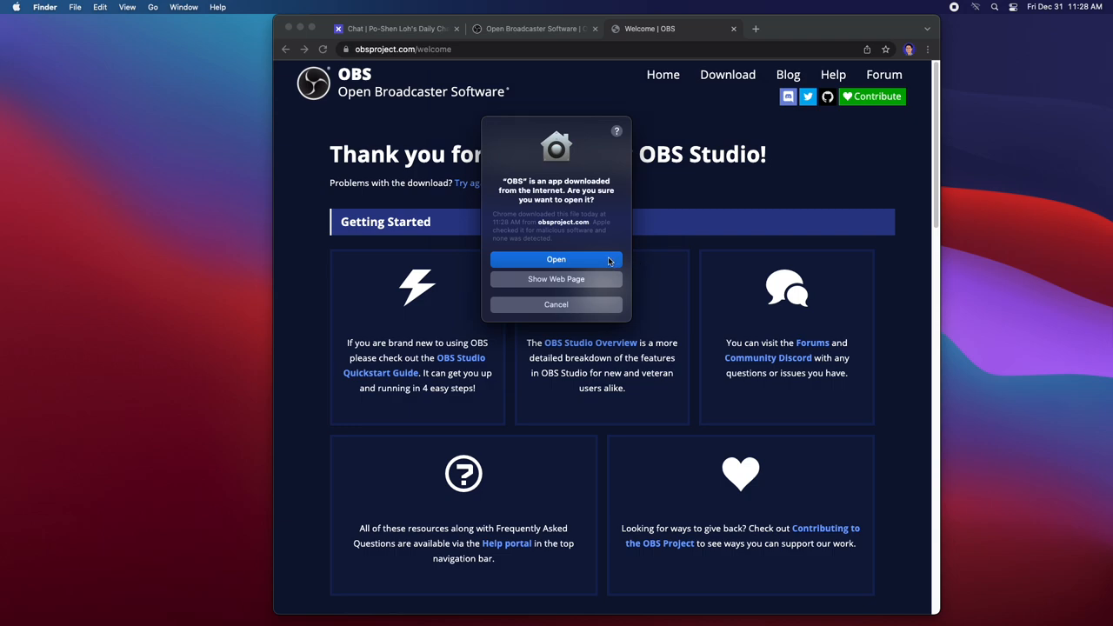
pyautogui.click(556, 259)
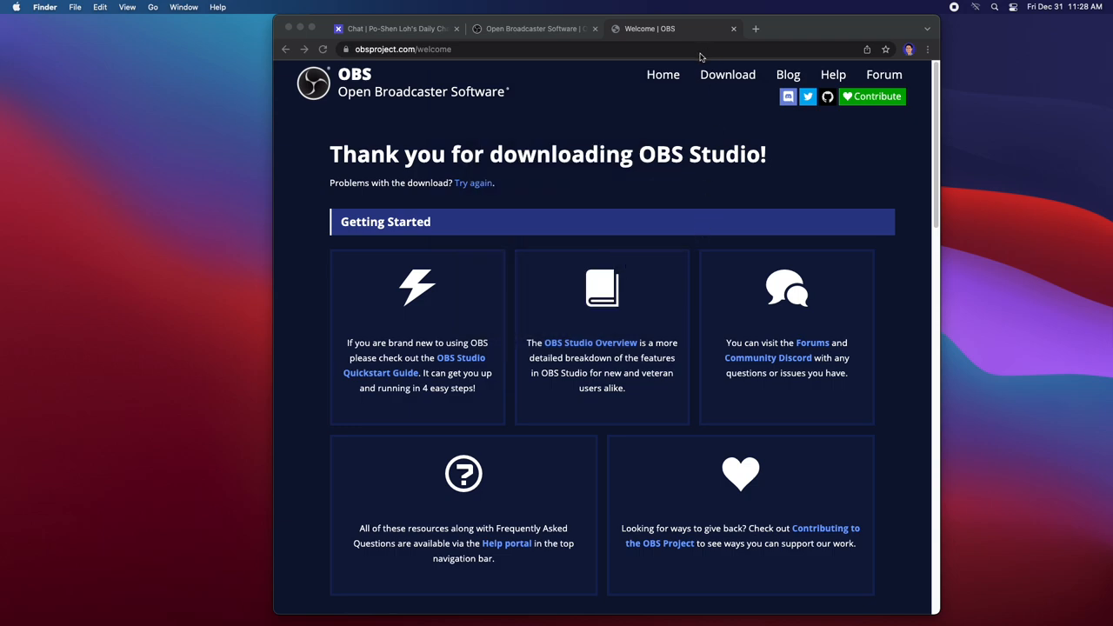
pyautogui.click(734, 28)
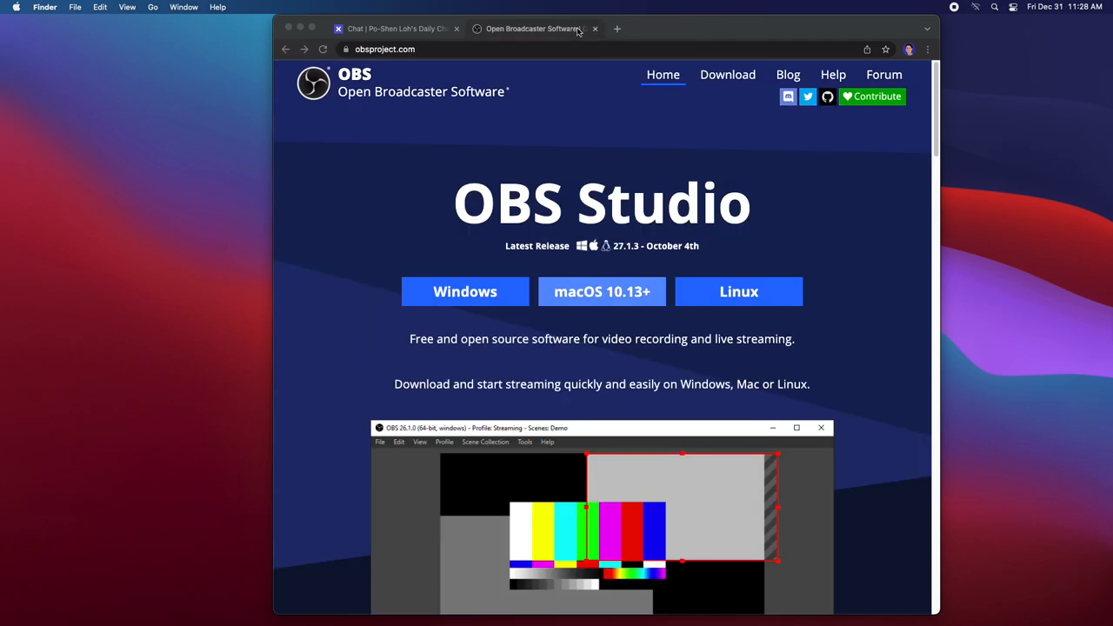
pyautogui.click(594, 27)
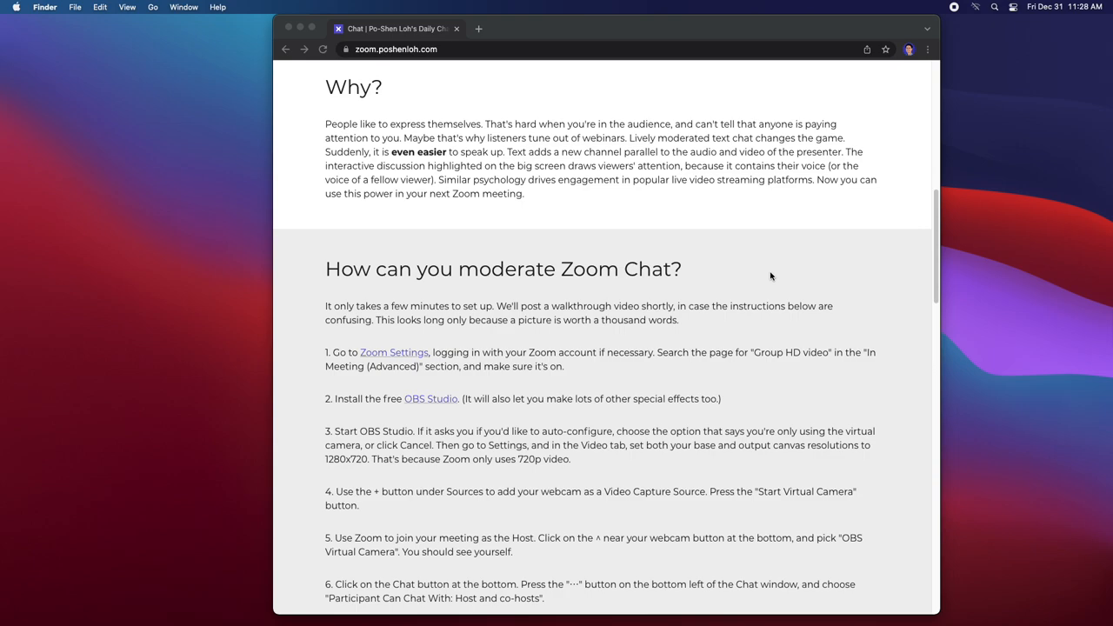
pyautogui.moveTo(772, 286)
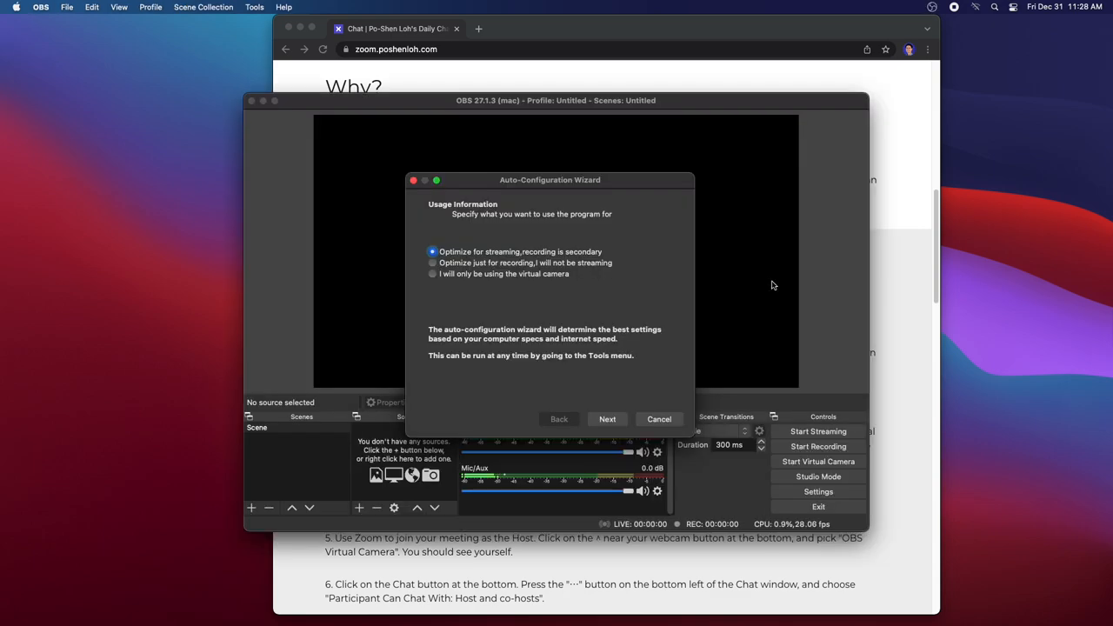
pyautogui.moveTo(535, 195)
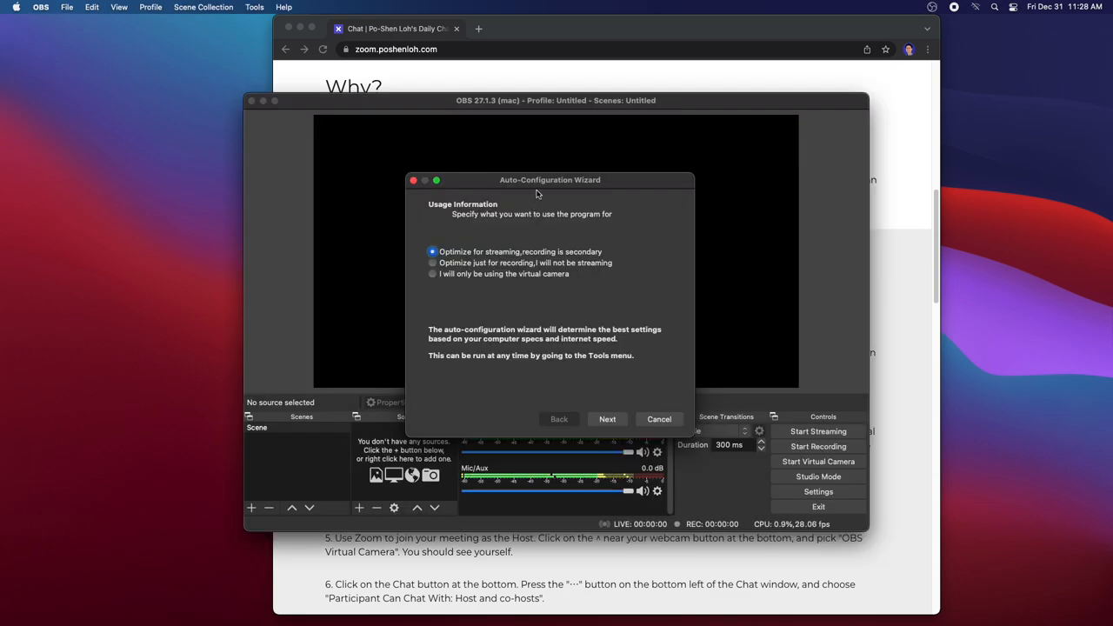
pyautogui.moveTo(539, 280)
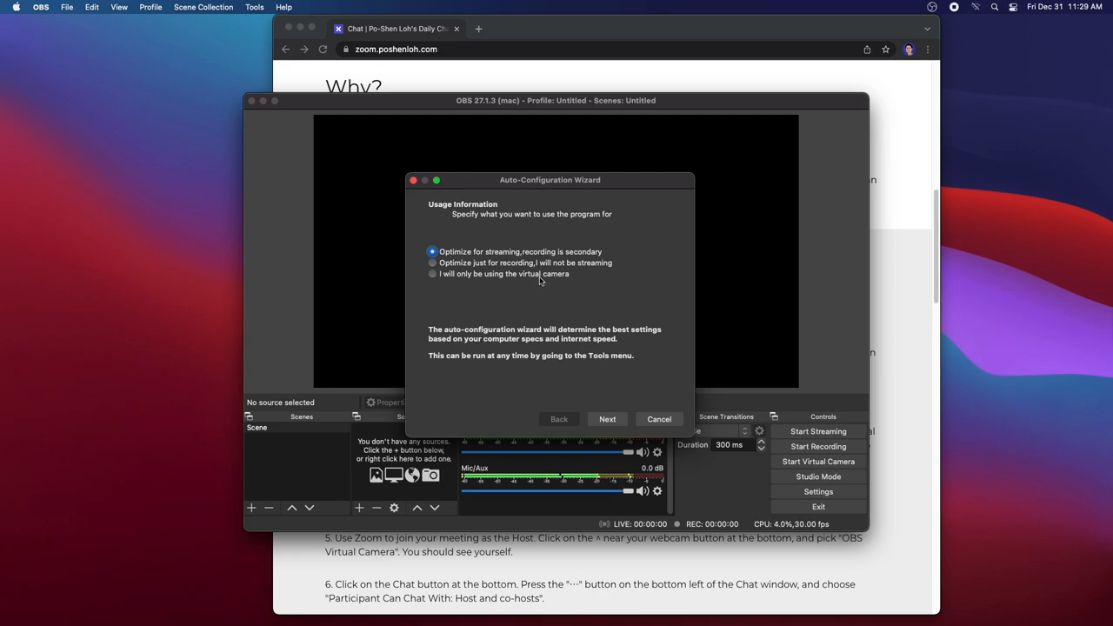
pyautogui.moveTo(659, 419)
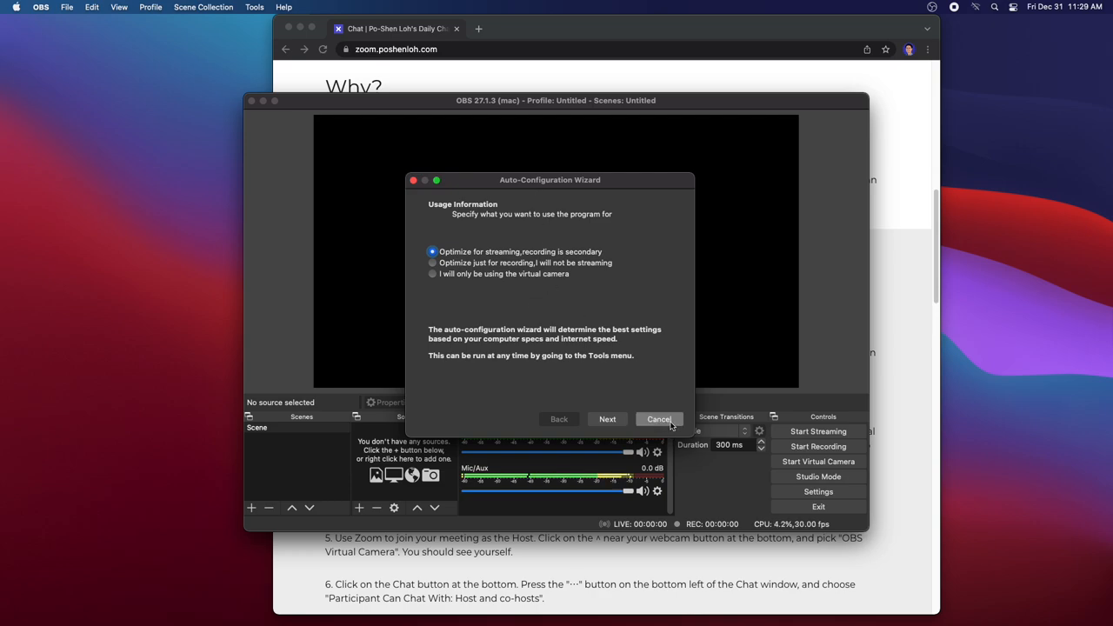
# Step: Cancel the wizard and set the Video base canvas resolution to 1280x720, saving the settings
pyautogui.click(657, 419)
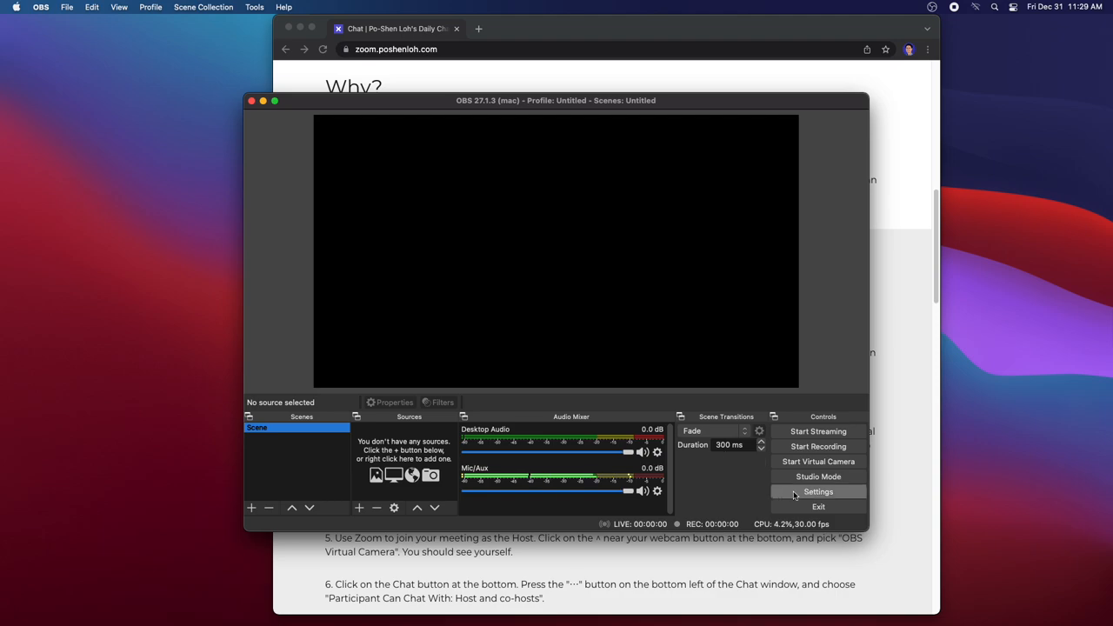
pyautogui.click(817, 491)
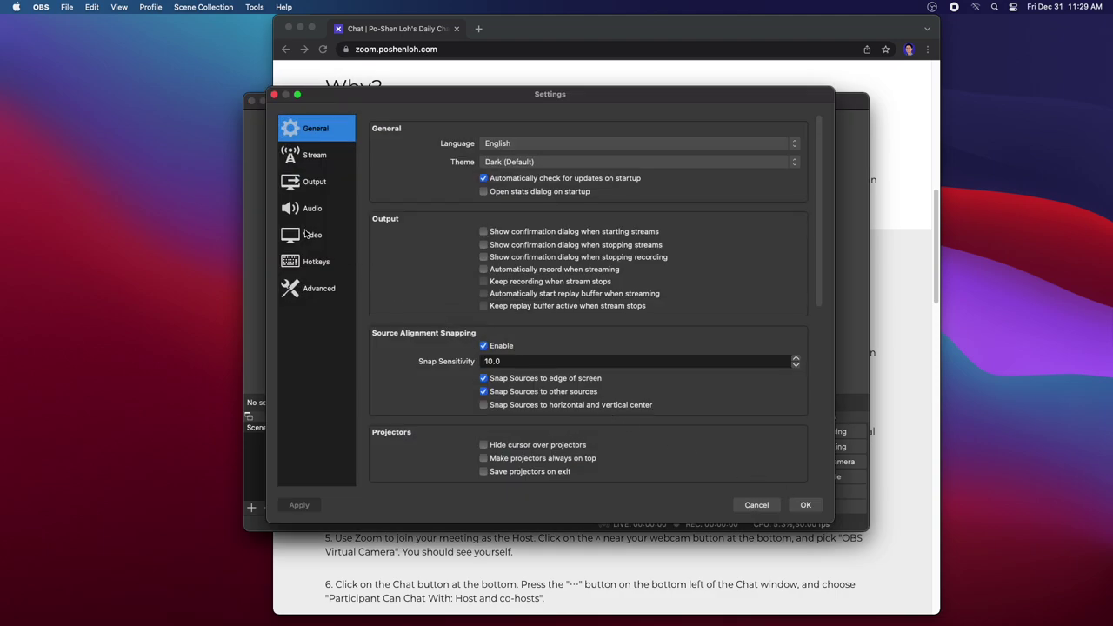
pyautogui.click(312, 235)
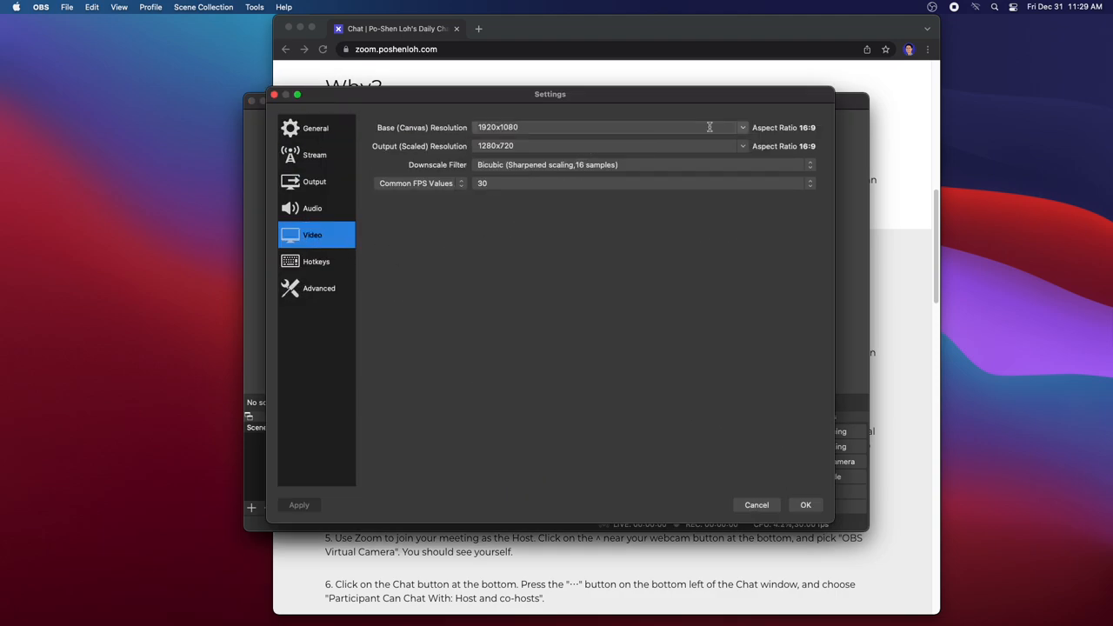
pyautogui.click(741, 146)
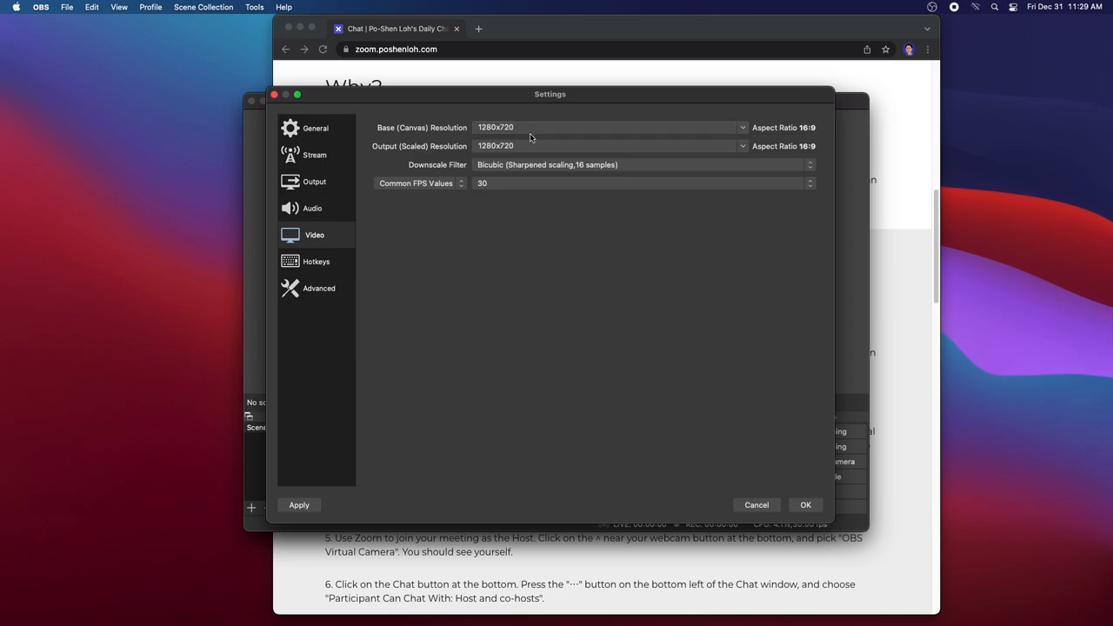
pyautogui.moveTo(525, 146)
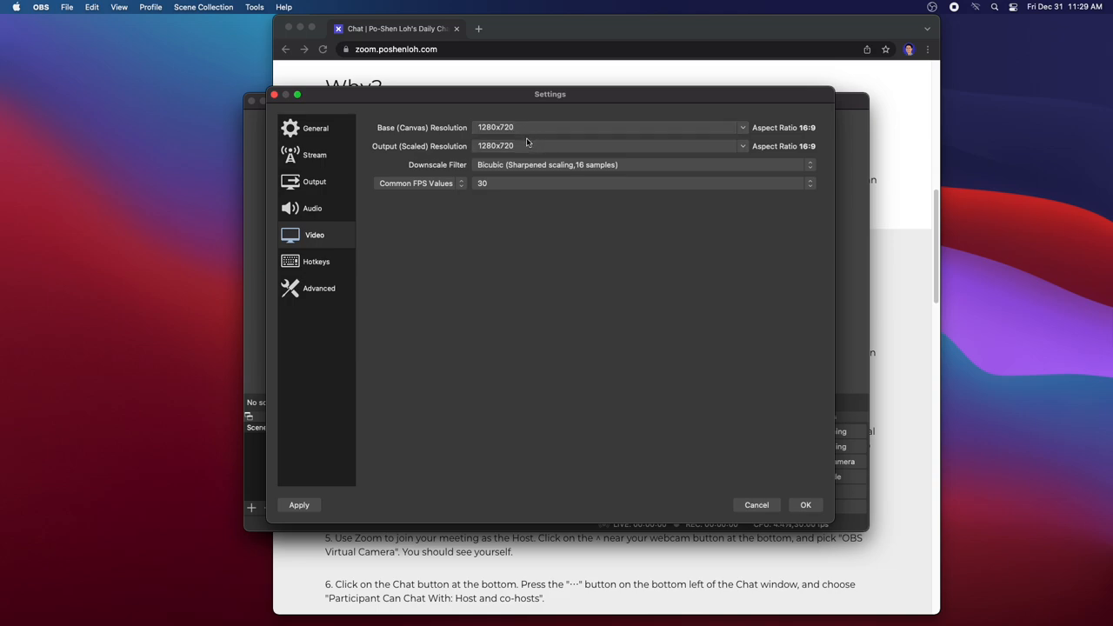
pyautogui.moveTo(768, 390)
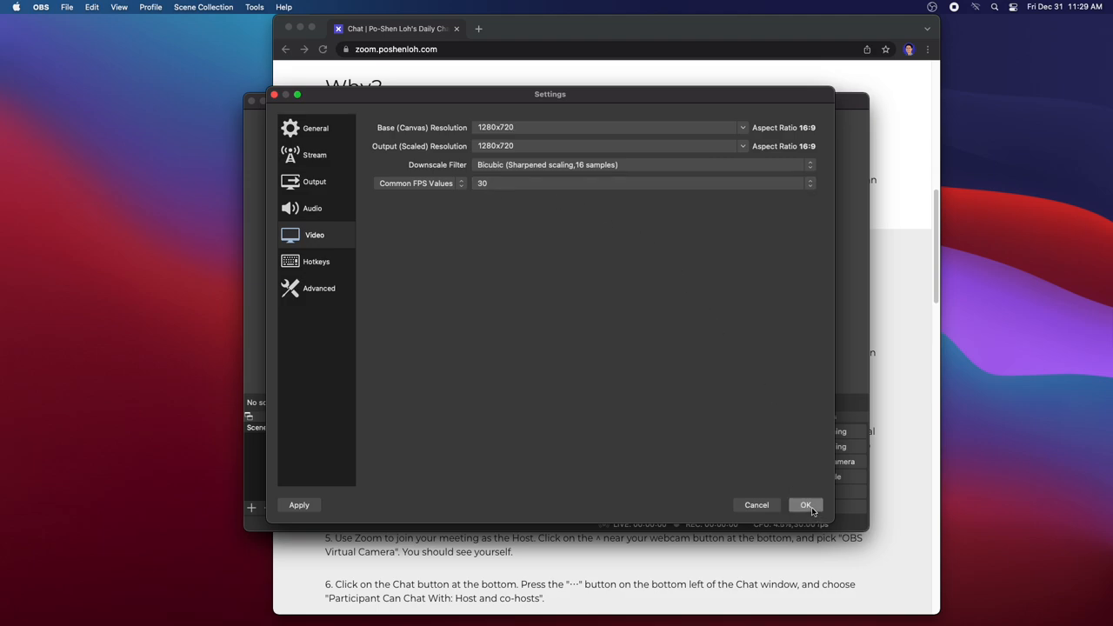
pyautogui.click(805, 505)
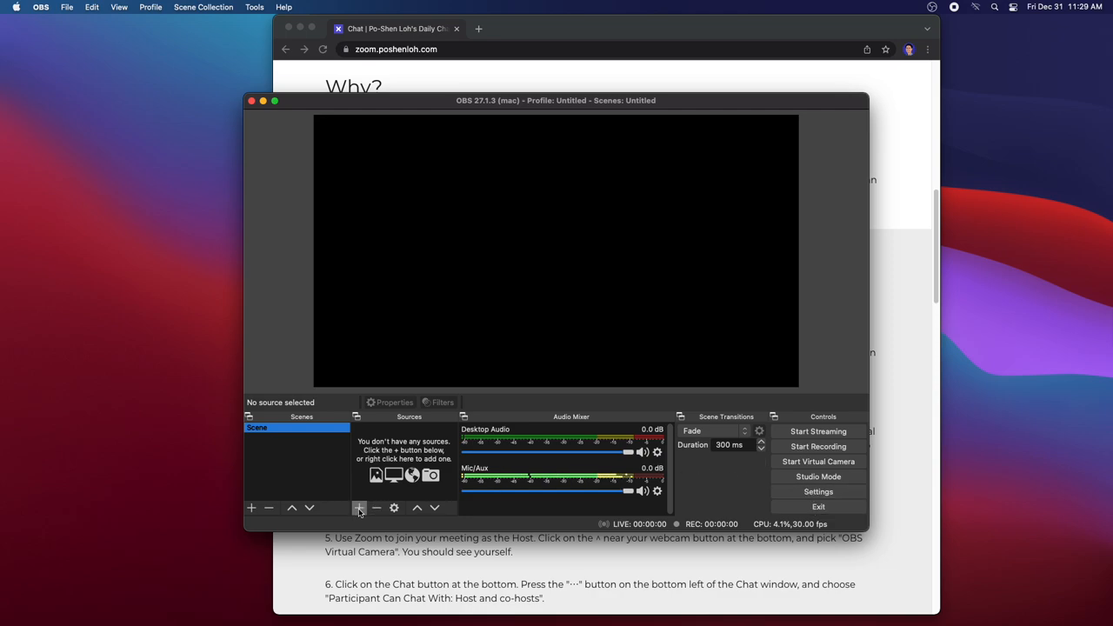
# Step: Add a Video Capture Device source using the webcam defaults and start the virtual camera
pyautogui.click(359, 508)
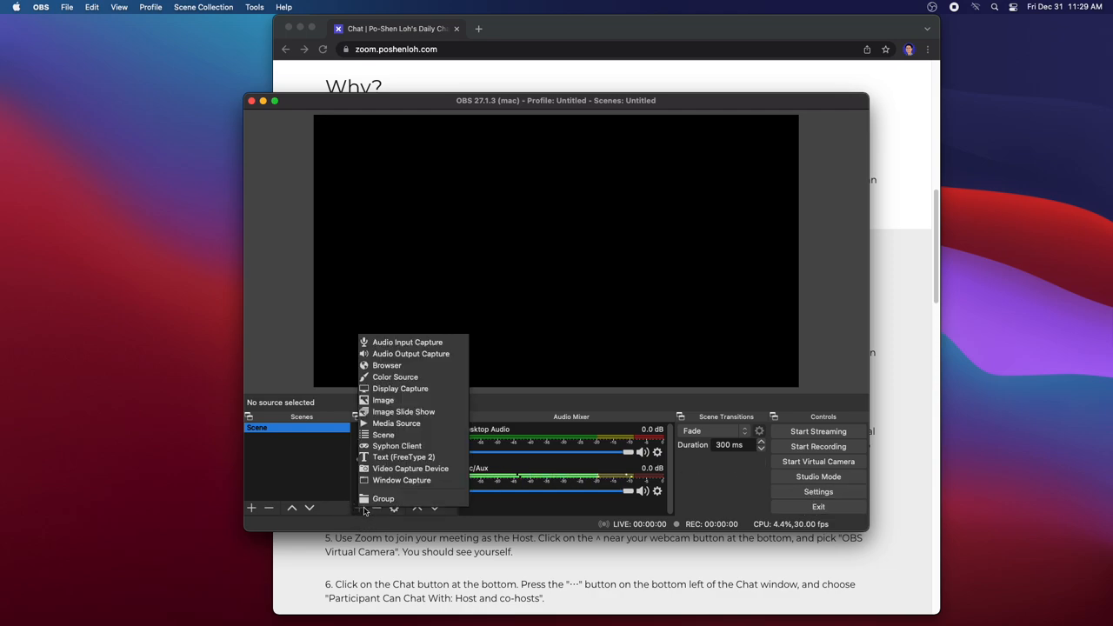
pyautogui.click(410, 469)
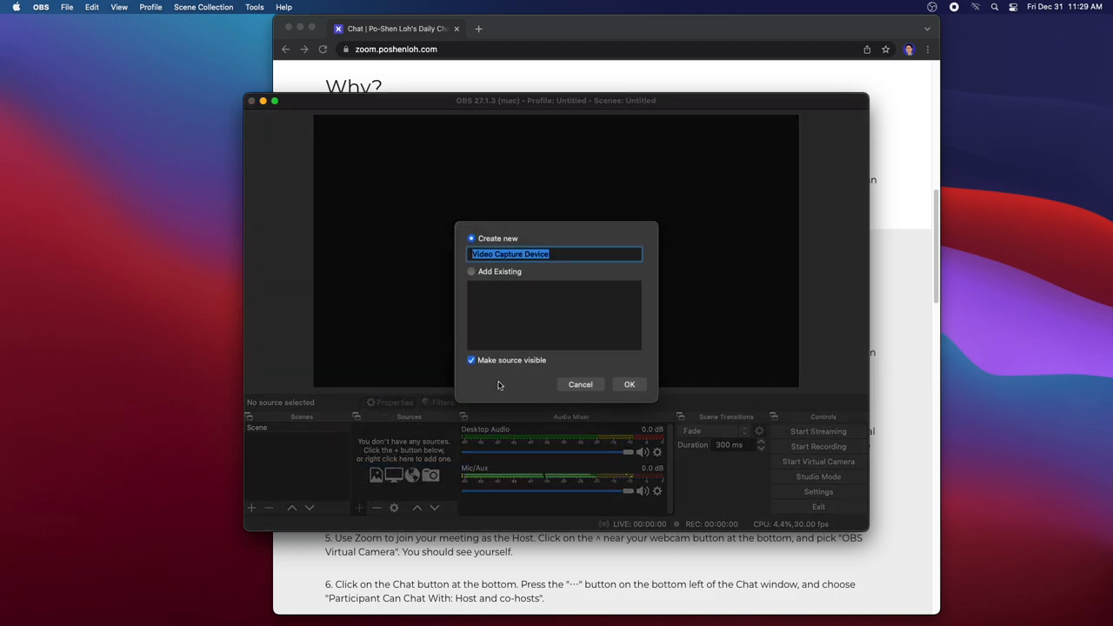
pyautogui.click(629, 384)
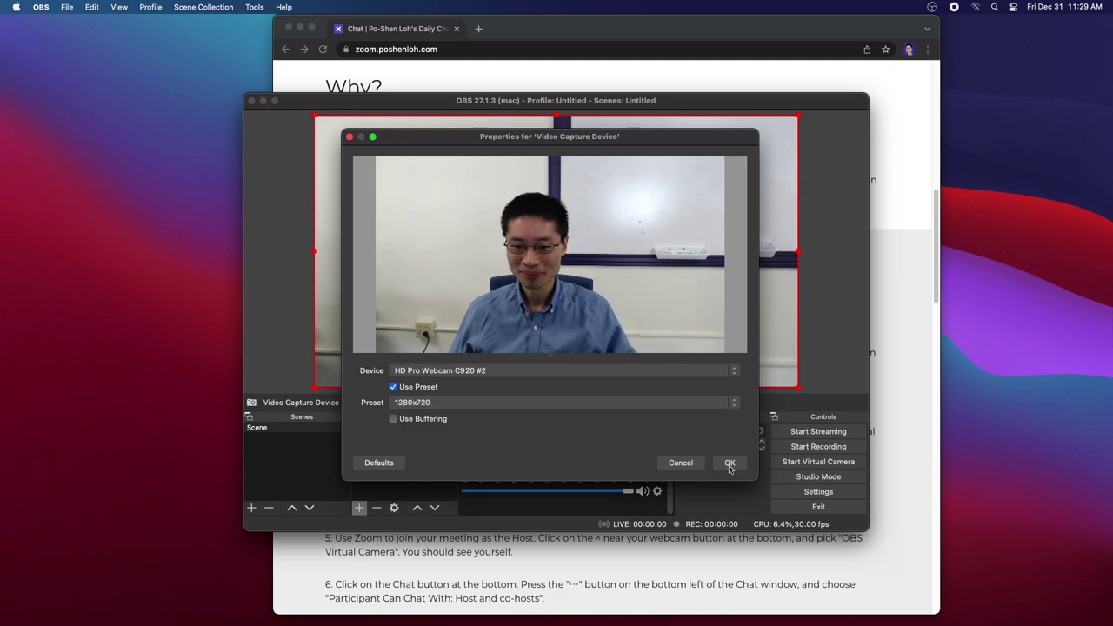
pyautogui.click(730, 462)
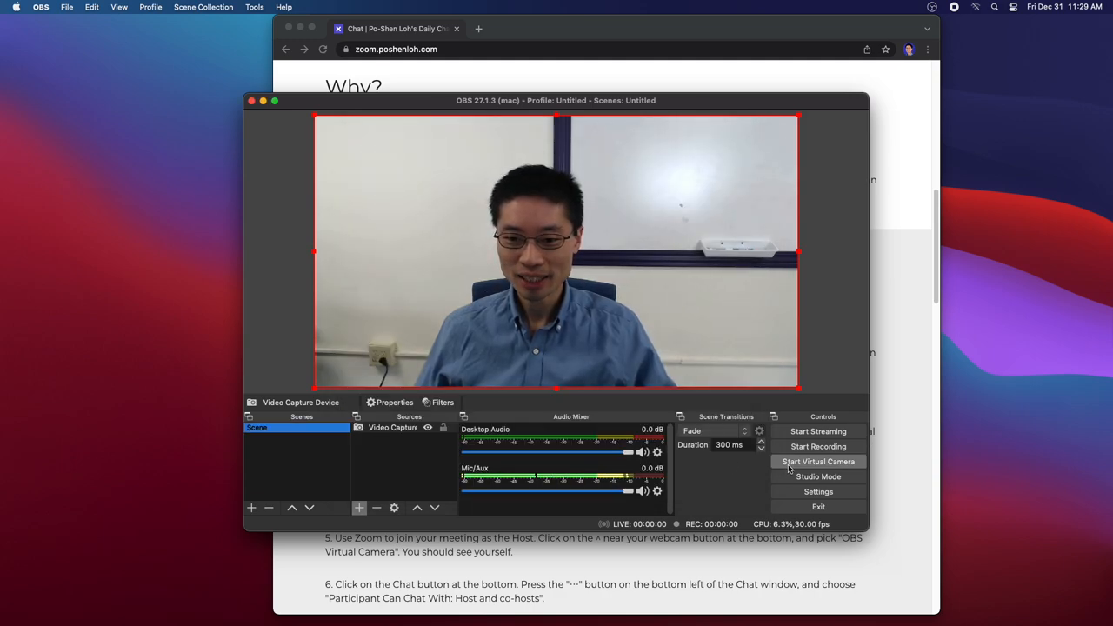
pyautogui.click(817, 461)
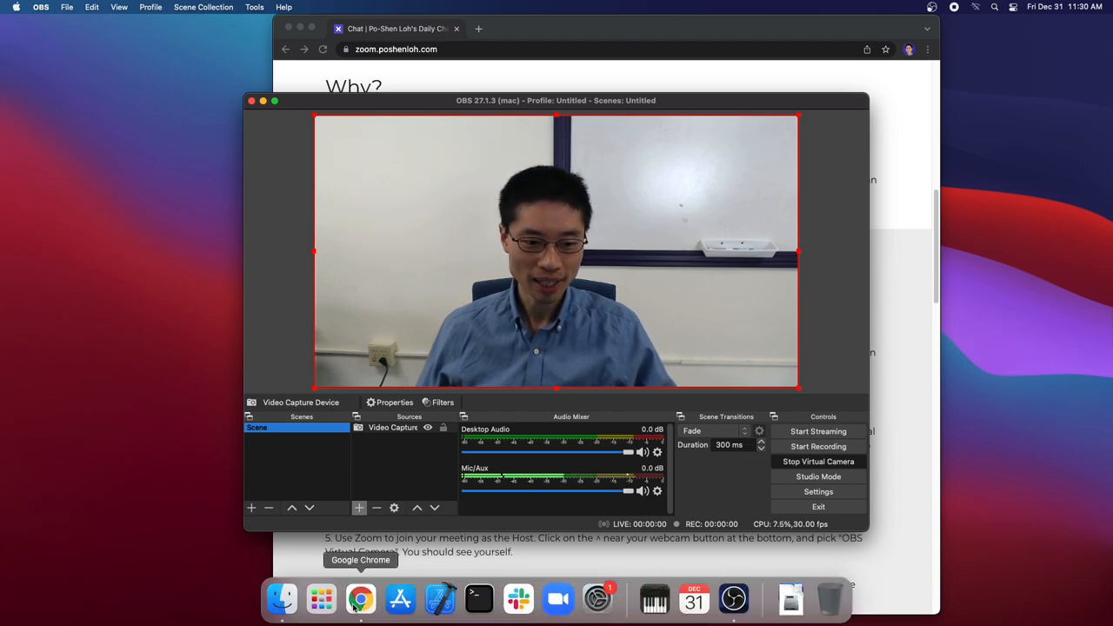
# Step: Launch Zoom from Launchpad and start Big Boring Meeting joined with computer audio
pyautogui.click(320, 598)
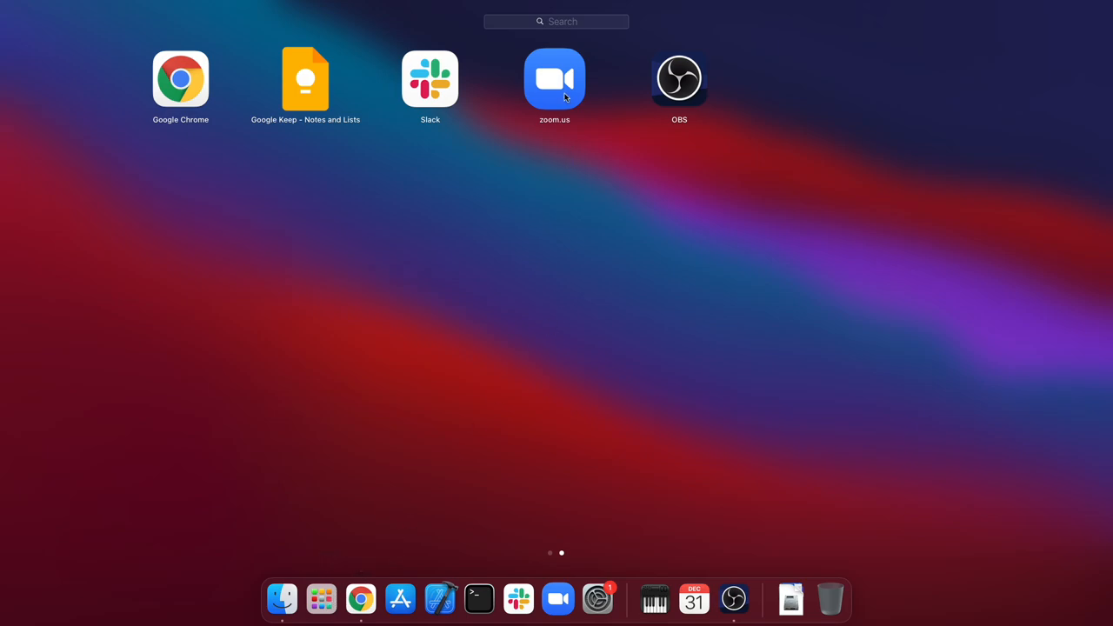
pyautogui.click(553, 79)
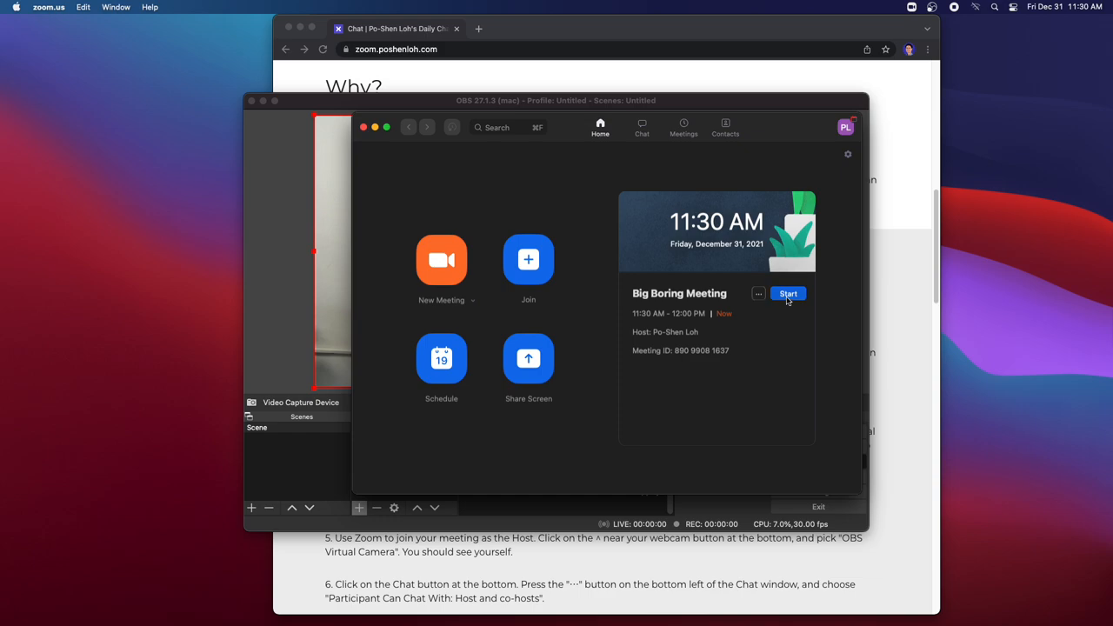
pyautogui.click(786, 292)
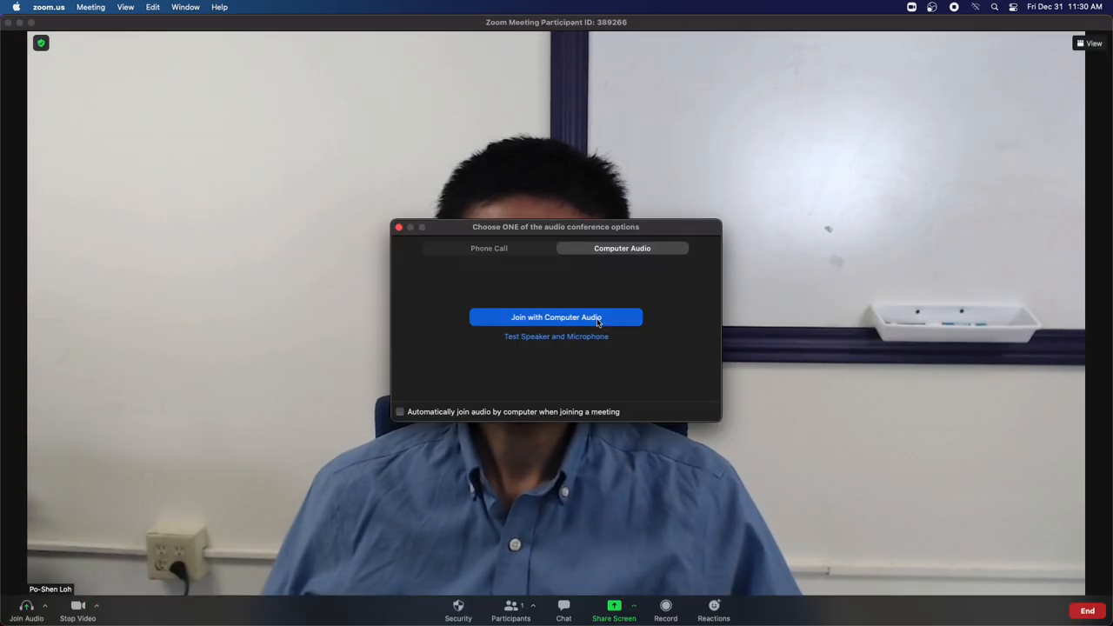
pyautogui.click(556, 316)
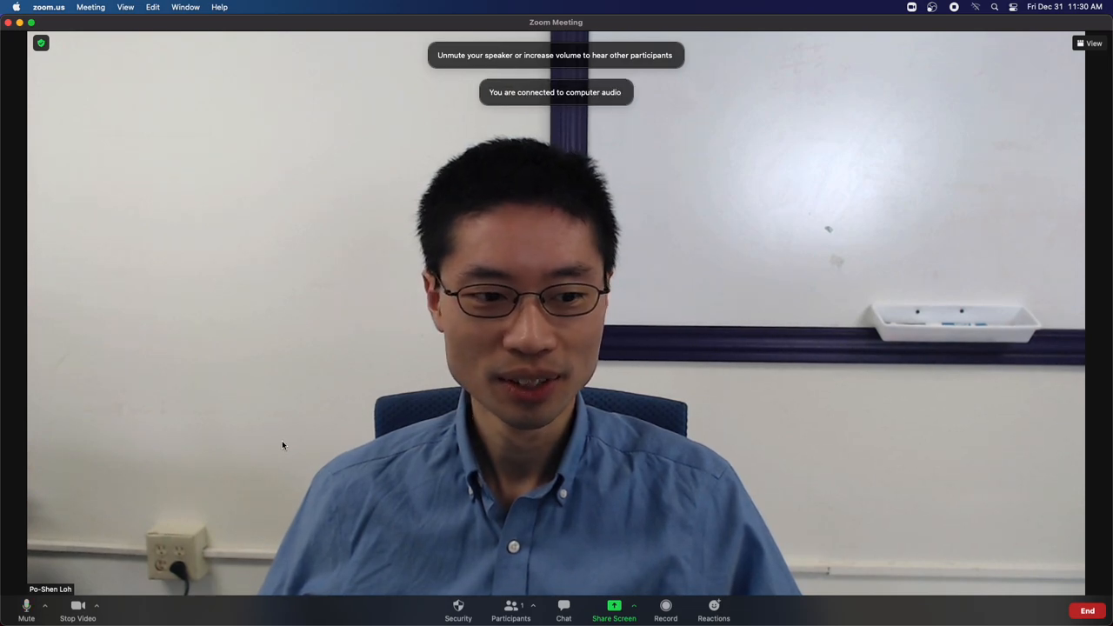
pyautogui.click(97, 605)
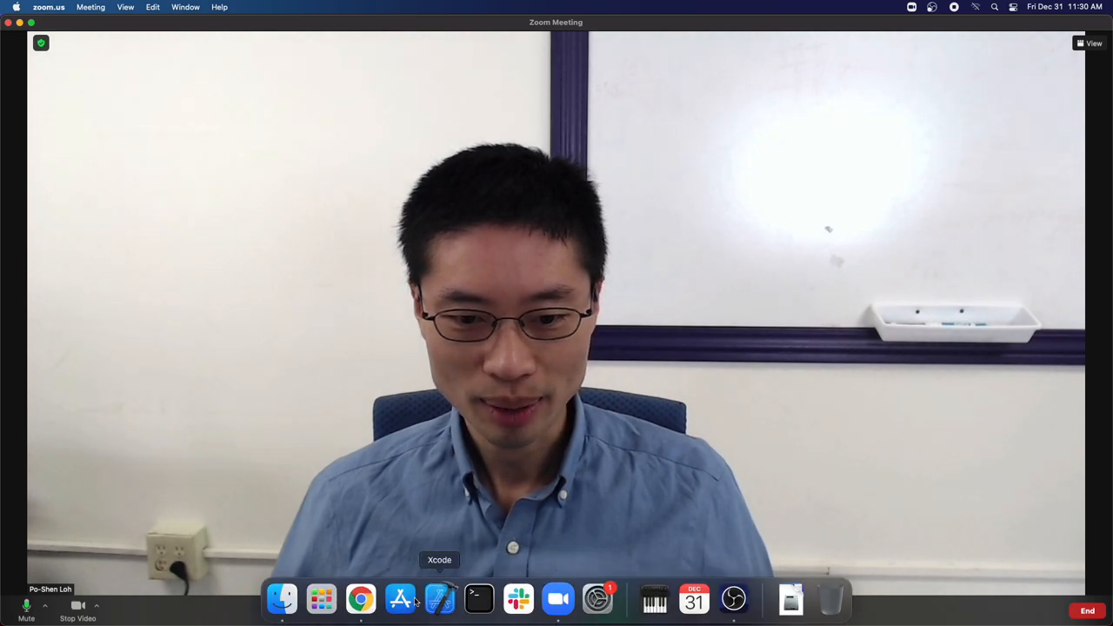
# Step: Bring the Chrome instructions forward and scroll down to the chat-permission step
pyautogui.click(360, 598)
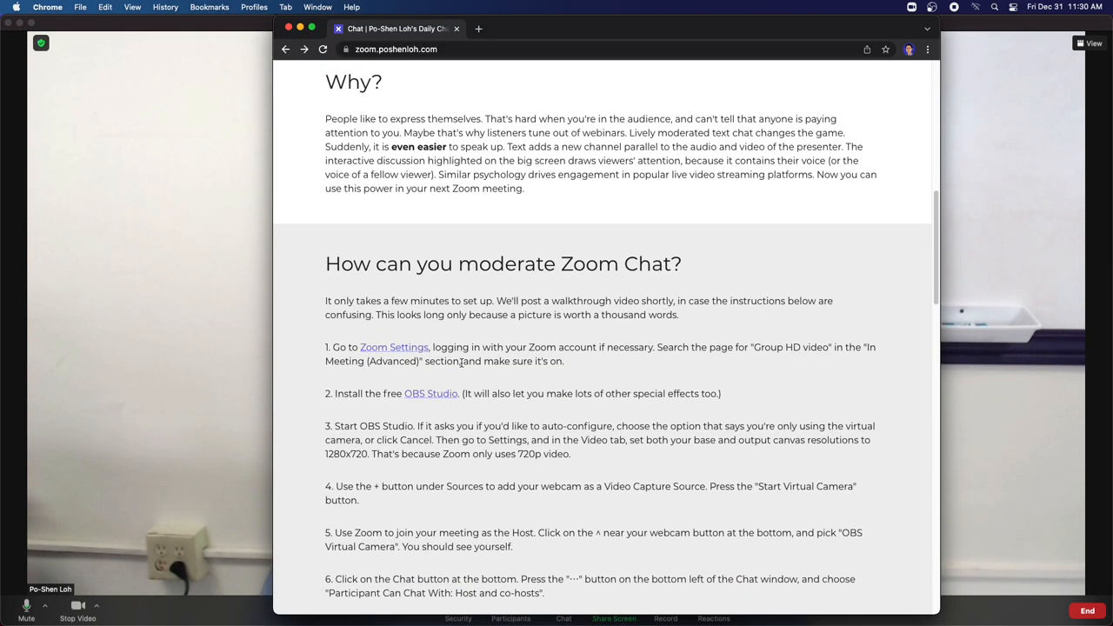
pyautogui.scroll(-3)
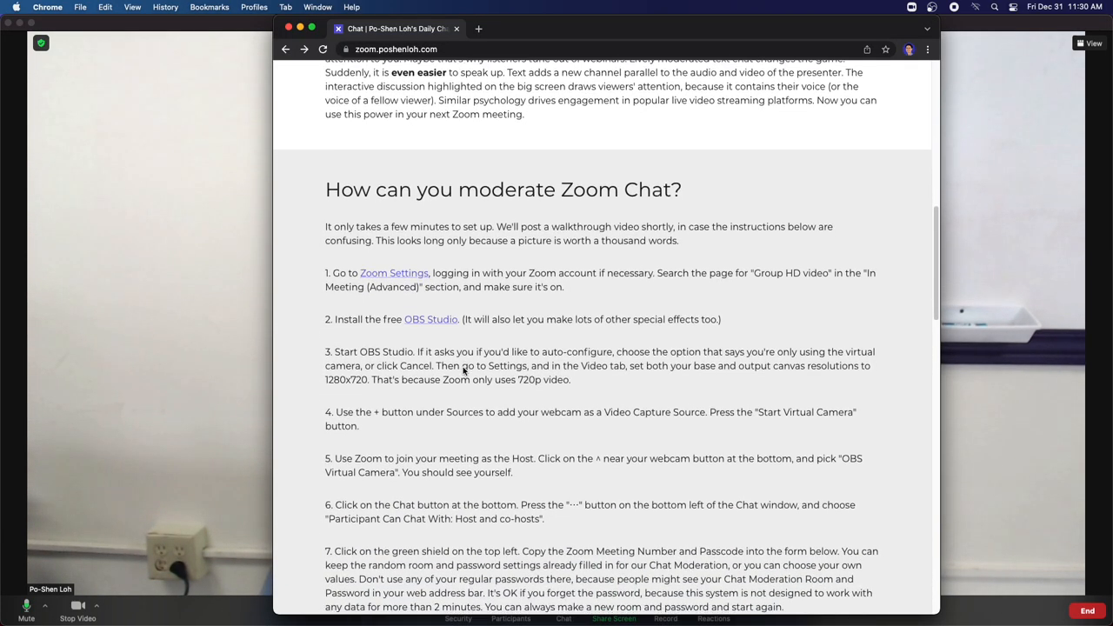
pyautogui.scroll(-3)
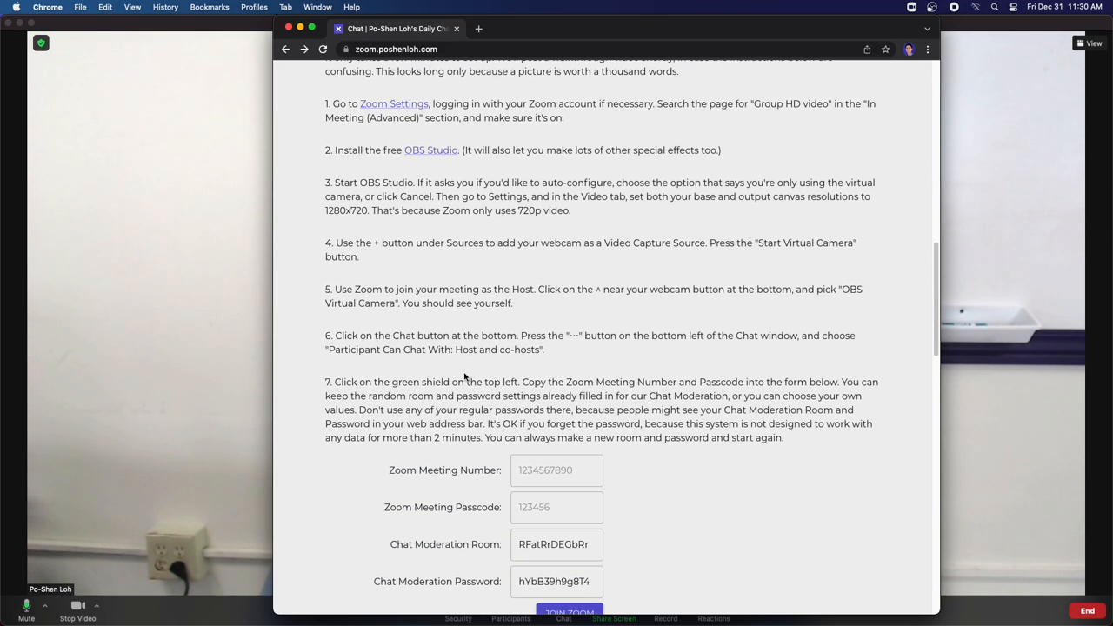
pyautogui.moveTo(437, 358)
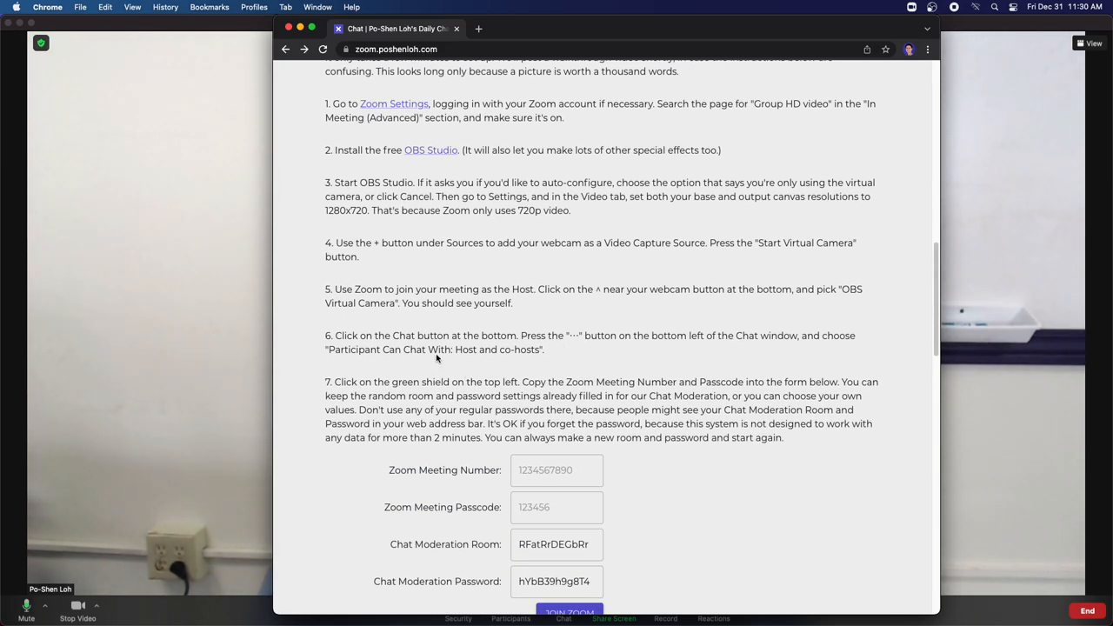
pyautogui.moveTo(256, 615)
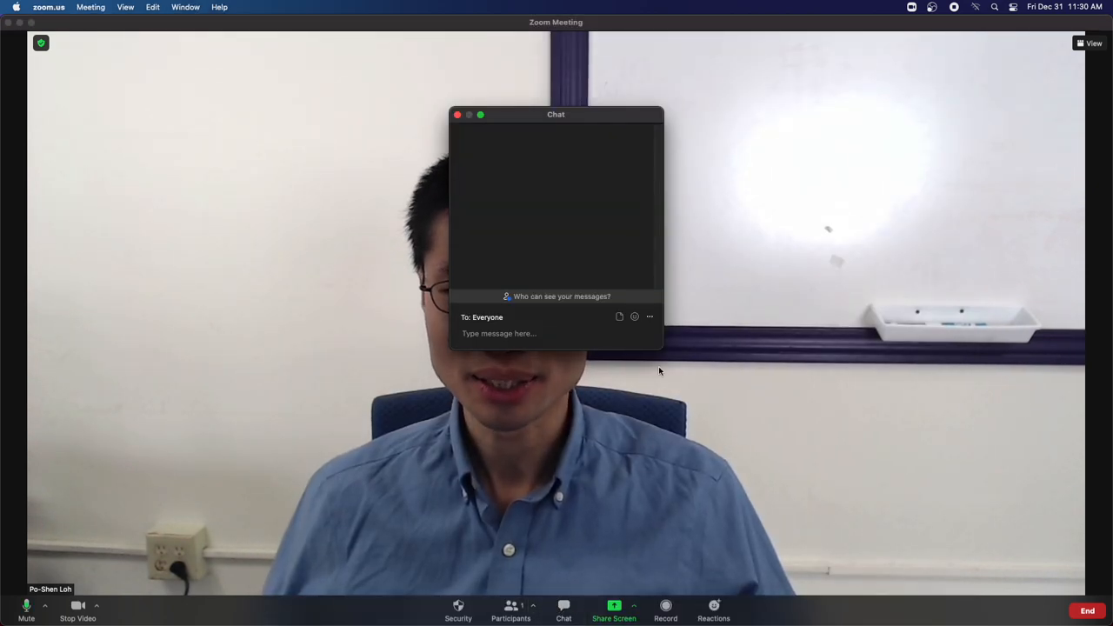
# Step: Set Participant Can Chat With to Host and co-hosts and close the chat window
pyautogui.click(650, 317)
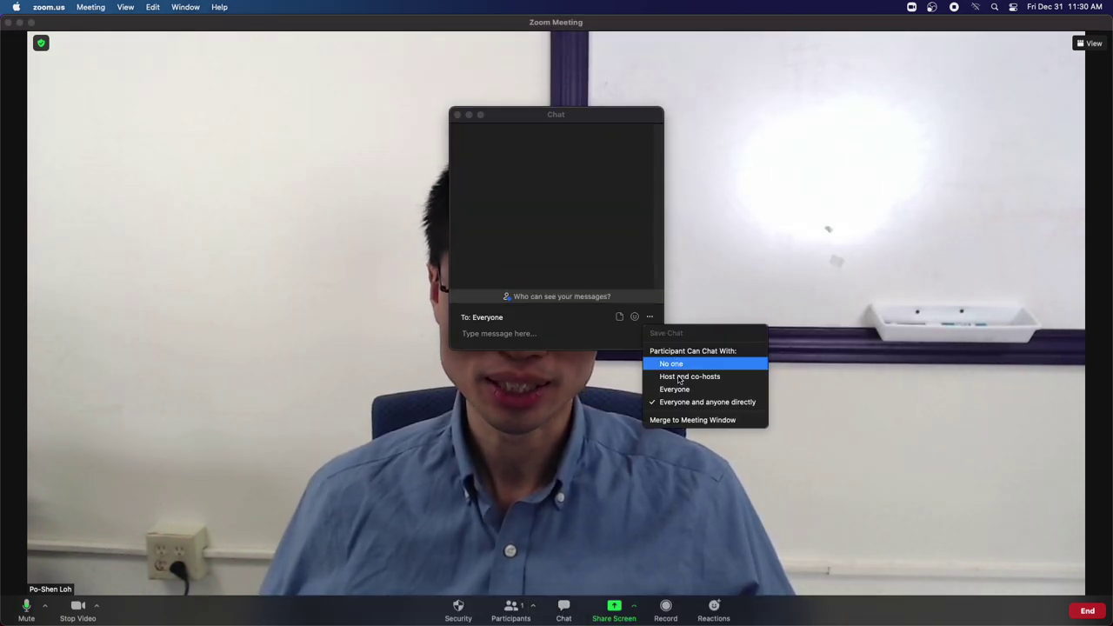
pyautogui.moveTo(706, 402)
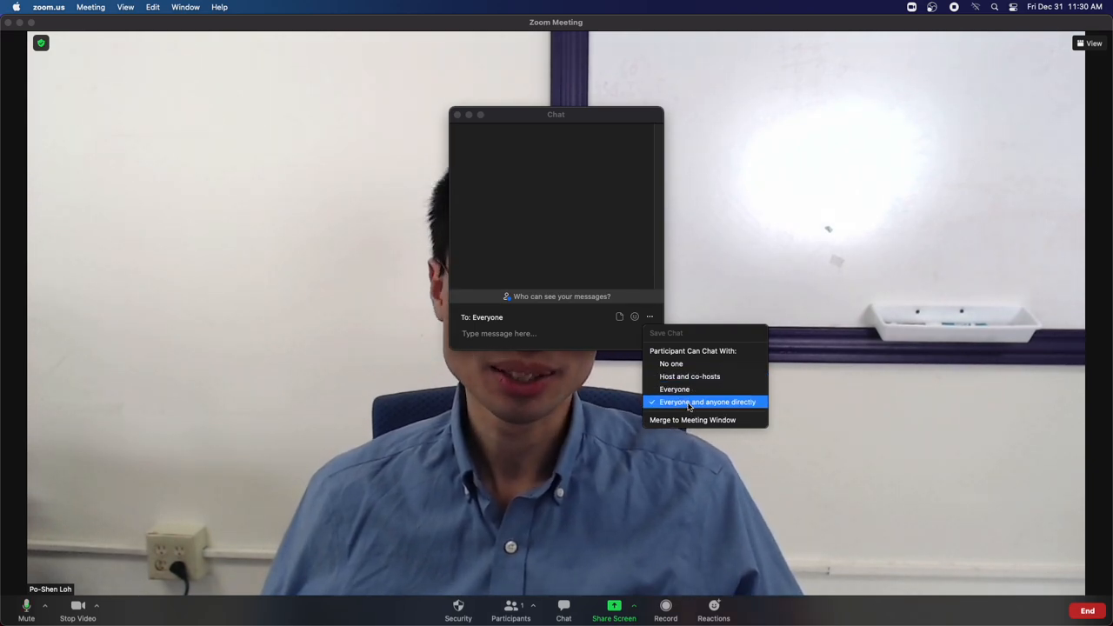
pyautogui.click(706, 401)
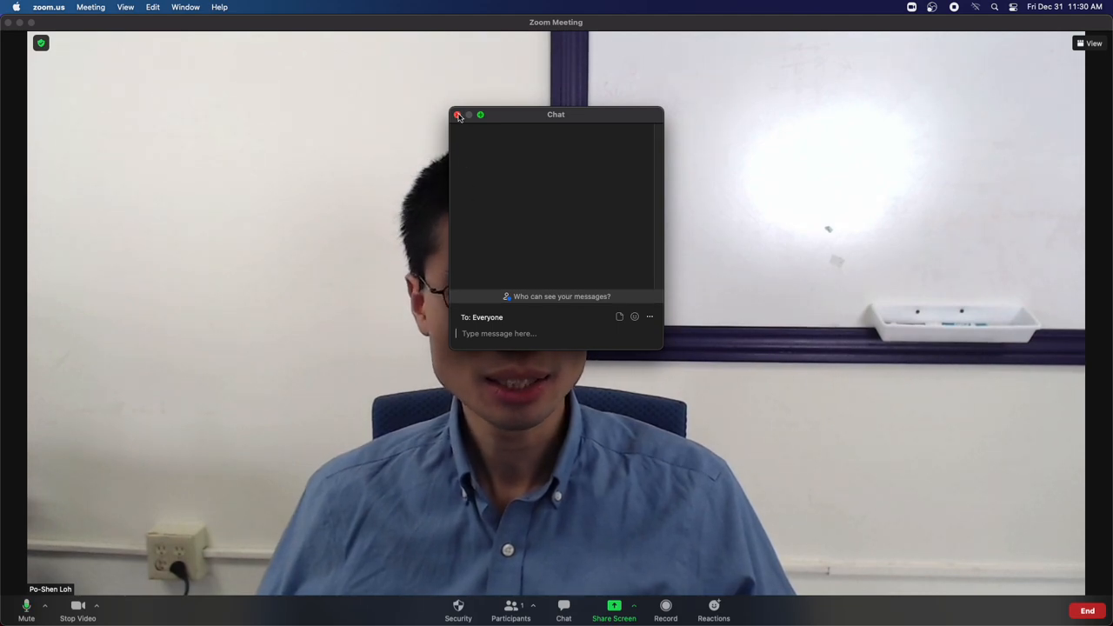
pyautogui.click(459, 114)
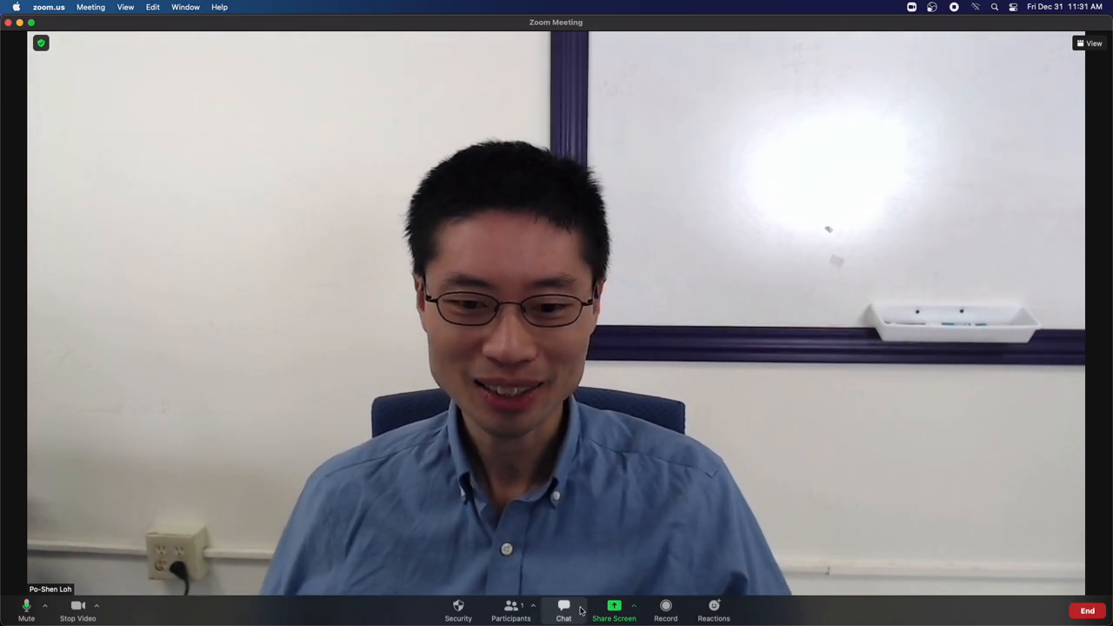
# Step: Select the Meeting ID from the meeting info panel and choose the relay form's meeting number field
pyautogui.click(42, 42)
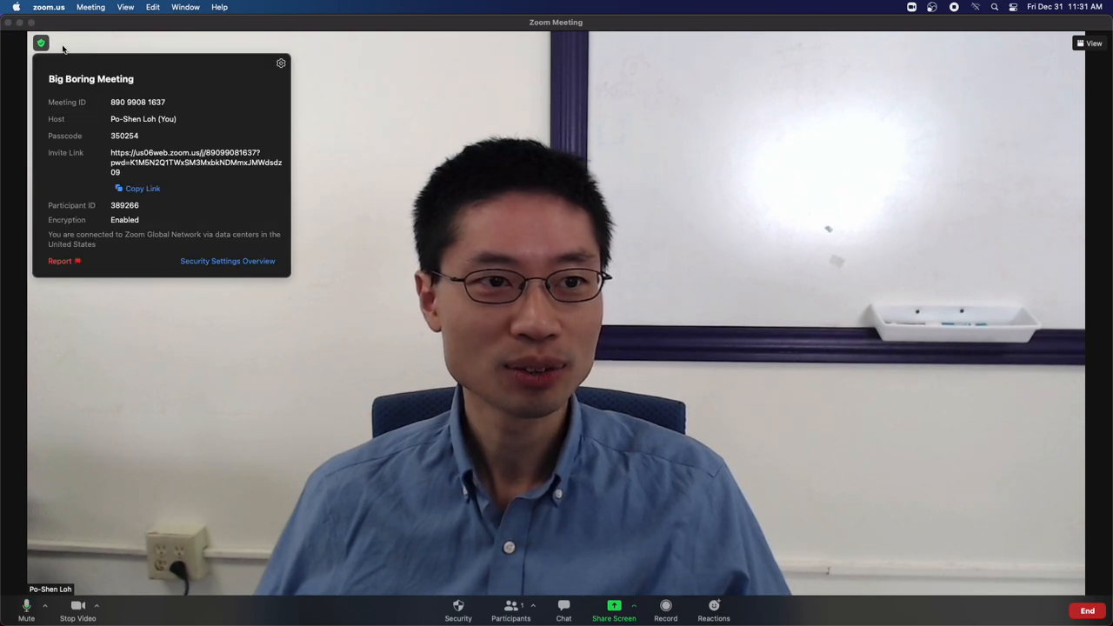
pyautogui.moveTo(42, 41)
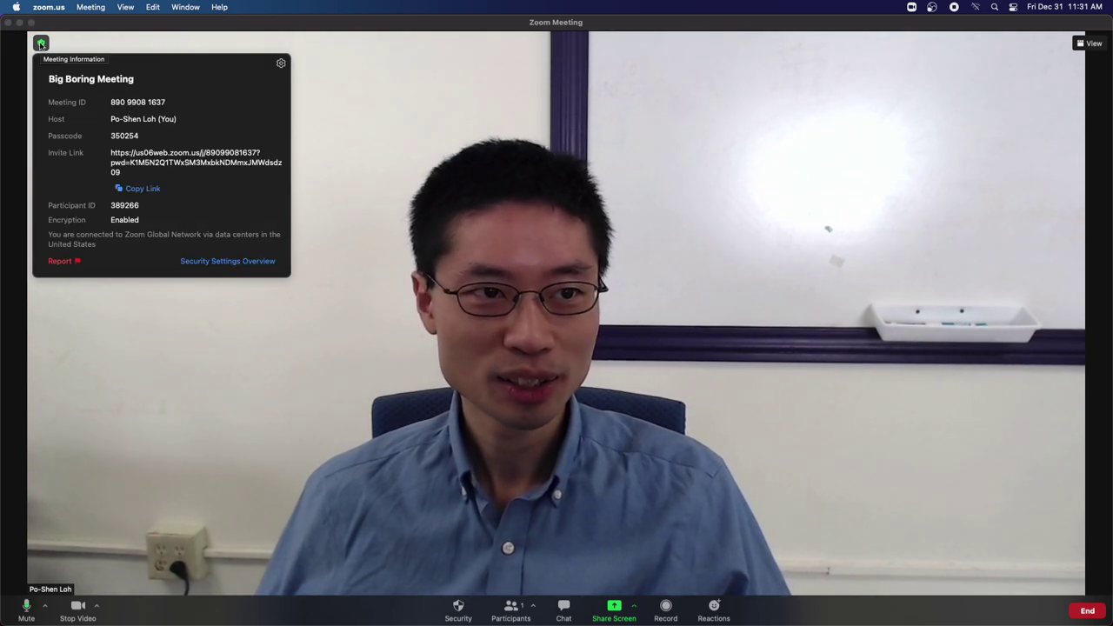
pyautogui.doubleClick(138, 101)
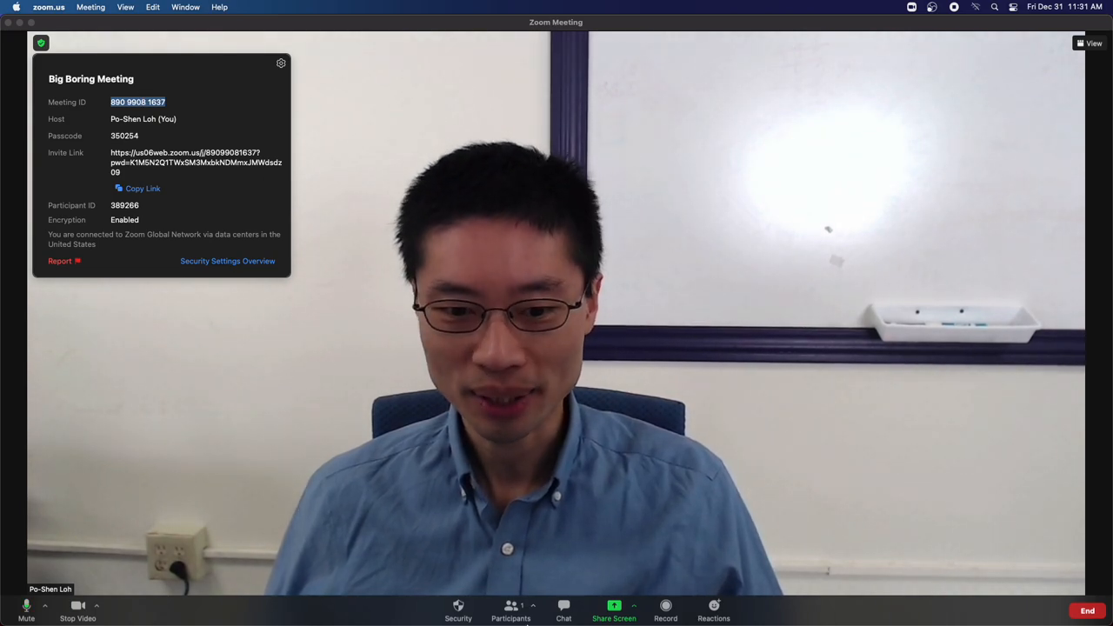
pyautogui.click(360, 598)
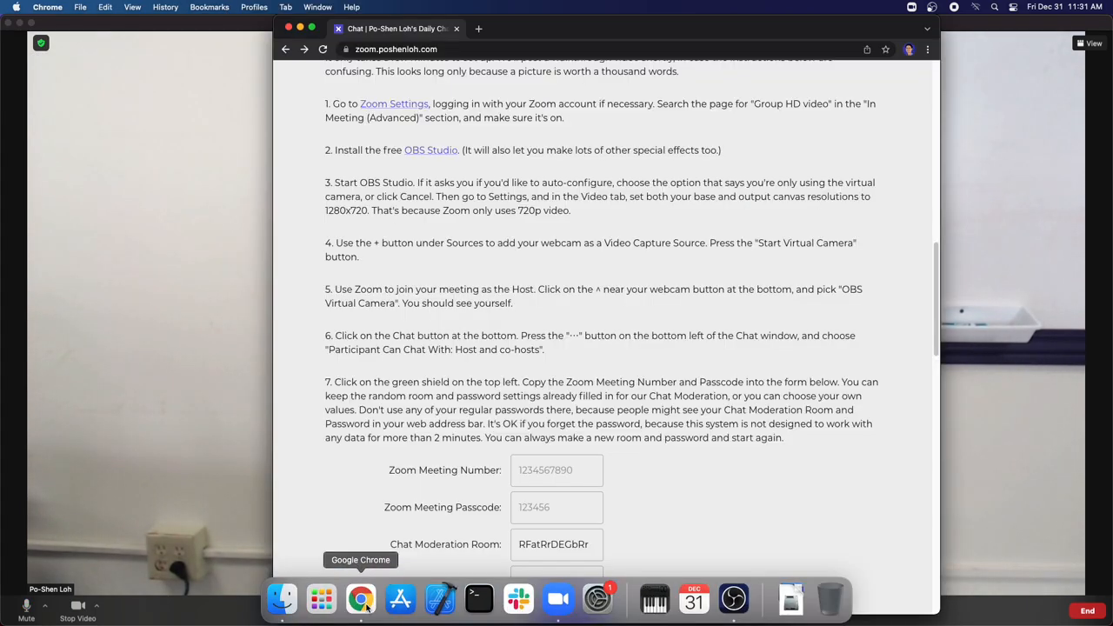
pyautogui.click(553, 470)
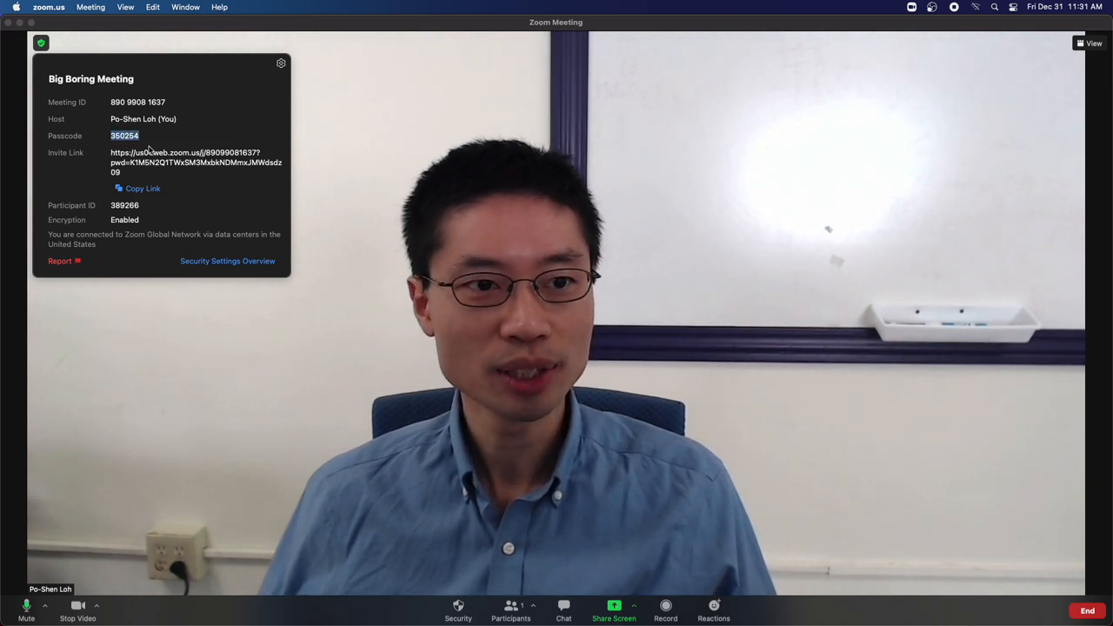
pyautogui.moveTo(125, 142)
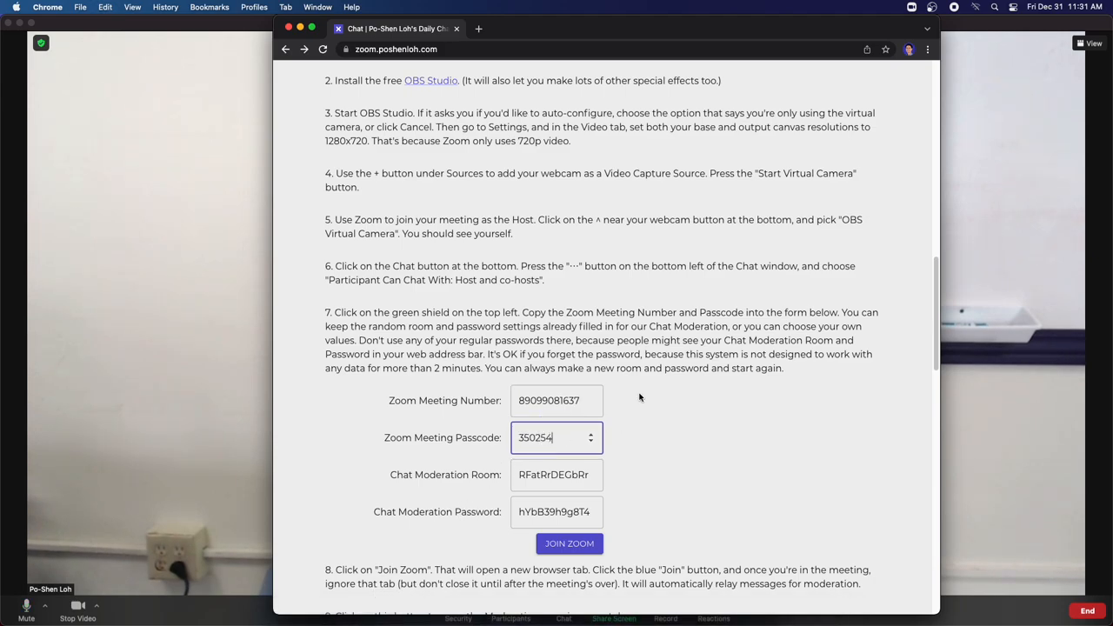
pyautogui.scroll(-3)
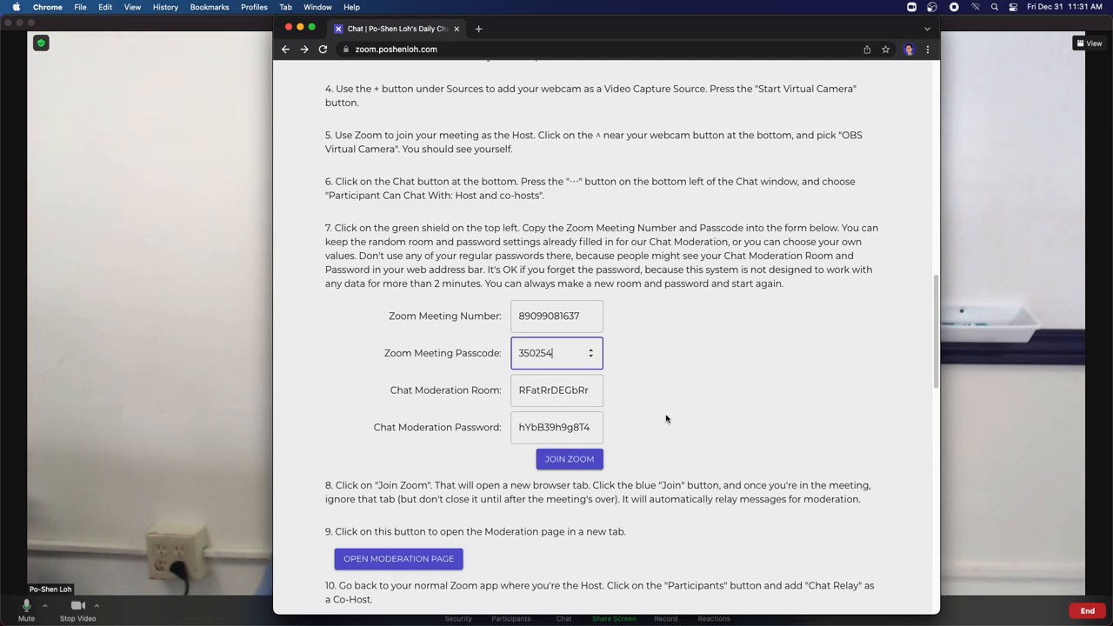
pyautogui.scroll(-3)
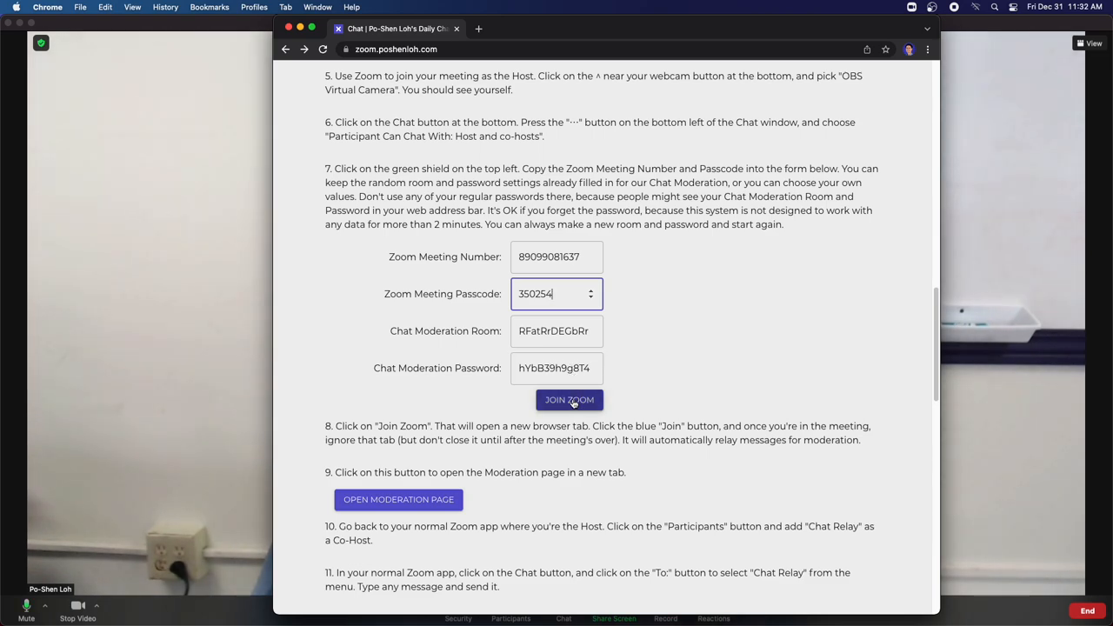
# Step: Join Big Boring Meeting as Chat Relay via the web client, leaving computer audio disconnected
pyautogui.click(571, 398)
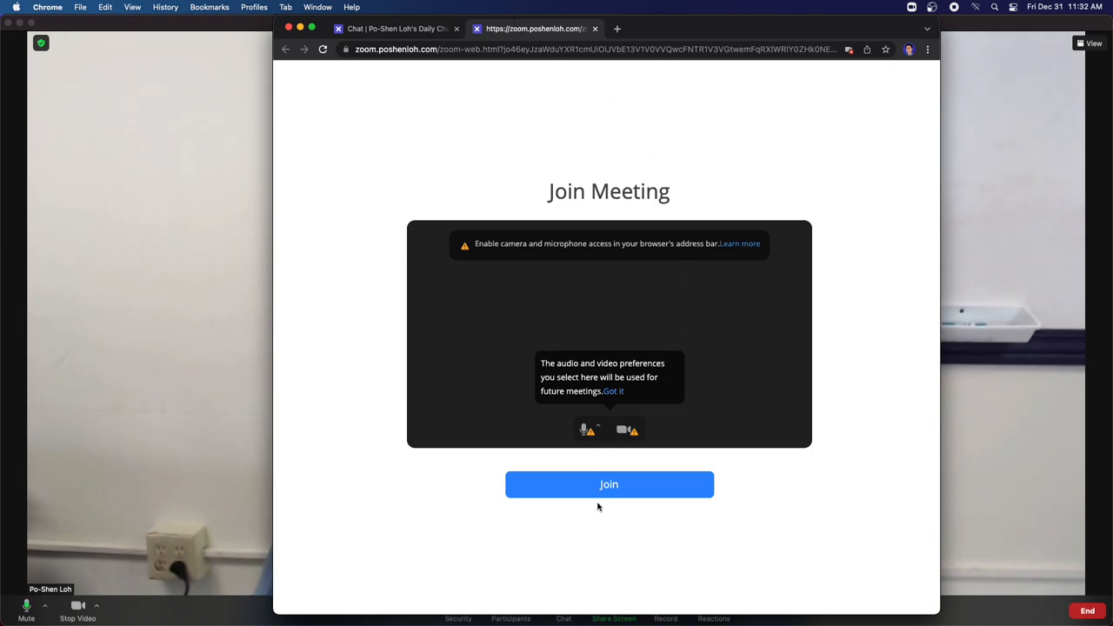
pyautogui.click(609, 483)
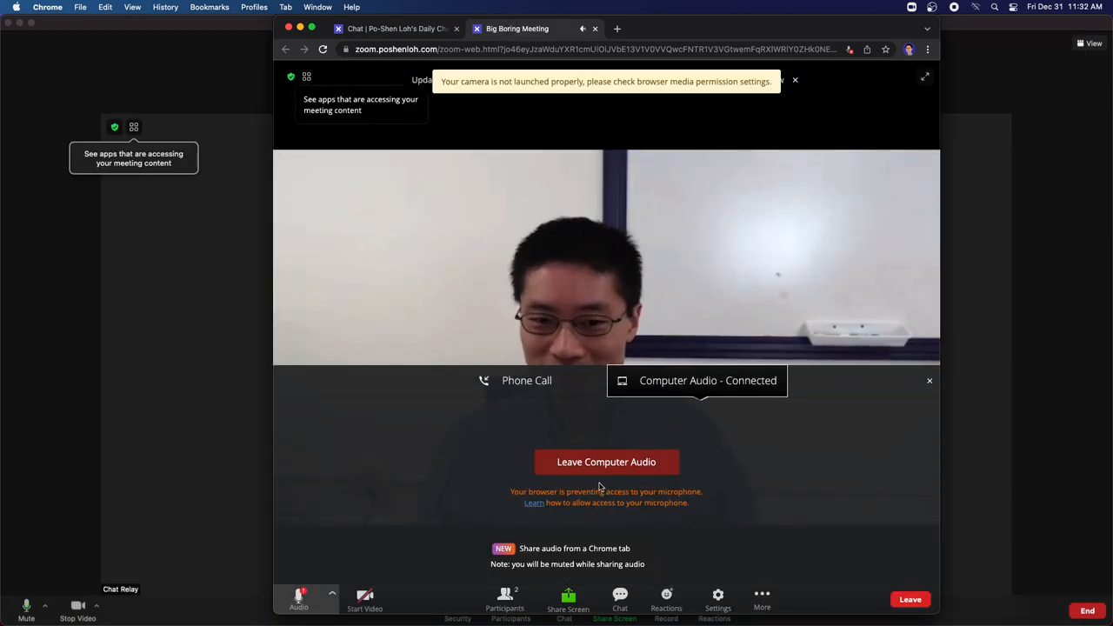
pyautogui.click(619, 598)
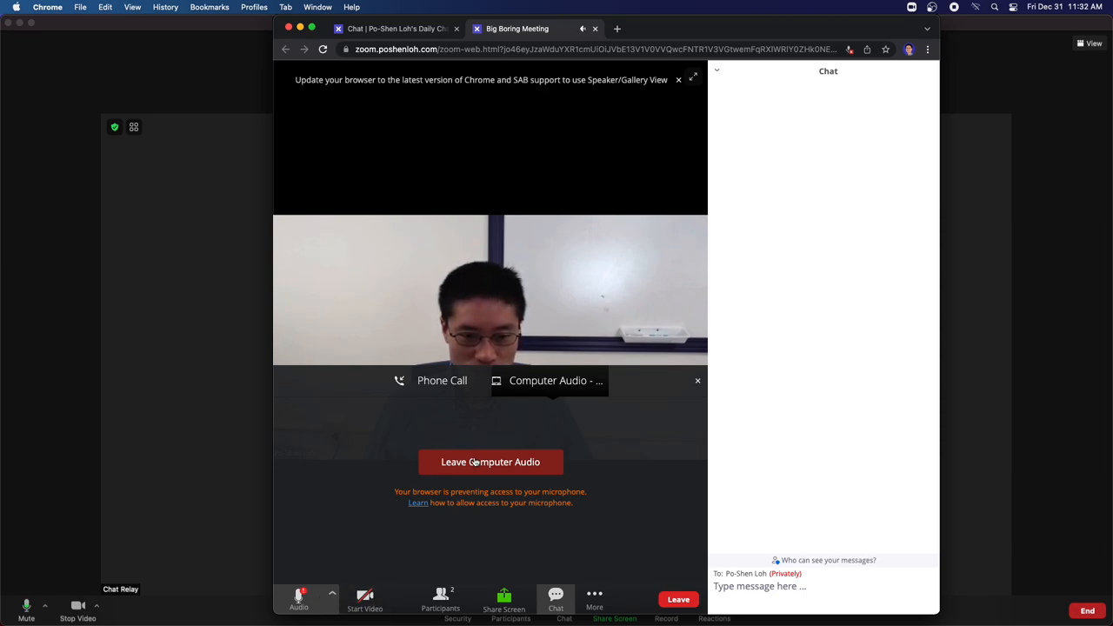
pyautogui.click(491, 463)
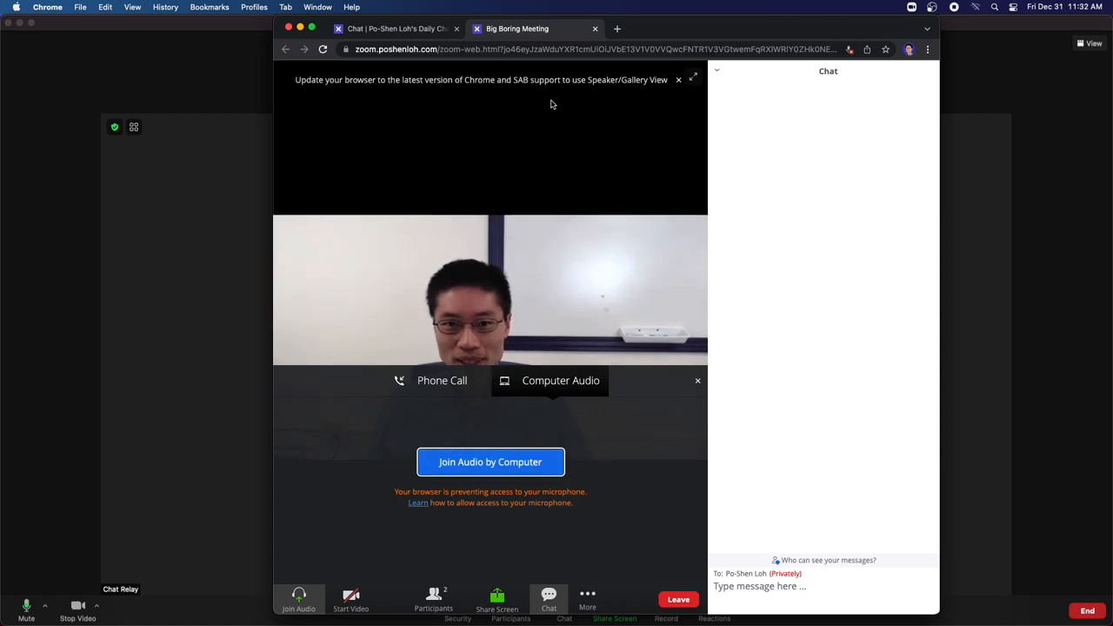
pyautogui.moveTo(519, 27)
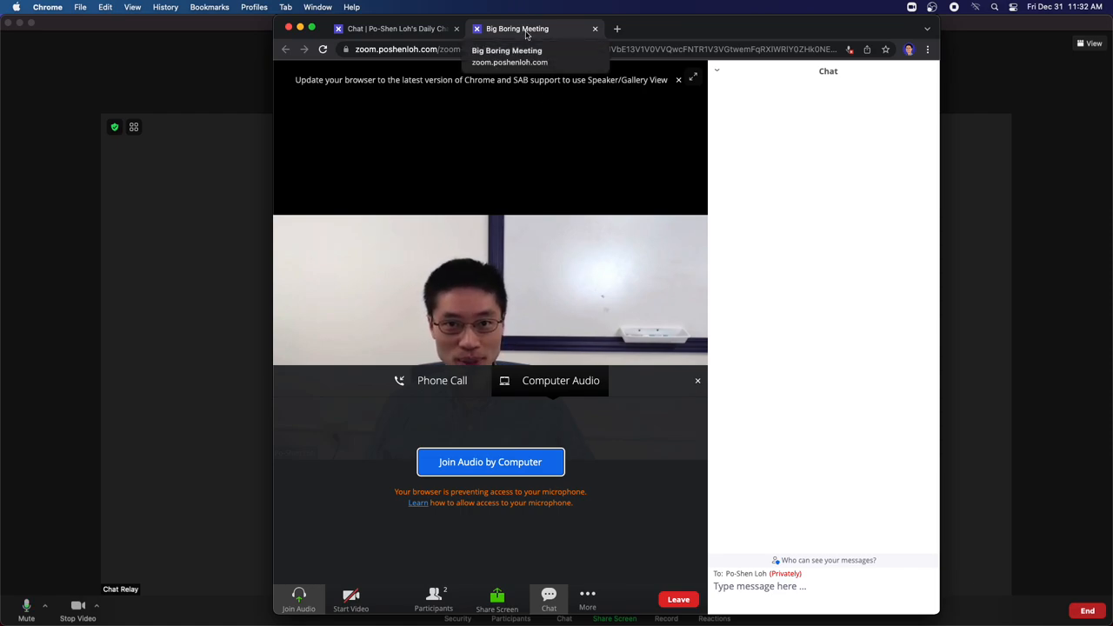
pyautogui.moveTo(694, 381)
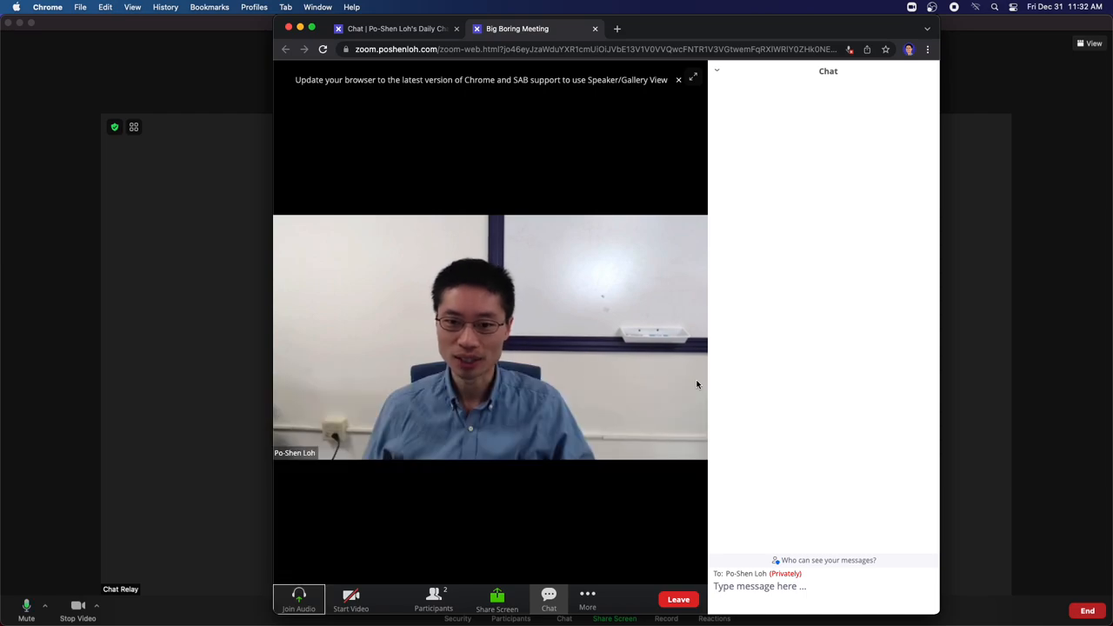
pyautogui.moveTo(442, 320)
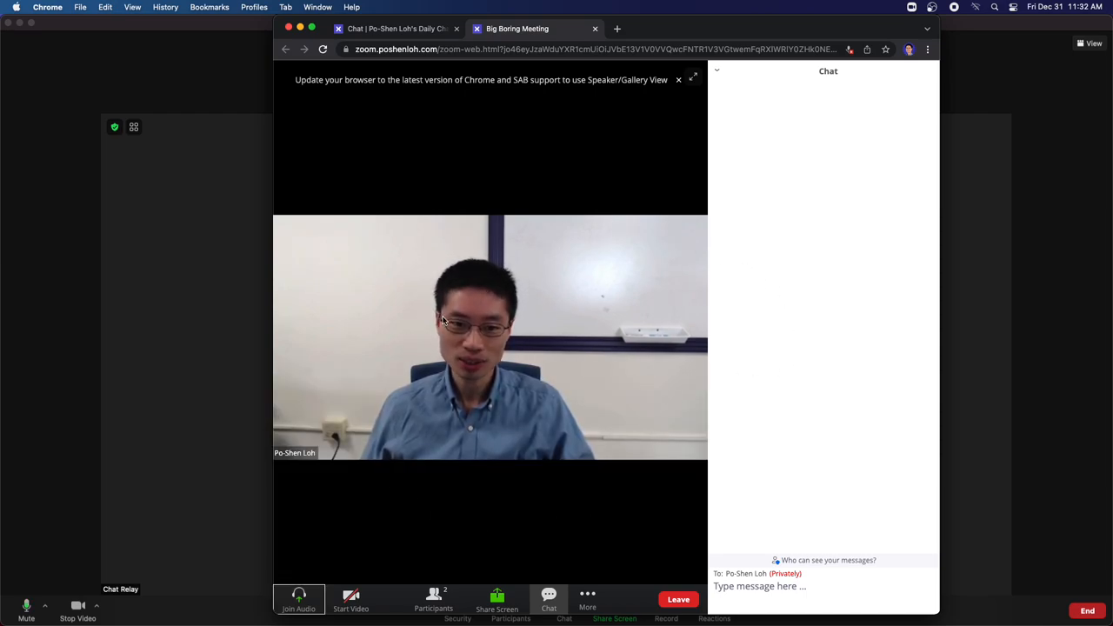
pyautogui.moveTo(473, 153)
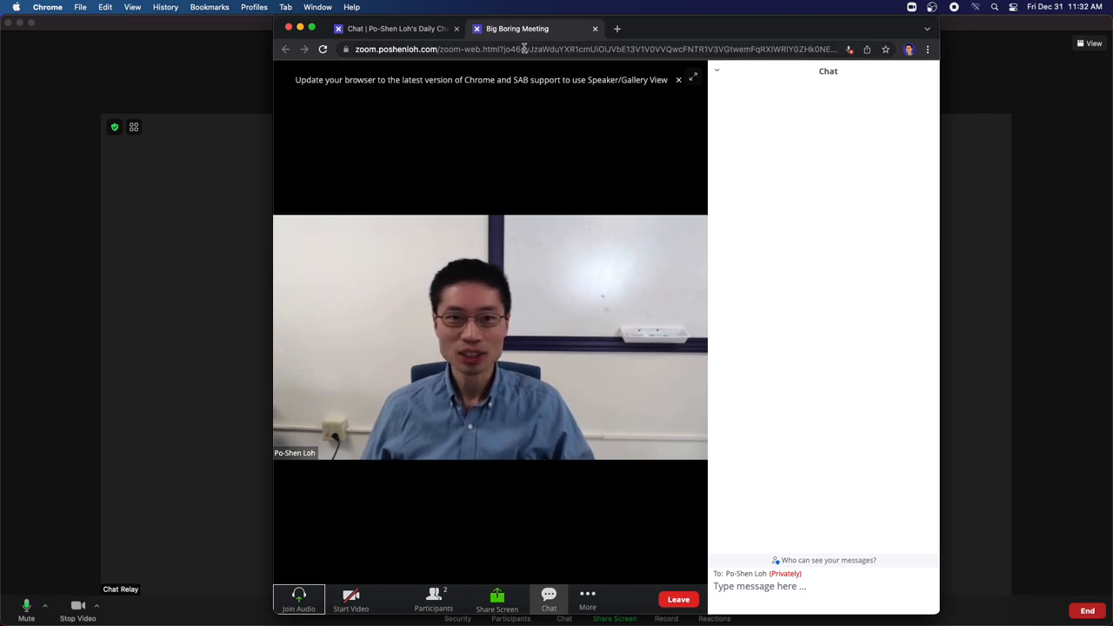
pyautogui.click(397, 27)
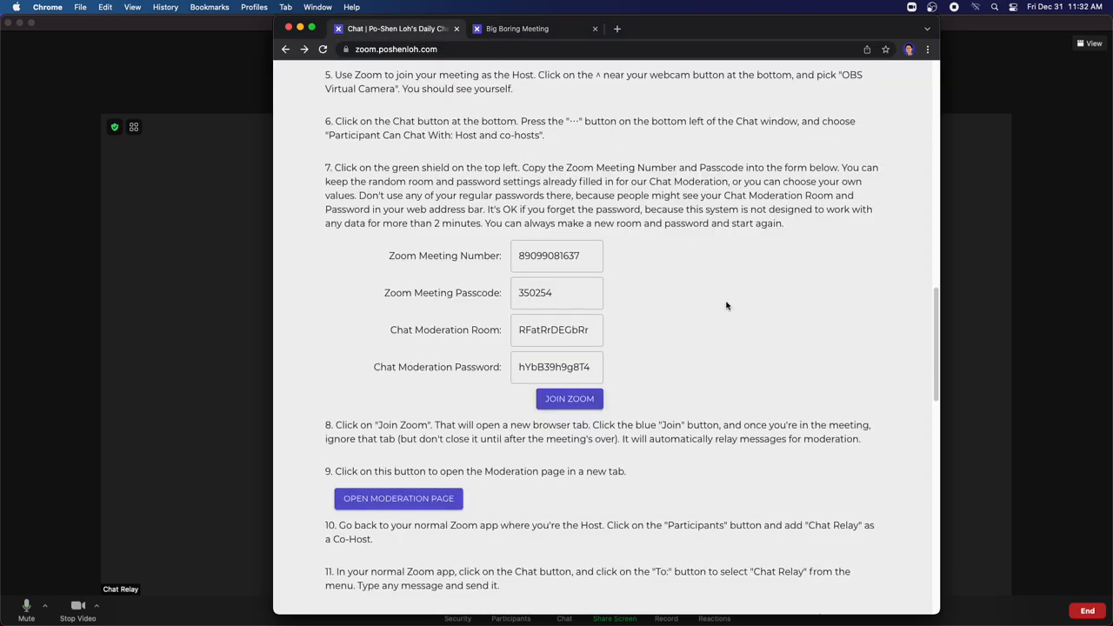
# Step: Launch the Zoom Chat moderation page in a new browser tab
pyautogui.scroll(-3)
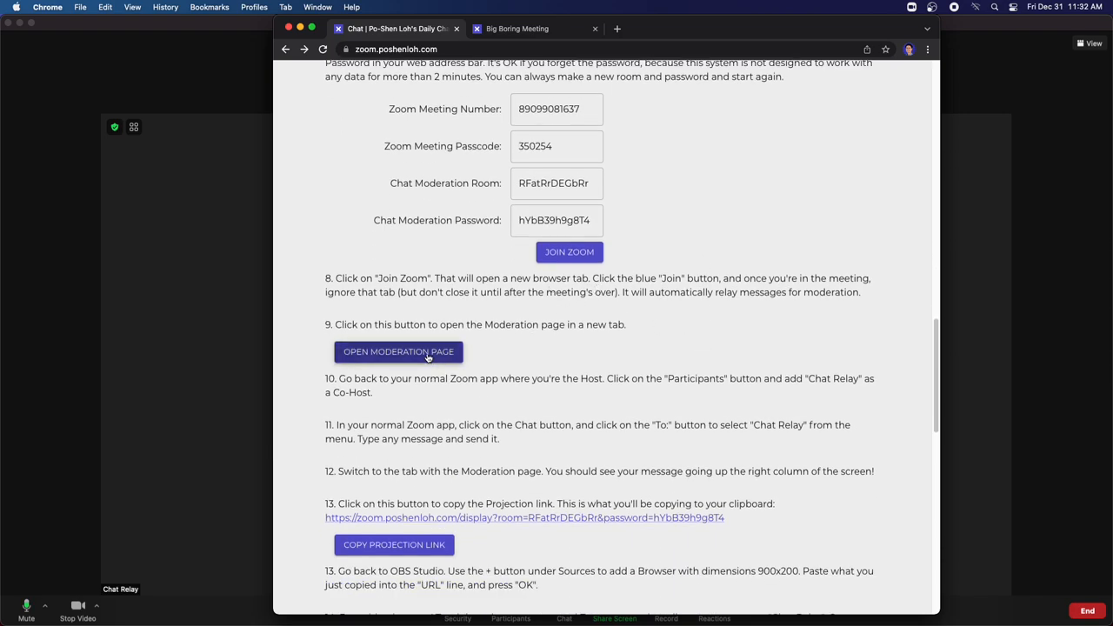
pyautogui.click(398, 351)
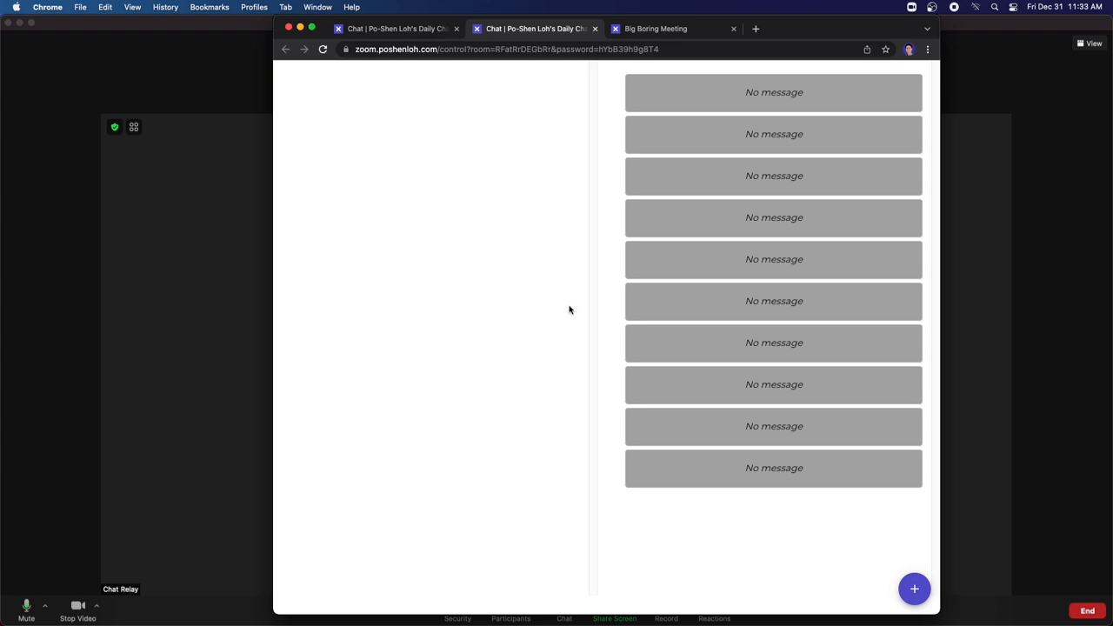
pyautogui.moveTo(411, 174)
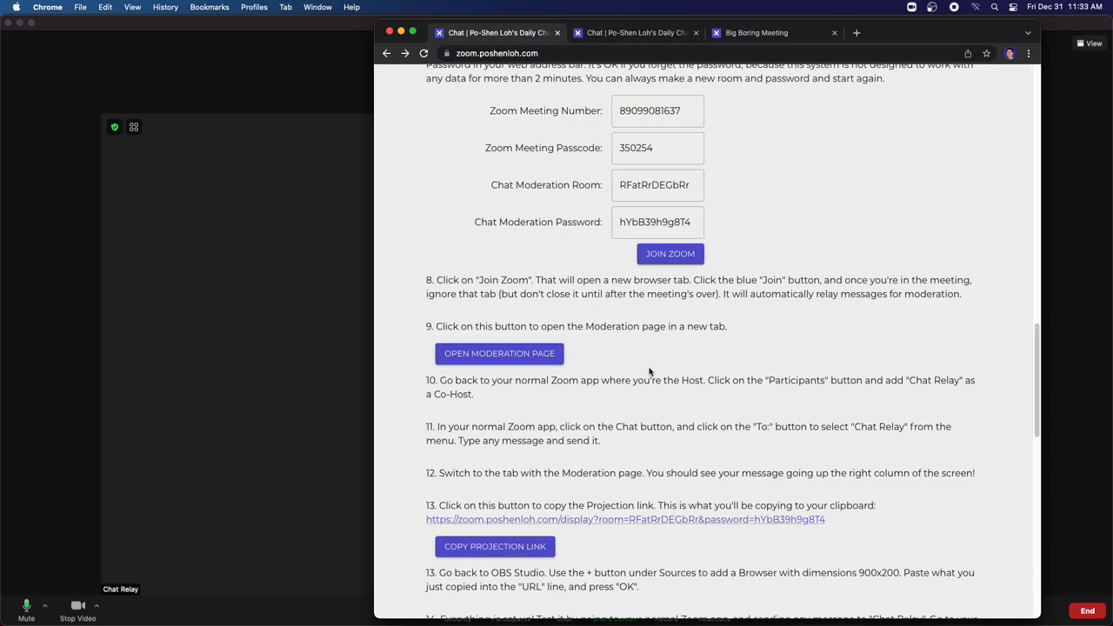
# Step: Promote the Chat Relay participant to co-host in the host's Zoom meeting
pyautogui.scroll(3)
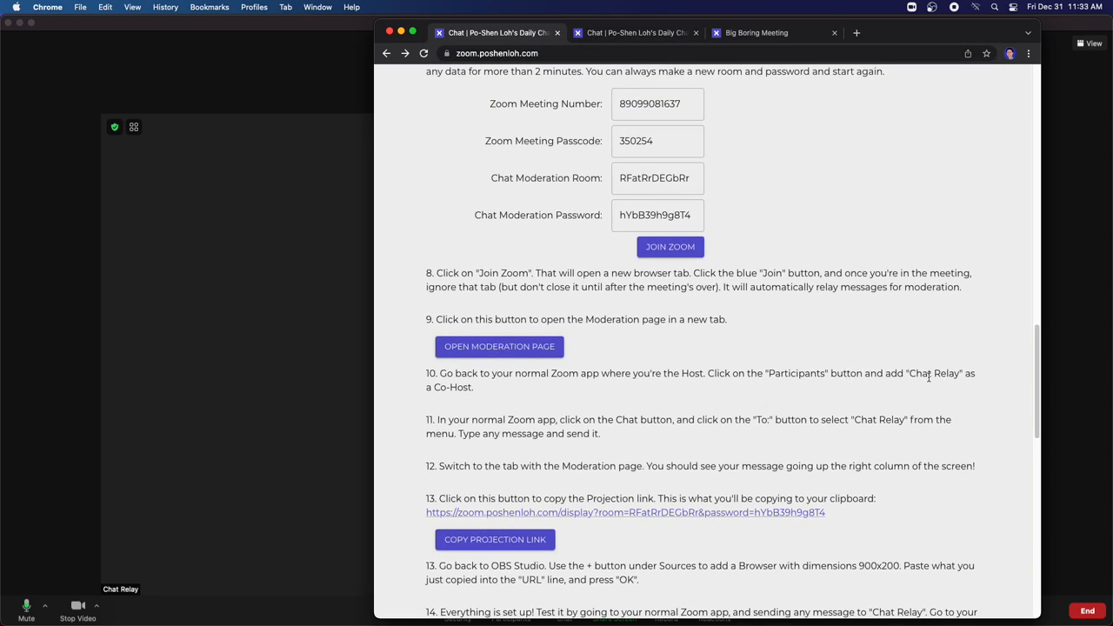
pyautogui.click(670, 247)
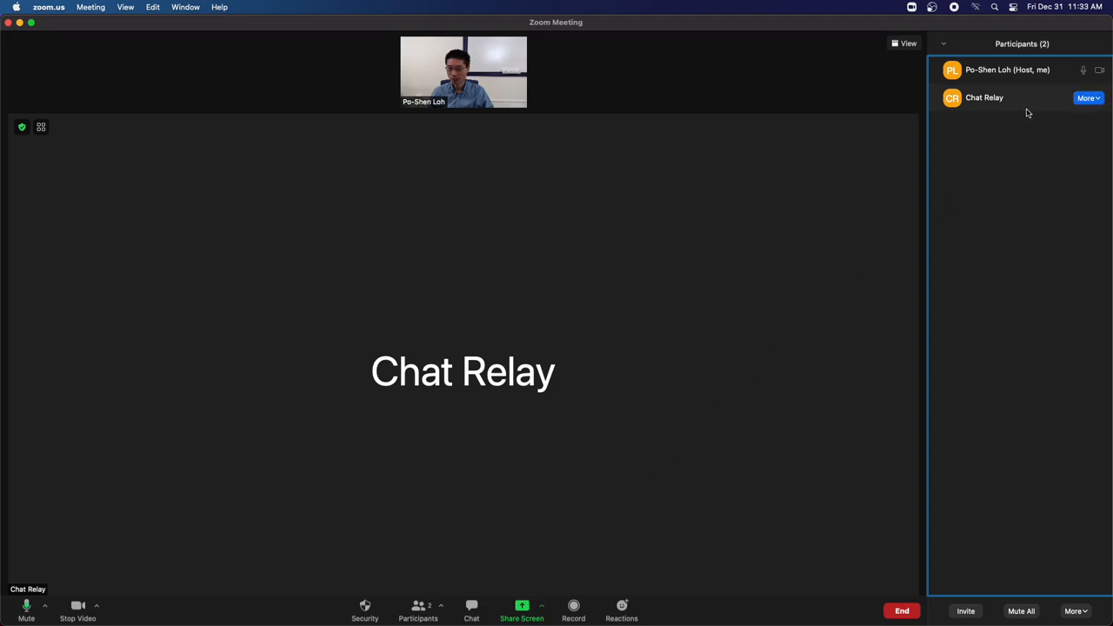
pyautogui.click(1085, 97)
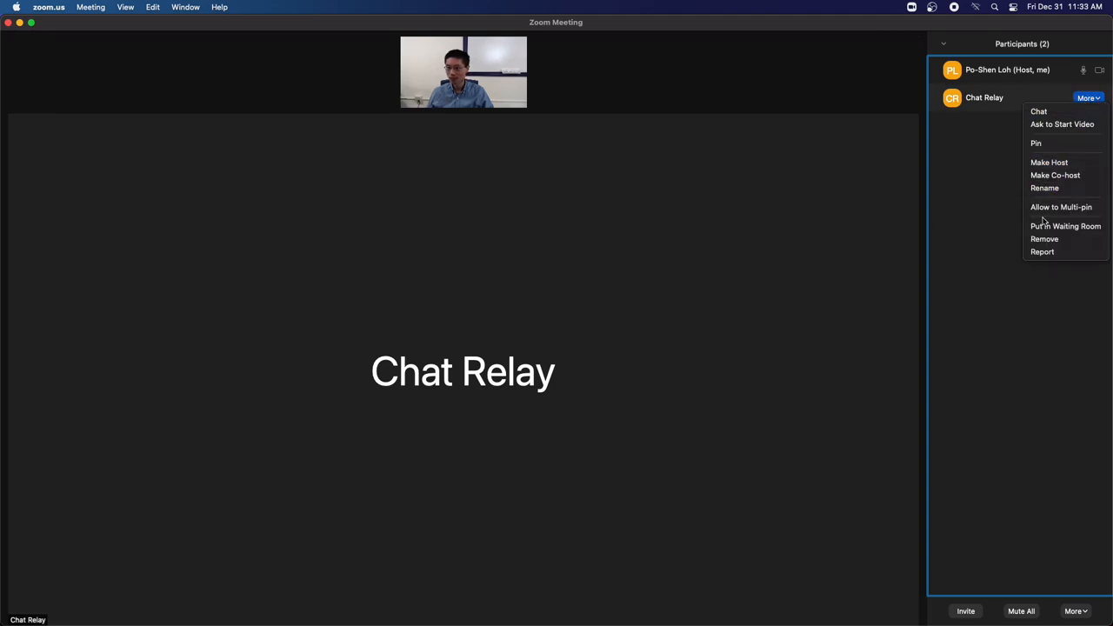
pyautogui.click(1054, 174)
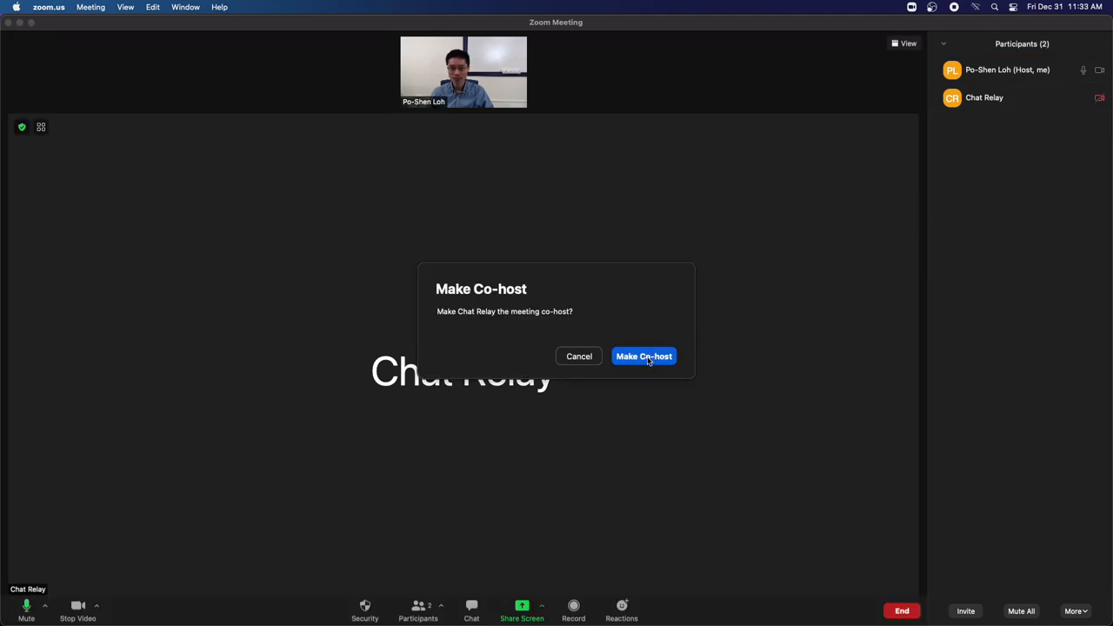
pyautogui.click(643, 355)
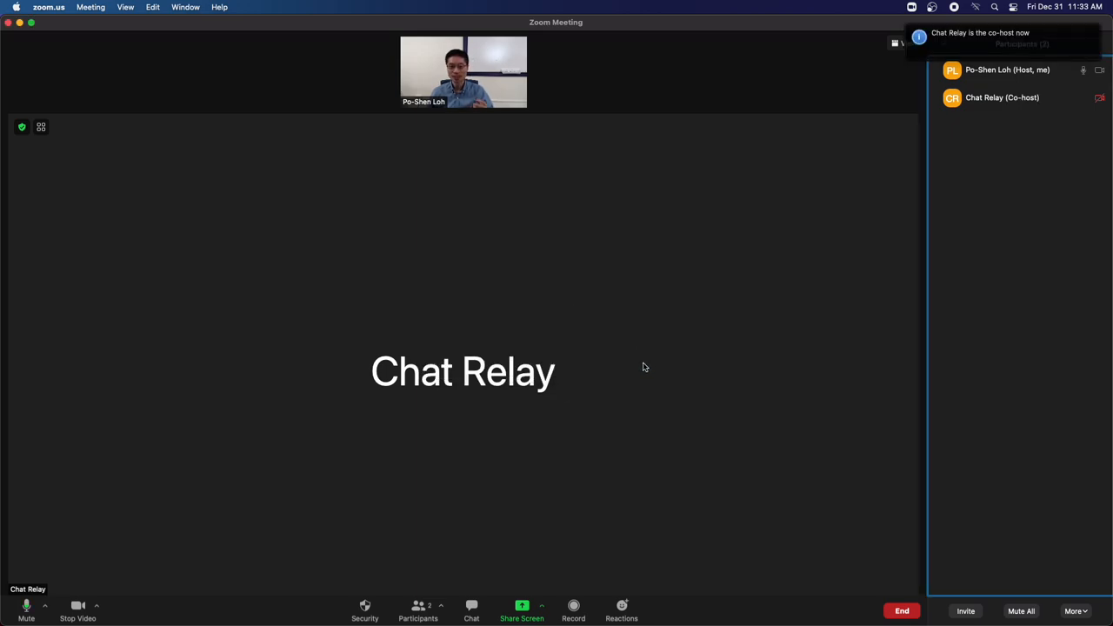
pyautogui.moveTo(598, 369)
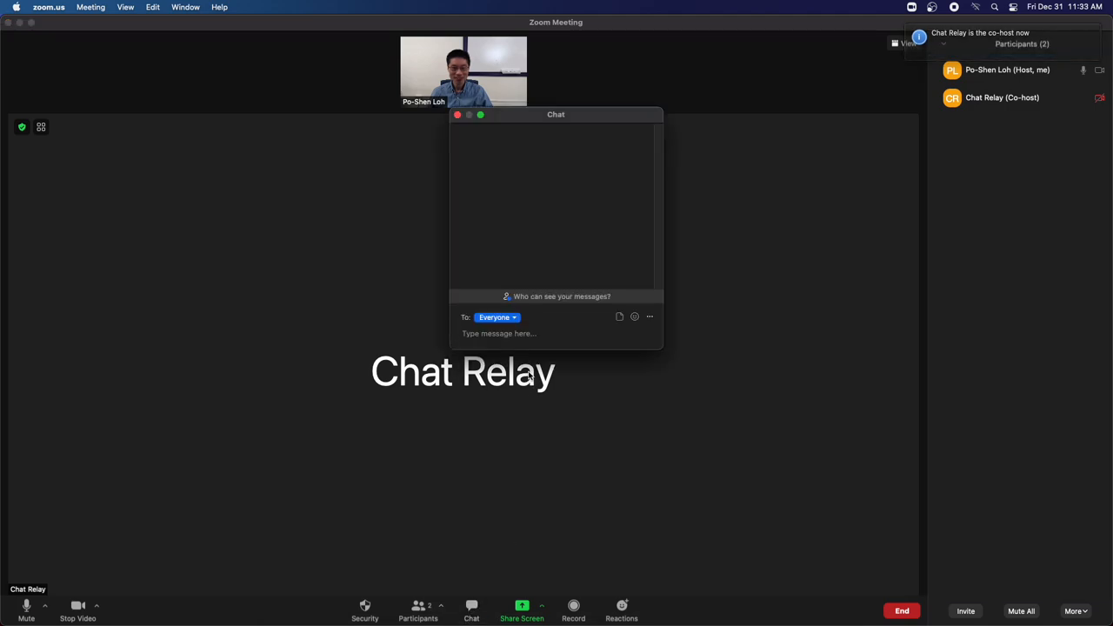
# Step: Send a direct chat message 'Hi everyone!' addressed only to Chat Relay
pyautogui.click(498, 316)
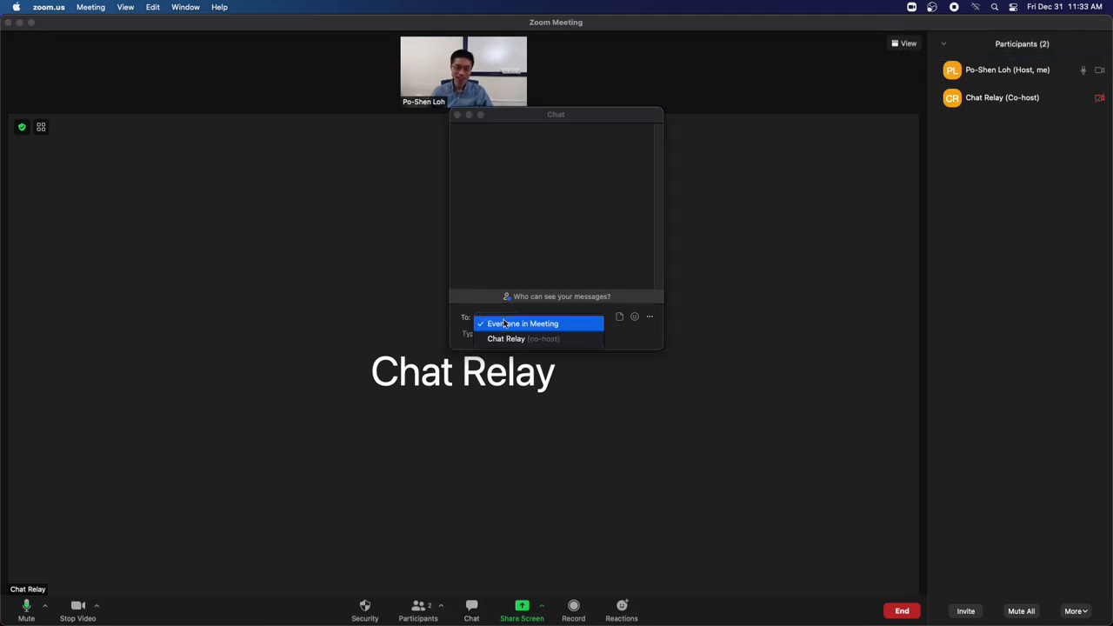
pyautogui.click(506, 337)
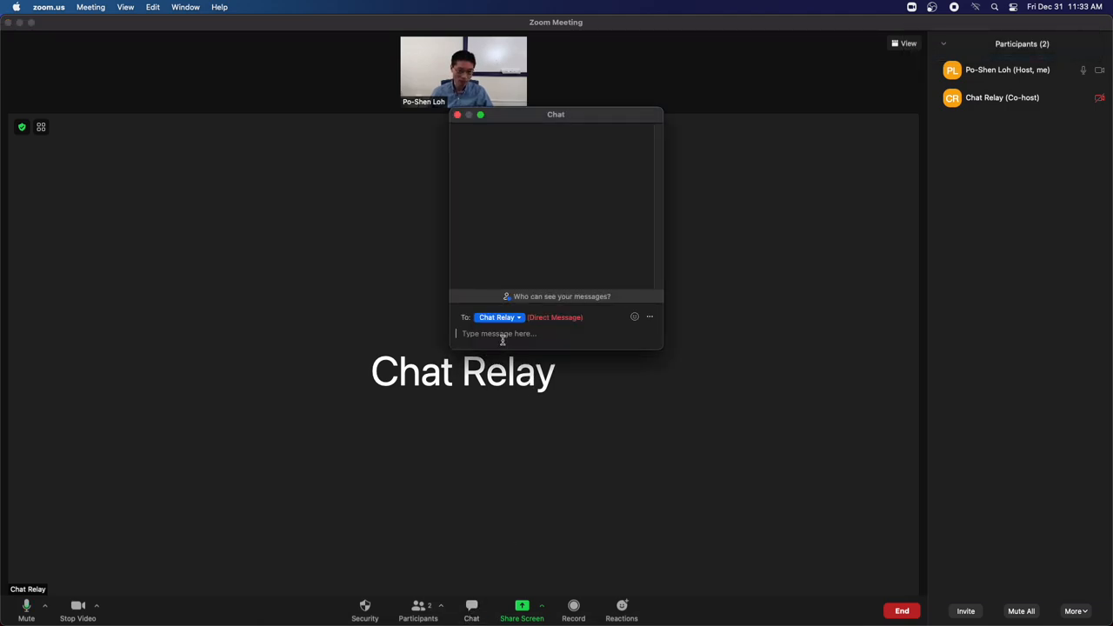
pyautogui.write('H')
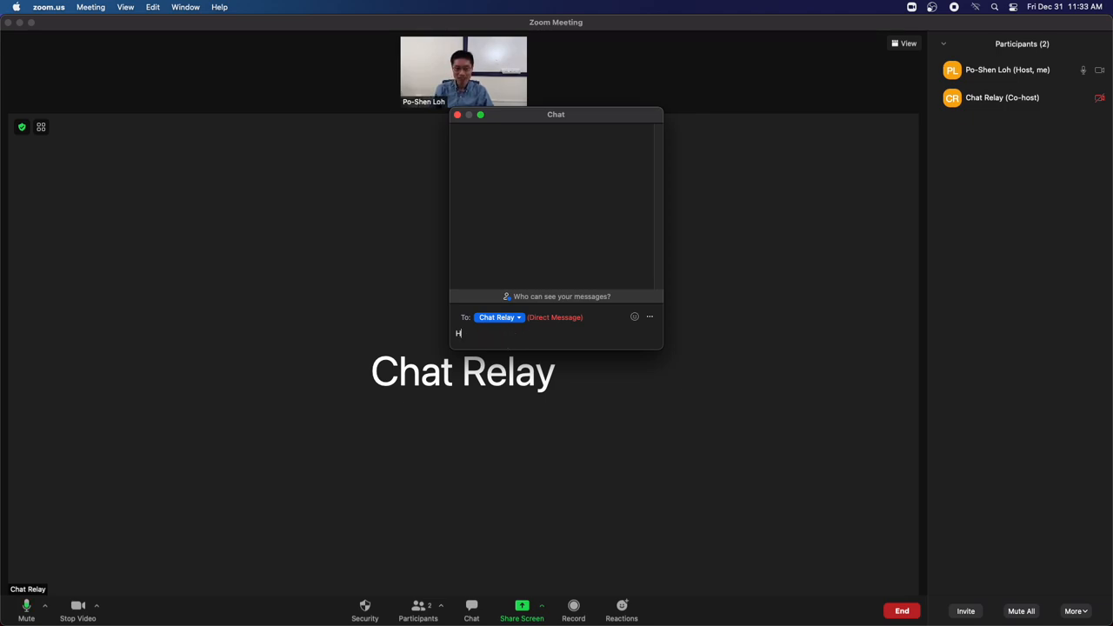
pyautogui.press('Return')
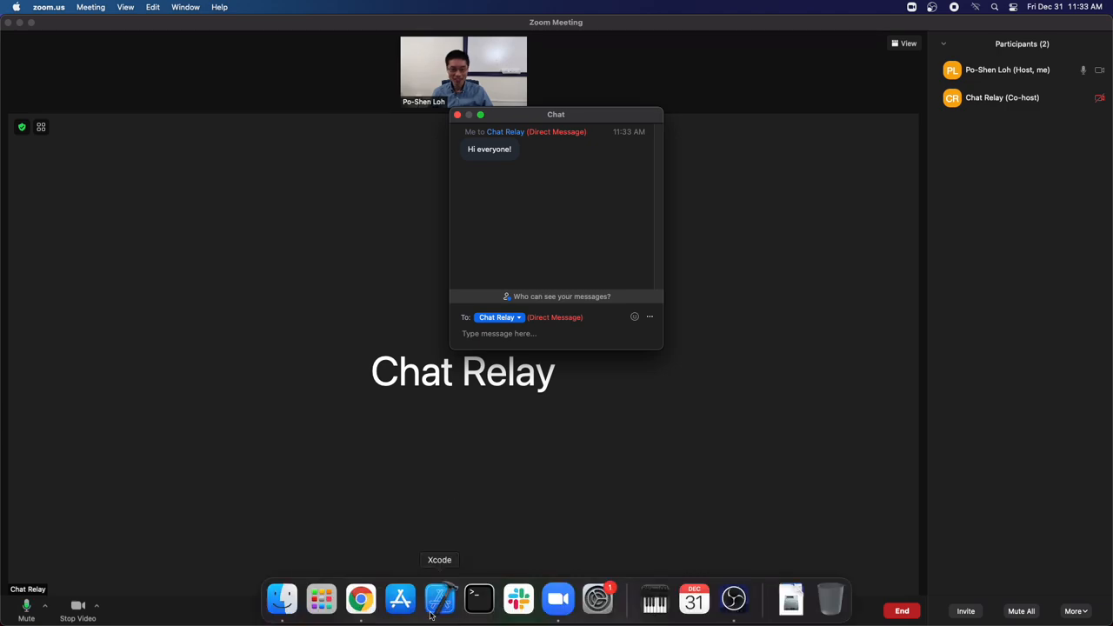
# Step: Send test messages 'Wow another' and 'Next message' to Chat Relay, then dismiss Next message from projection
pyautogui.click(359, 598)
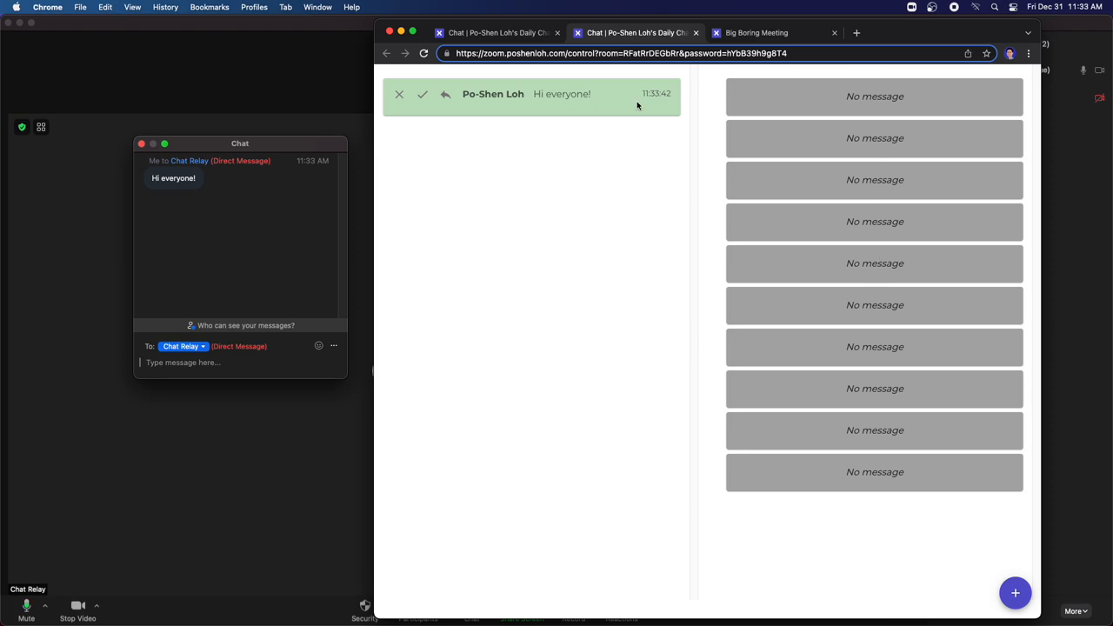
pyautogui.moveTo(581, 177)
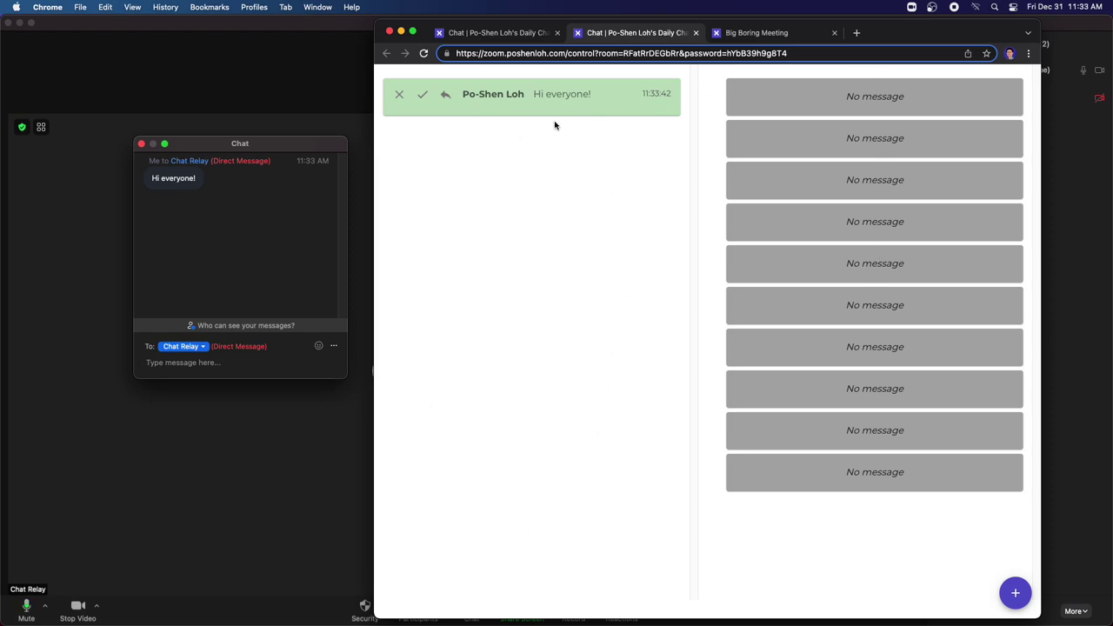
pyautogui.moveTo(503, 259)
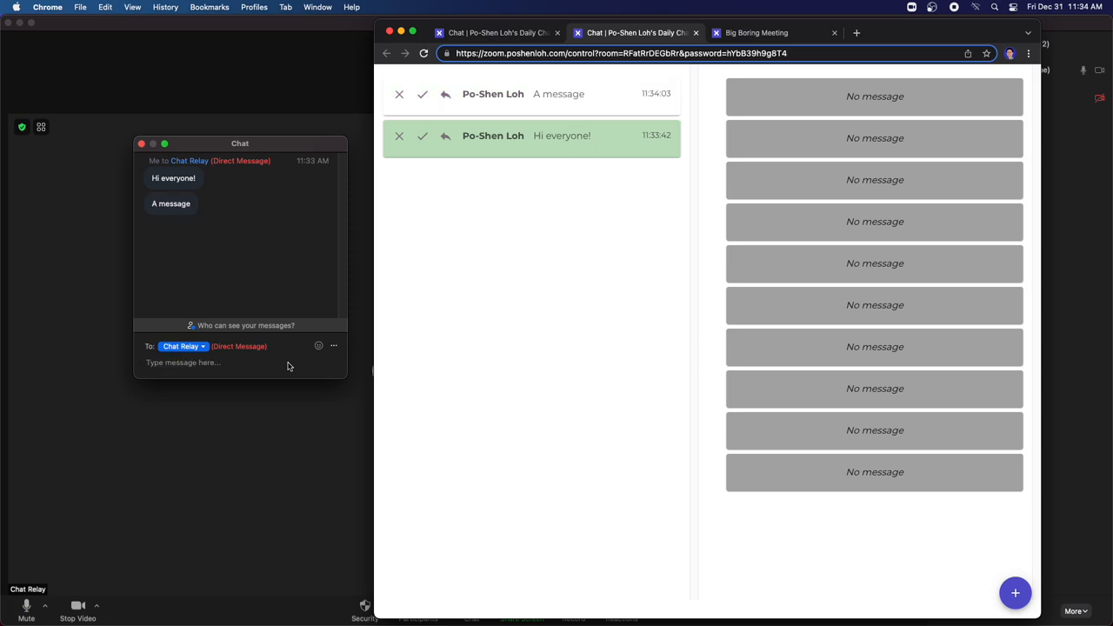
pyautogui.write('Wow another')
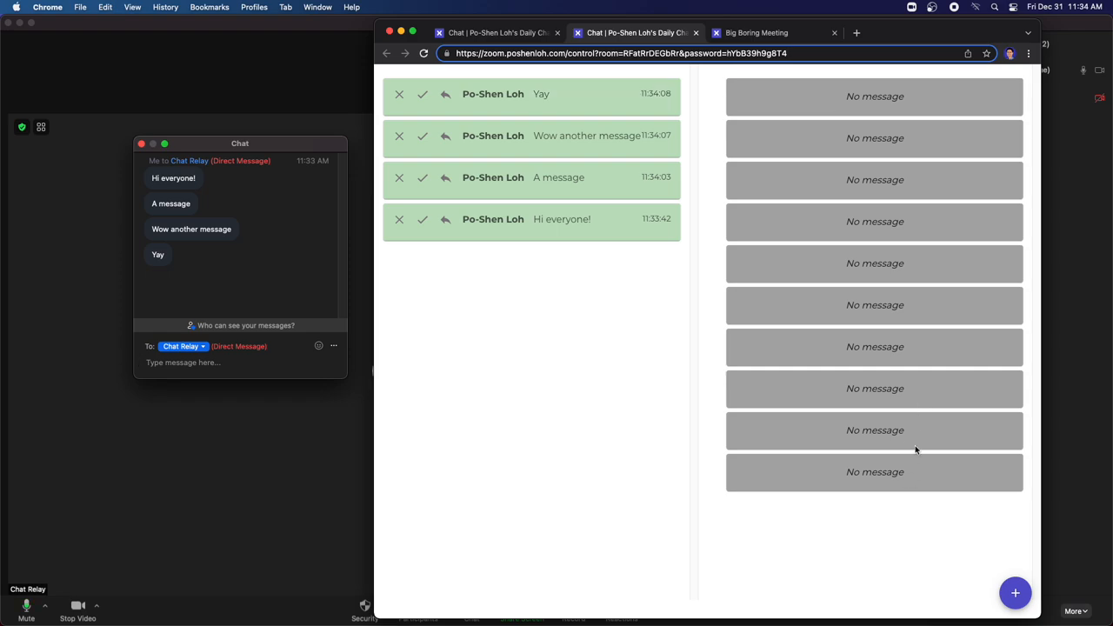
pyautogui.moveTo(922, 76)
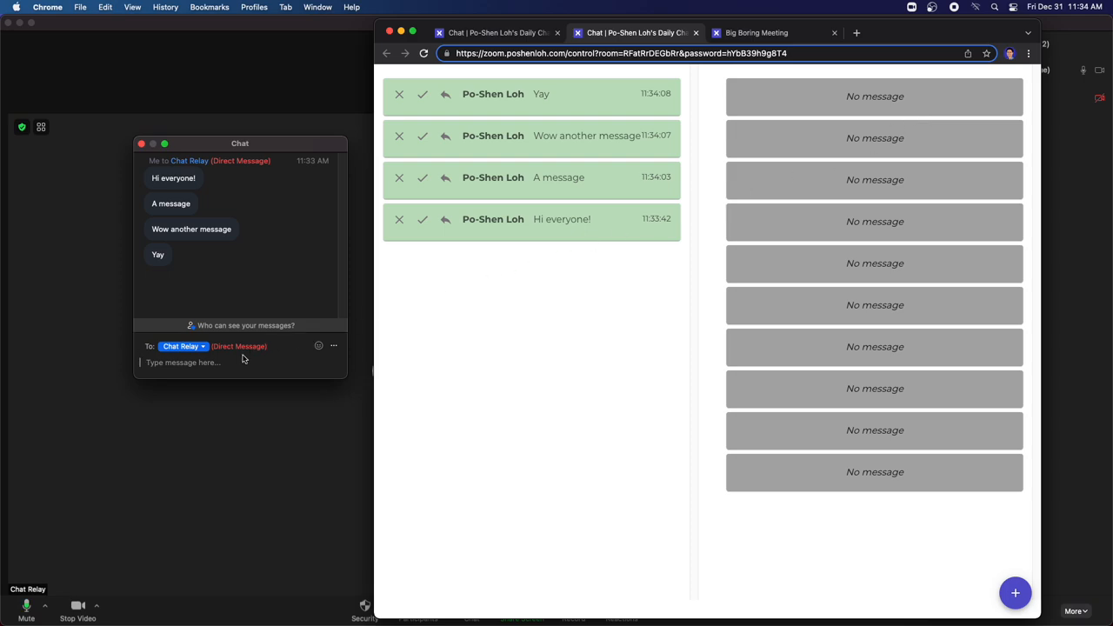
pyautogui.moveTo(268, 351)
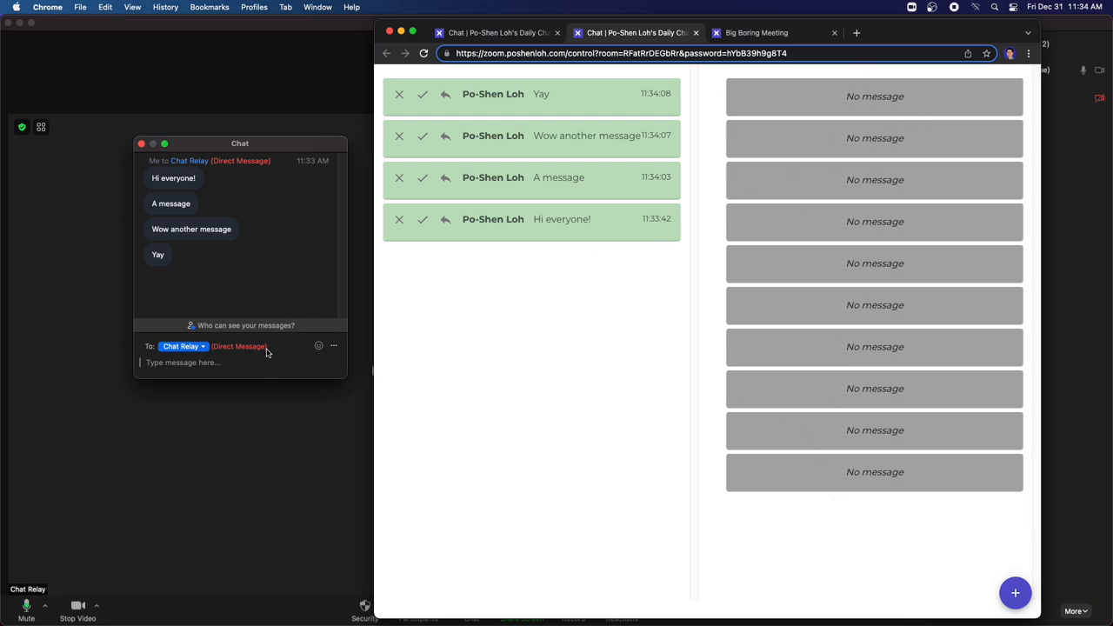
pyautogui.write('Next m')
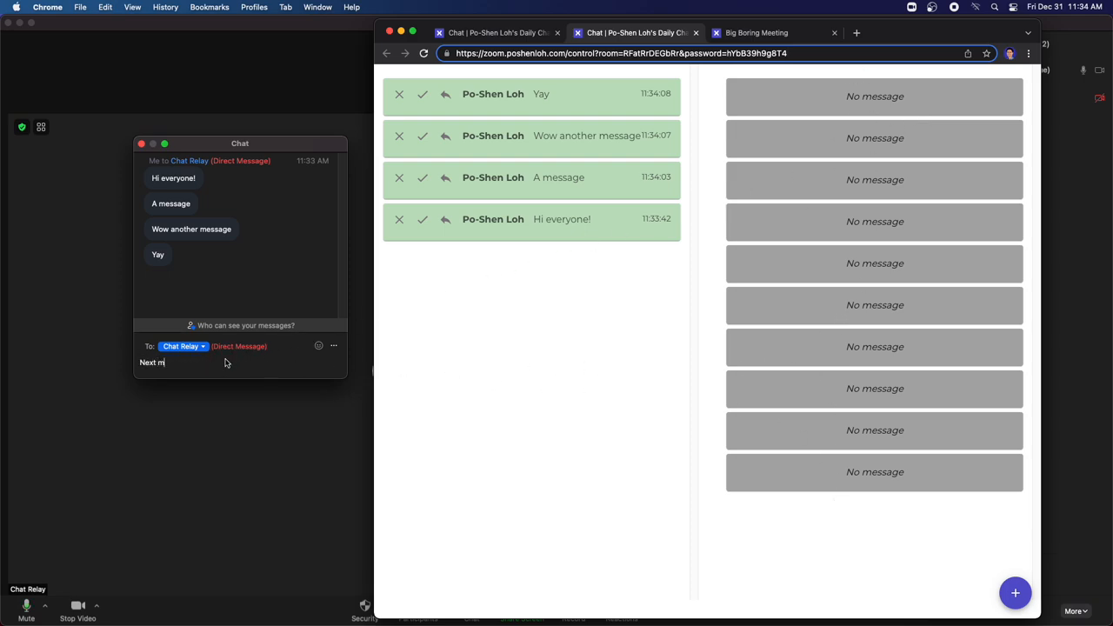
pyautogui.press('Return')
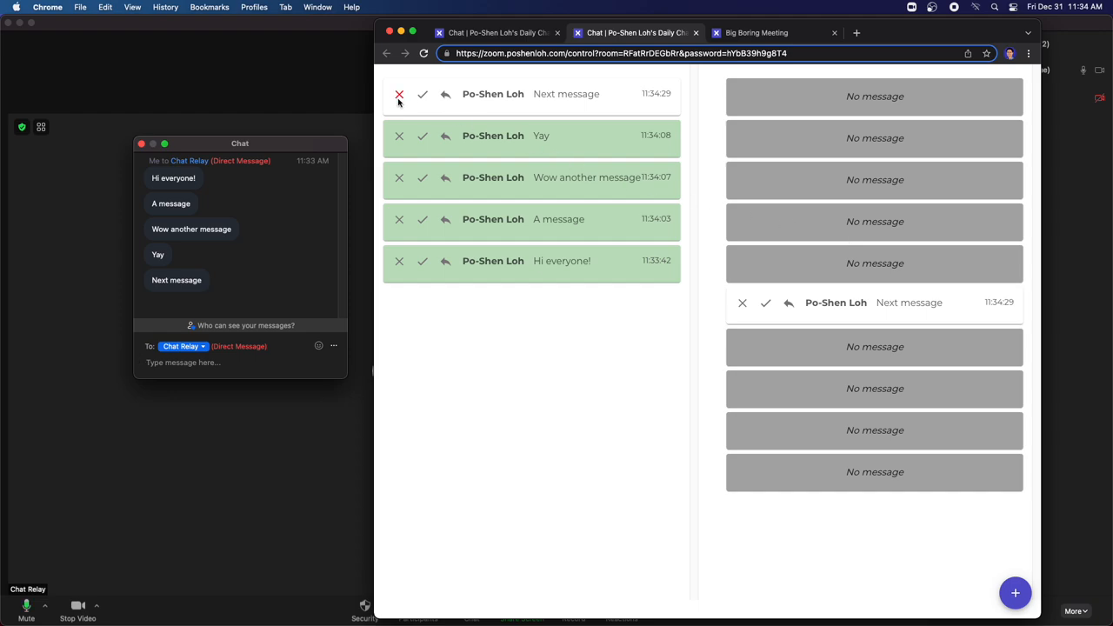
pyautogui.click(400, 94)
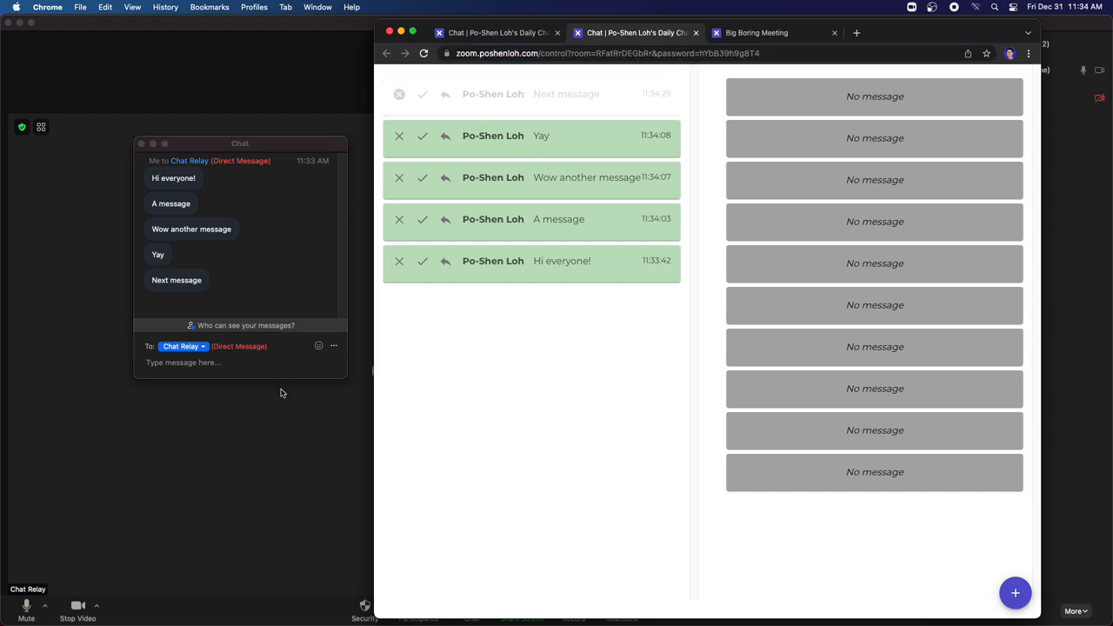
pyautogui.moveTo(292, 382)
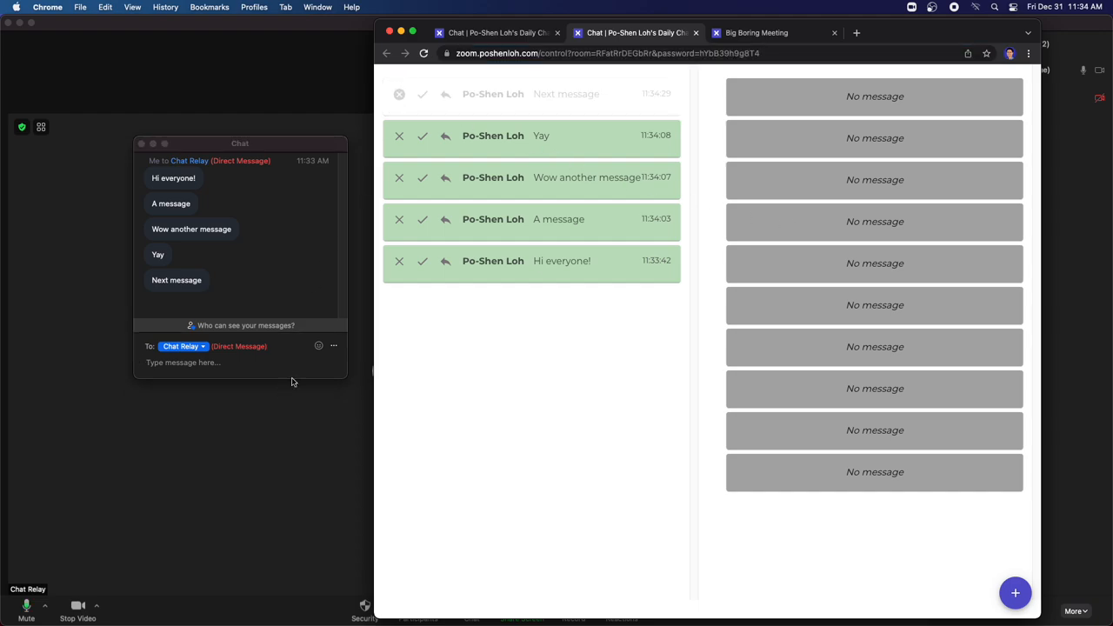
pyautogui.moveTo(359, 598)
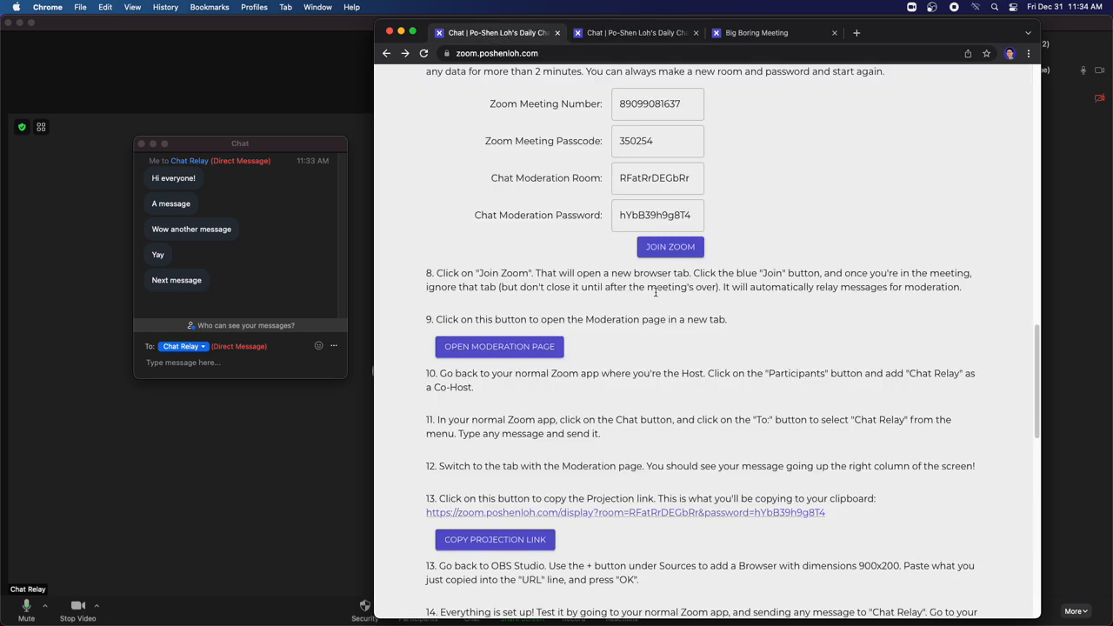
# Step: Scroll the instructions down through steps 13–15 to the Notes section
pyautogui.scroll(-3)
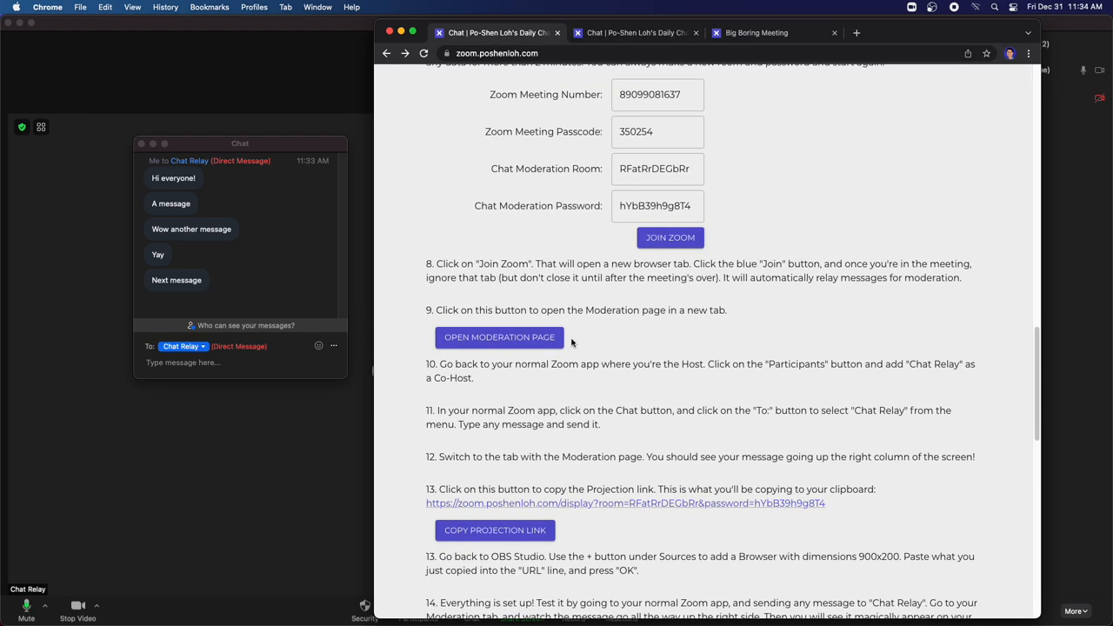
pyautogui.scroll(-3)
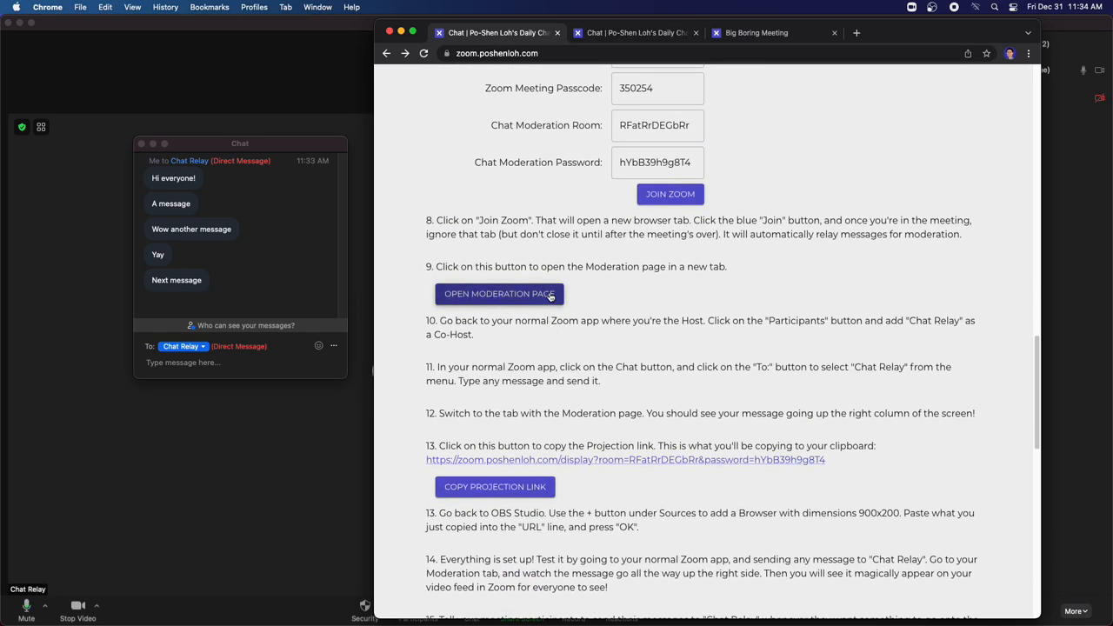
pyautogui.scroll(-3)
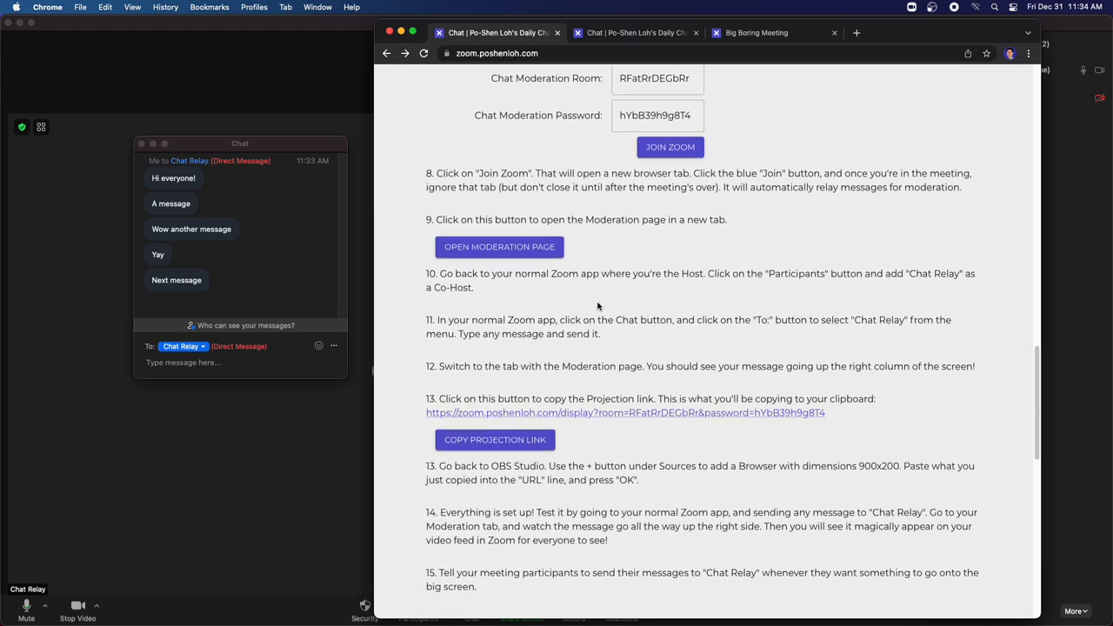
pyautogui.scroll(-3)
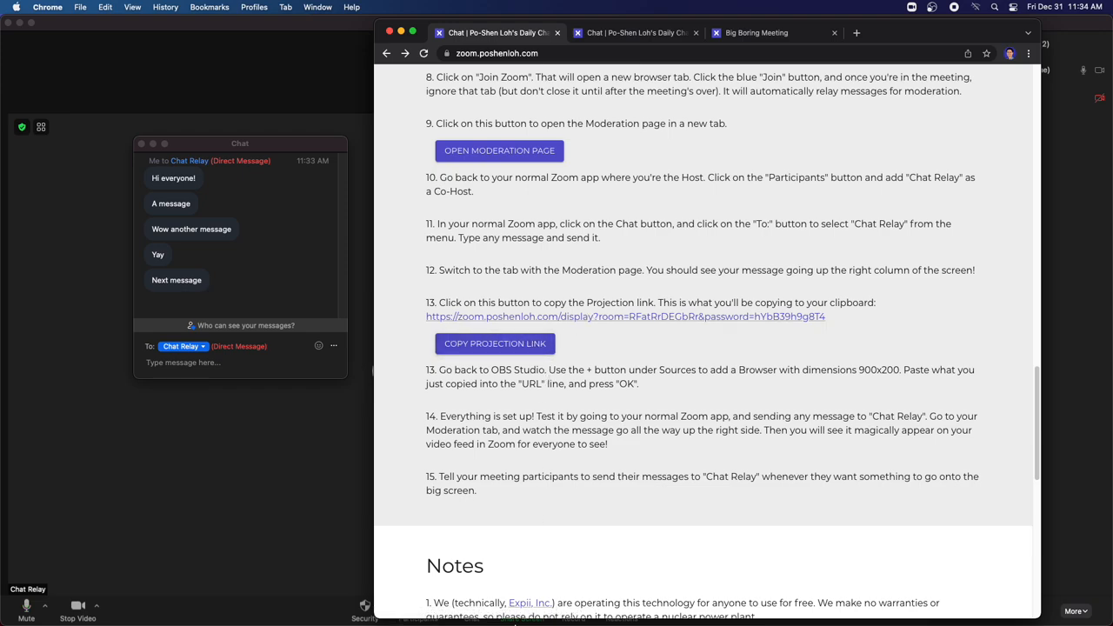
pyautogui.moveTo(598, 598)
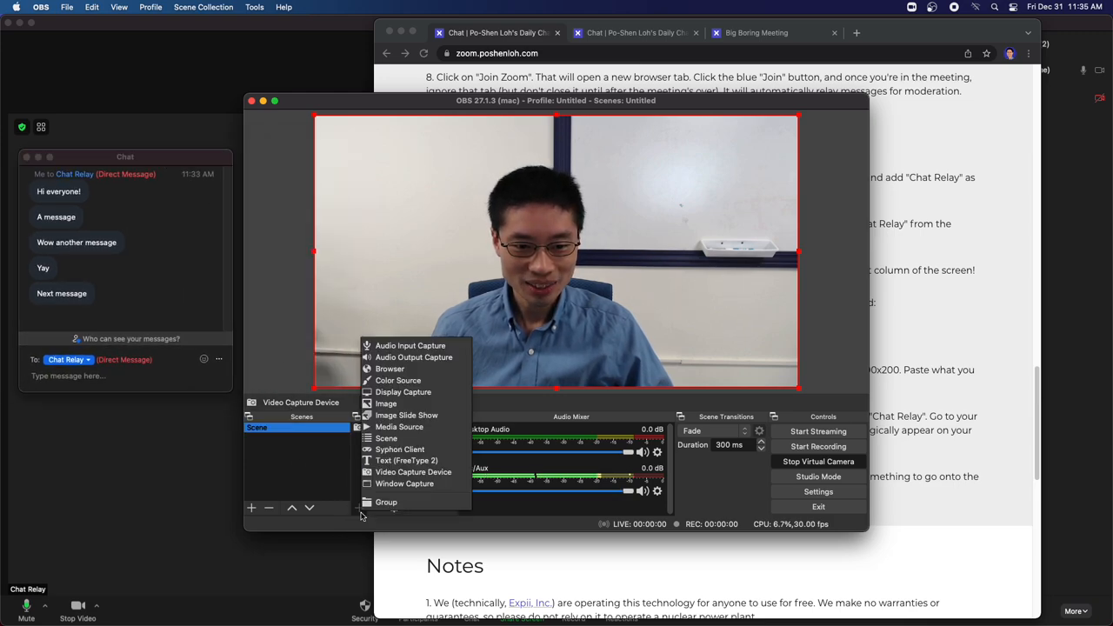
# Step: Add a new Browser source to the OBS scene sized 900×200
pyautogui.click(389, 368)
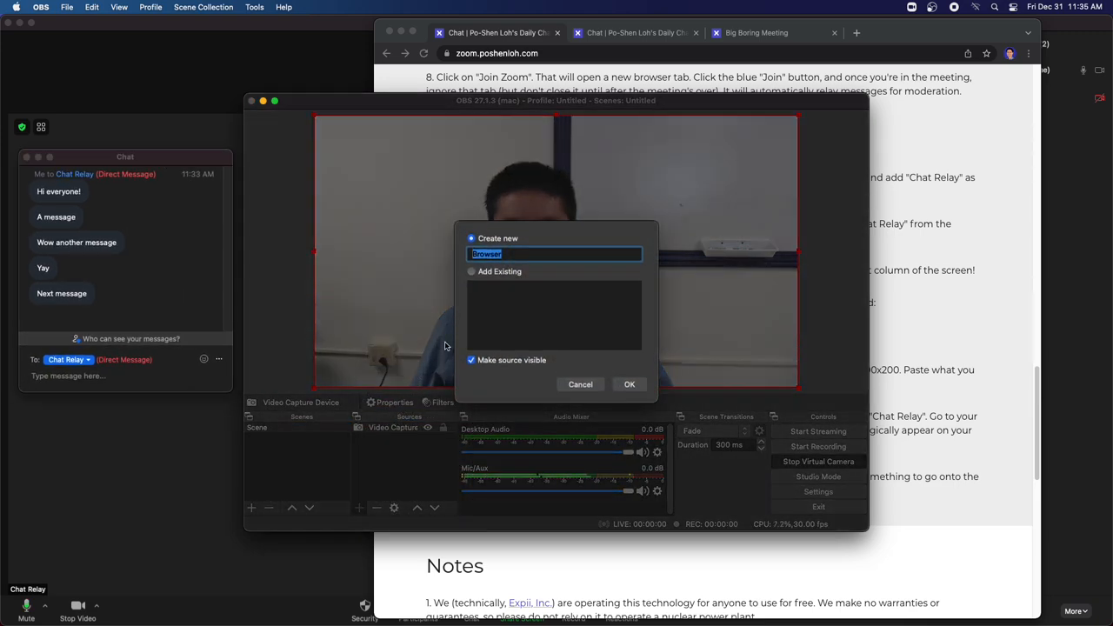
pyautogui.click(630, 384)
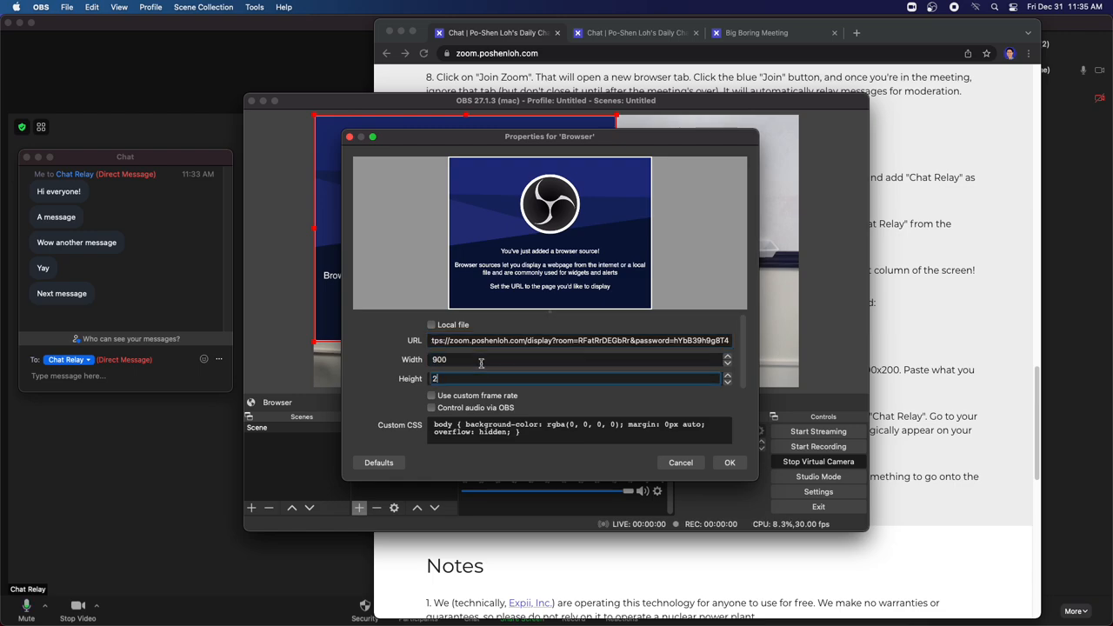
pyautogui.write('00')
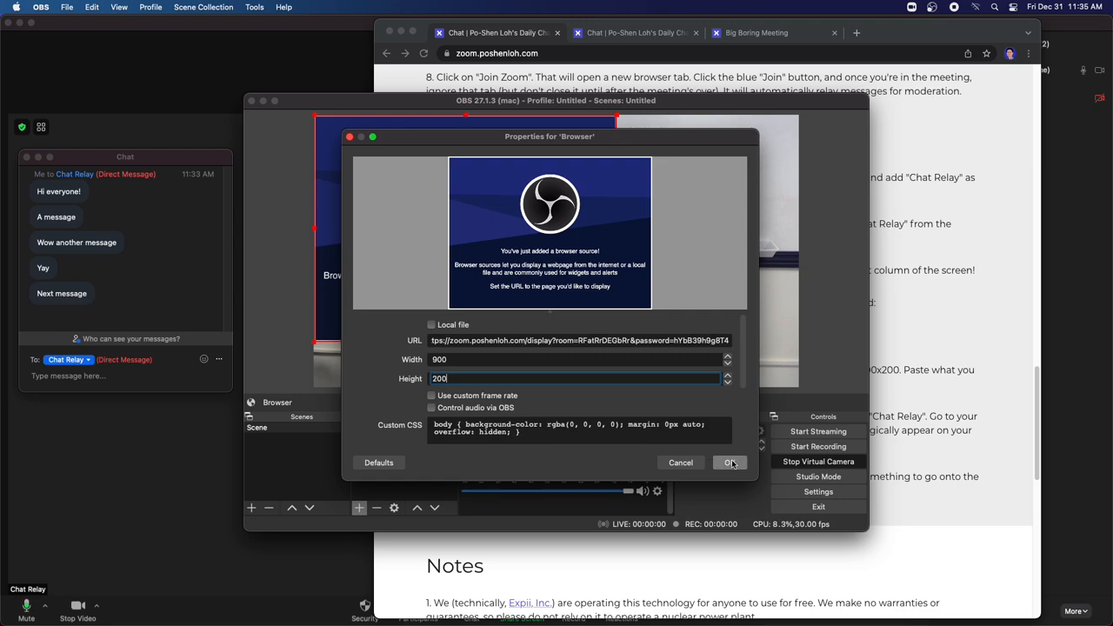
# Step: Drag the chat overlay box to the lower part of the webcam picture
pyautogui.click(728, 463)
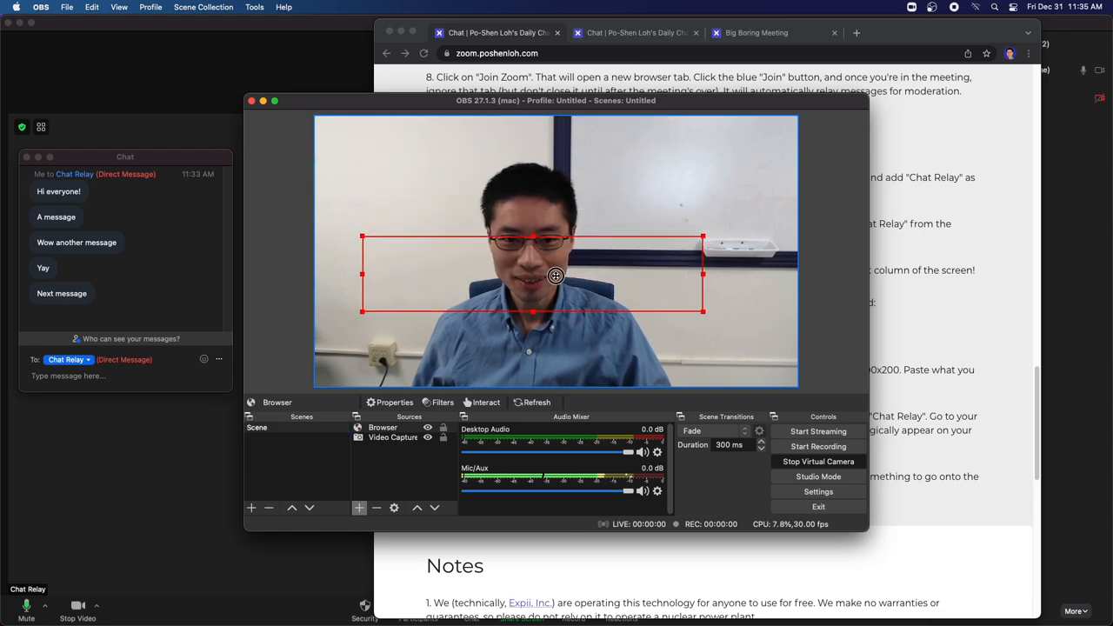
pyautogui.moveTo(556, 274); pyautogui.dragTo(567, 346)
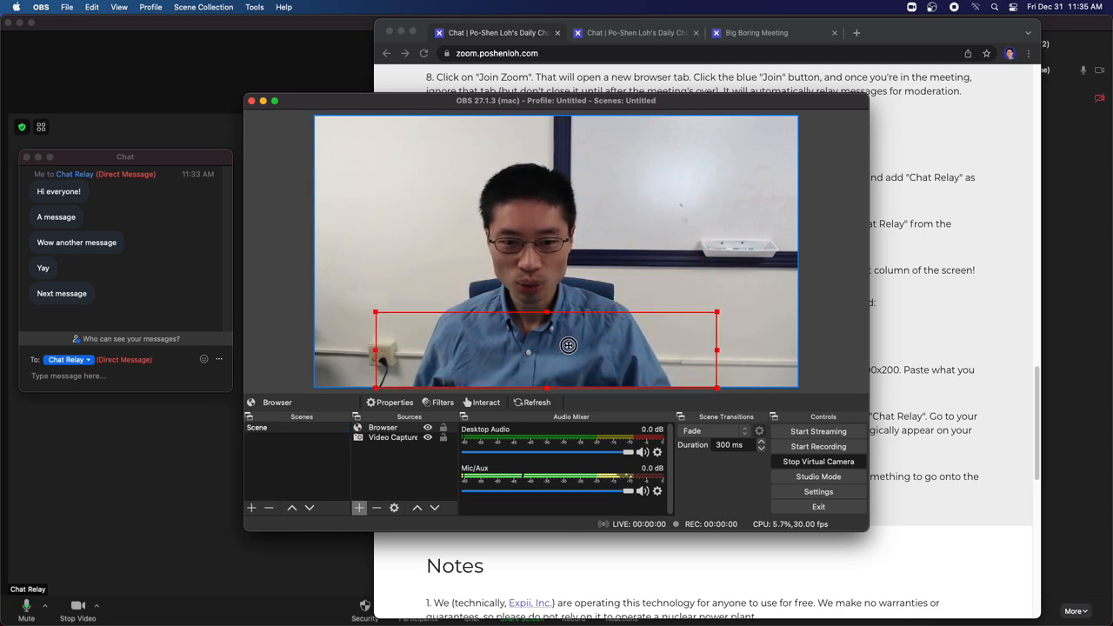
pyautogui.moveTo(569, 344); pyautogui.dragTo(574, 327)
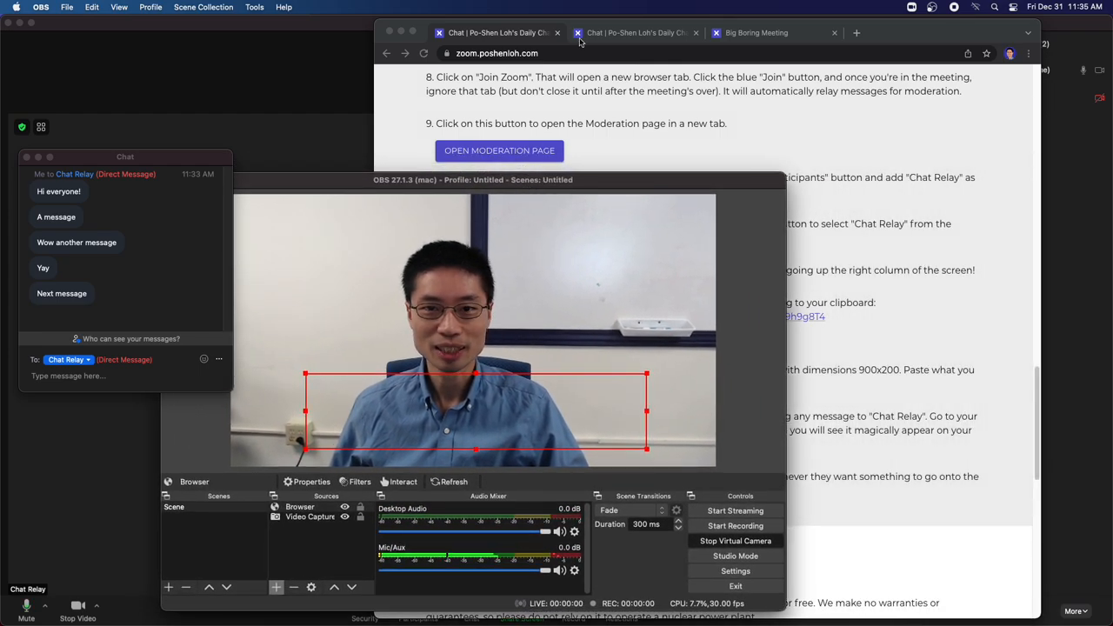
# Step: Narrow the moderation page beside the meeting and send Chat Relay 'Let's try again'
pyautogui.click(499, 149)
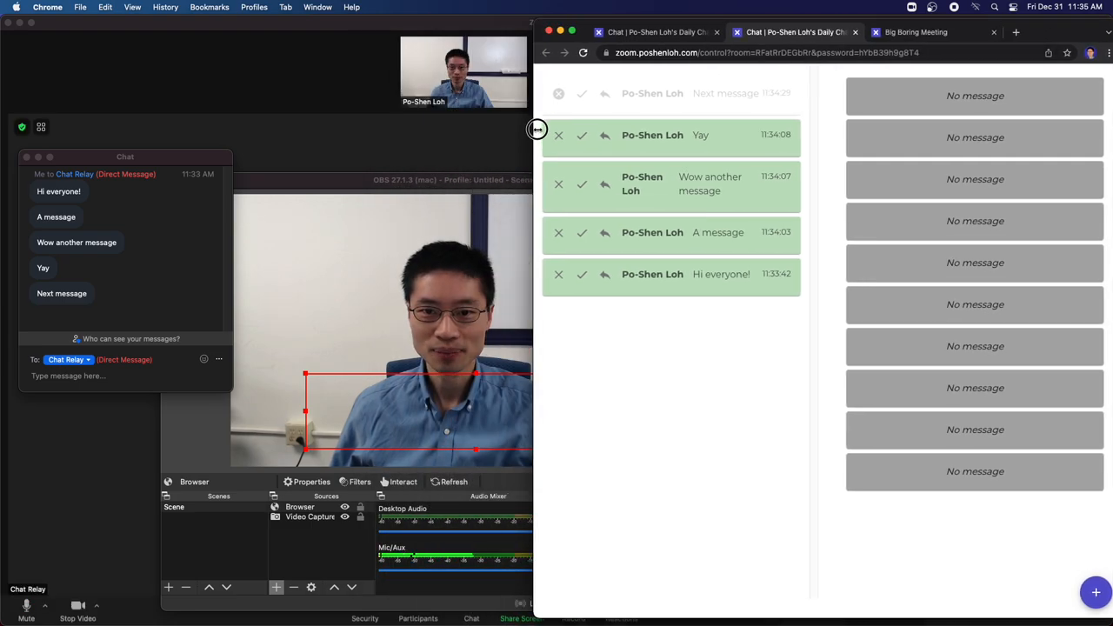
pyautogui.moveTo(536, 129); pyautogui.dragTo(617, 129)
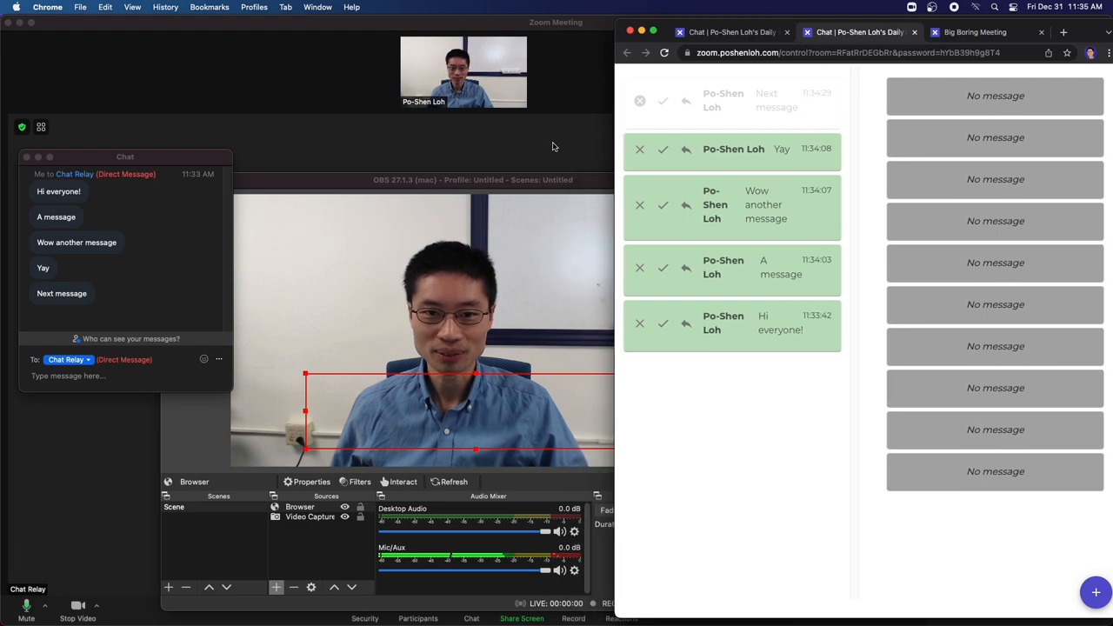
pyautogui.click(448, 185)
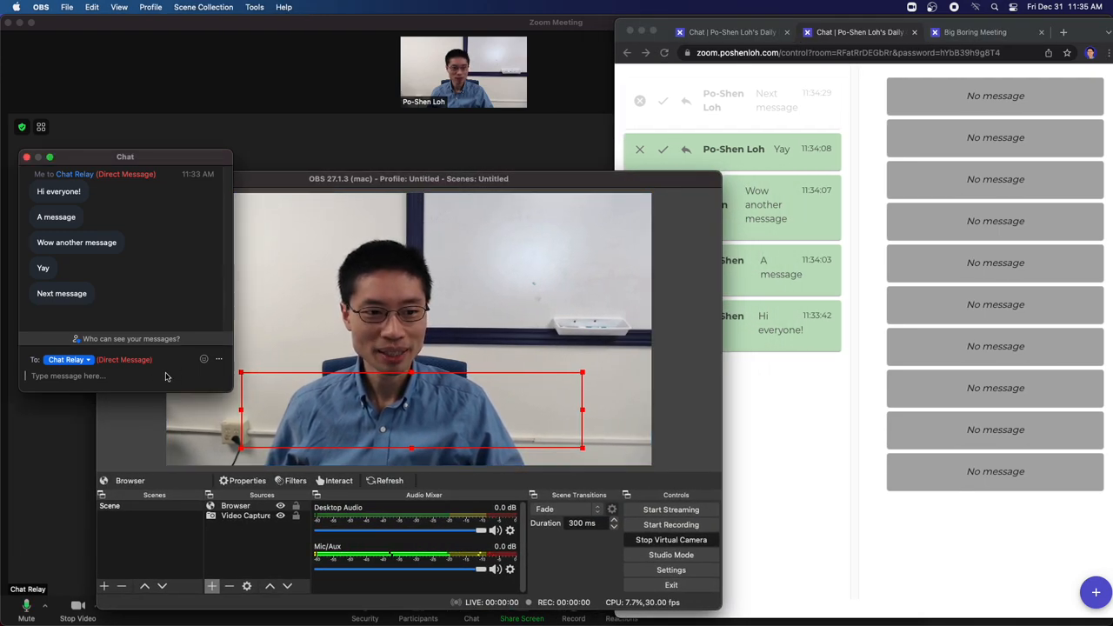
pyautogui.write("Let's t")
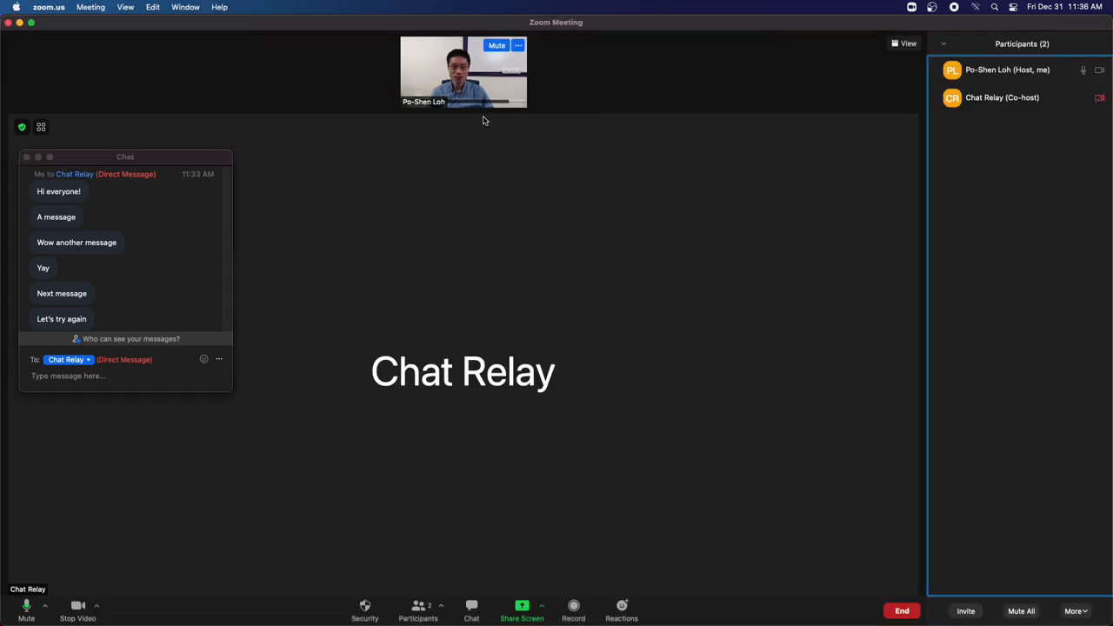
# Step: Send Chat Relay 'Another message!' and bring the moderation browser forward
pyautogui.click(518, 46)
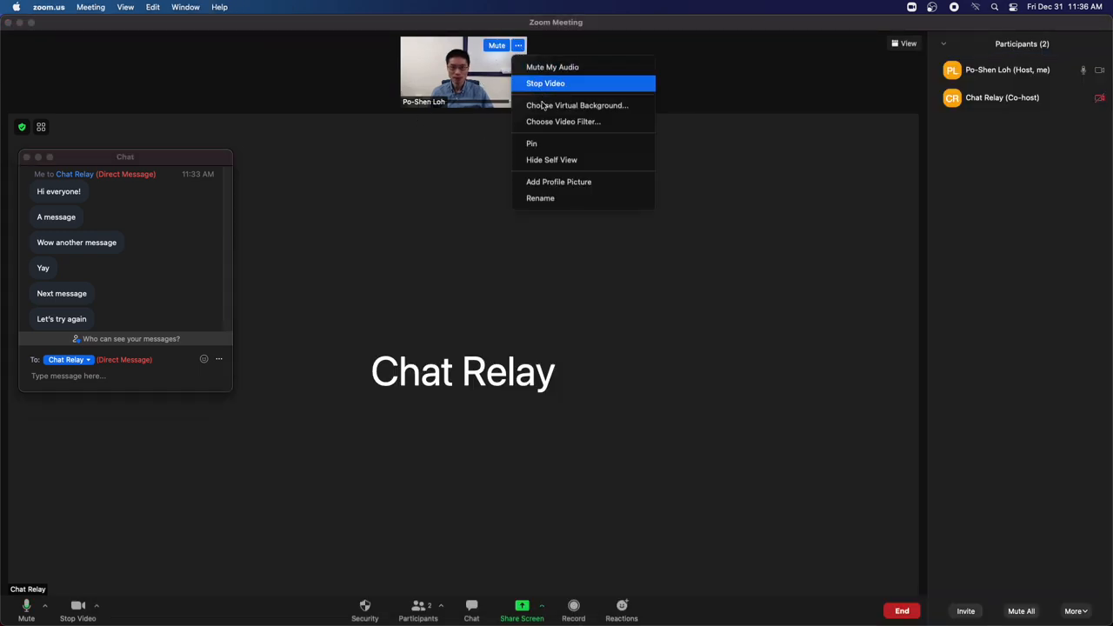
pyautogui.click(532, 142)
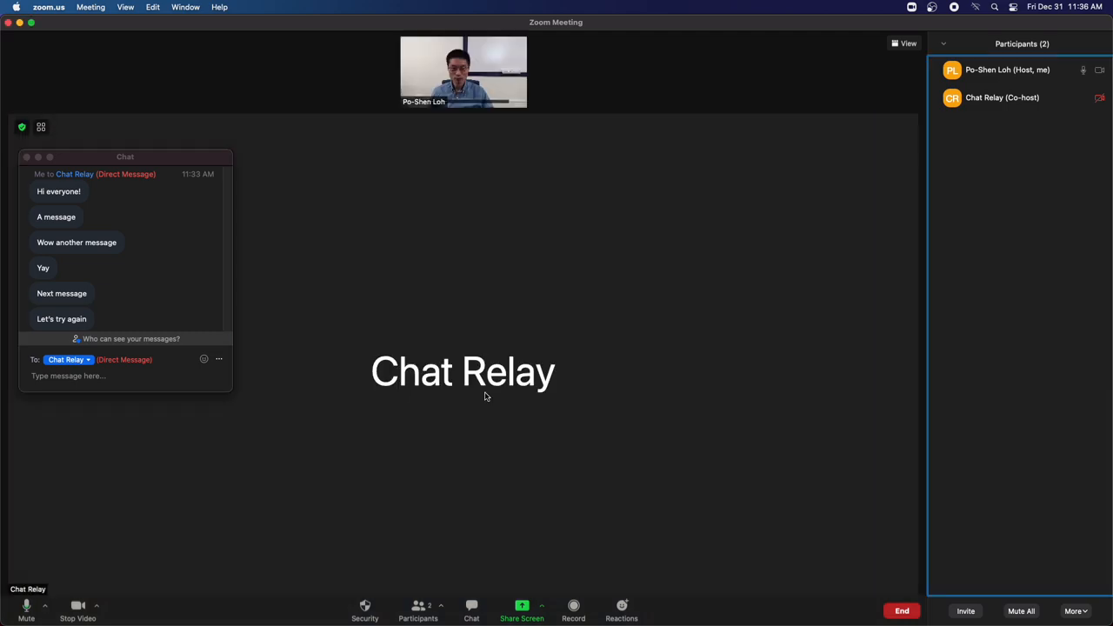
pyautogui.moveTo(508, 108)
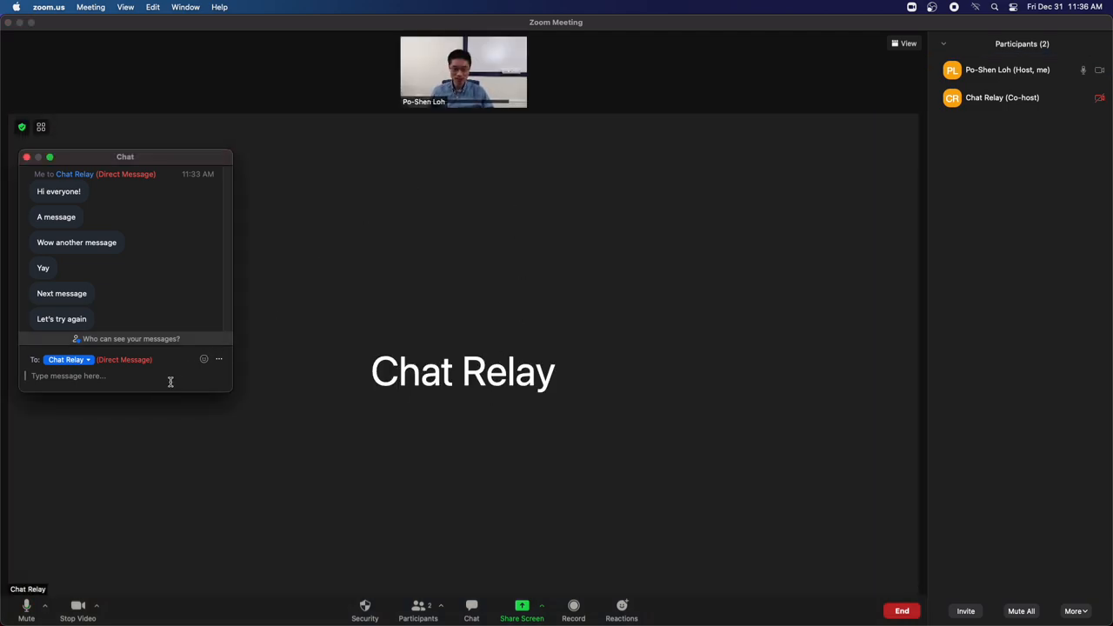
pyautogui.write('Ano')
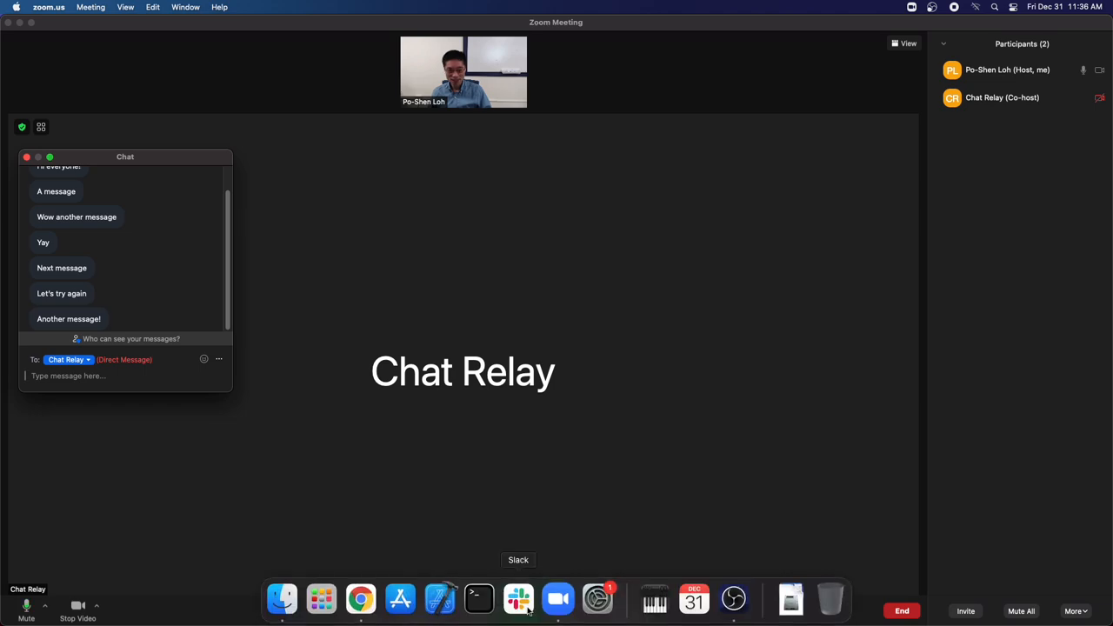
pyautogui.click(734, 598)
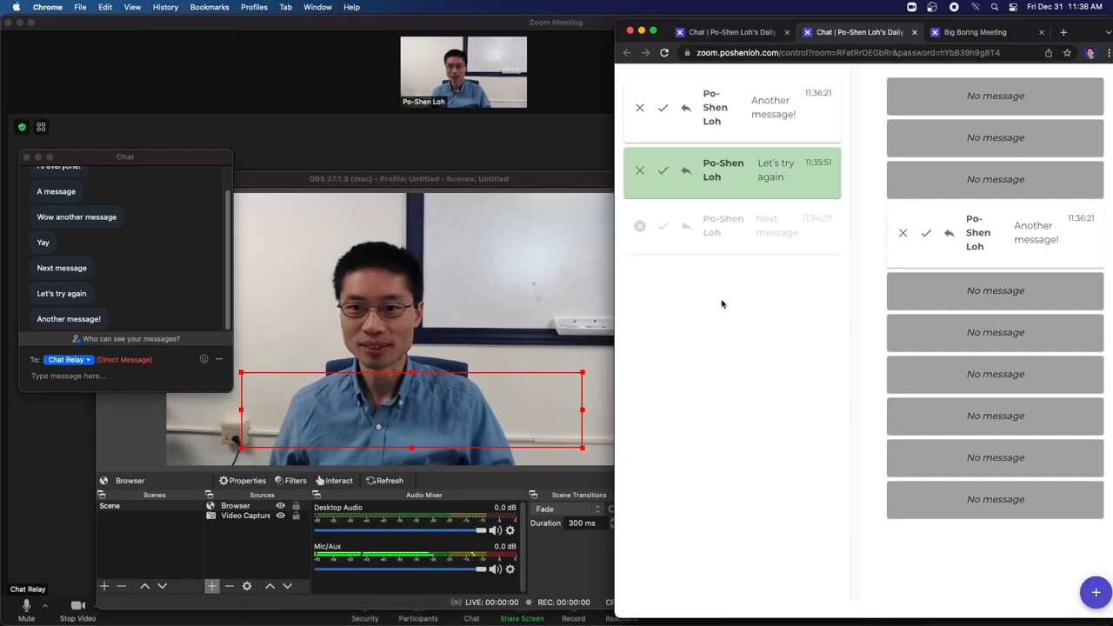
# Step: Approve 'Another message!' and a new 'More!' so both caption the camera feed
pyautogui.click(662, 108)
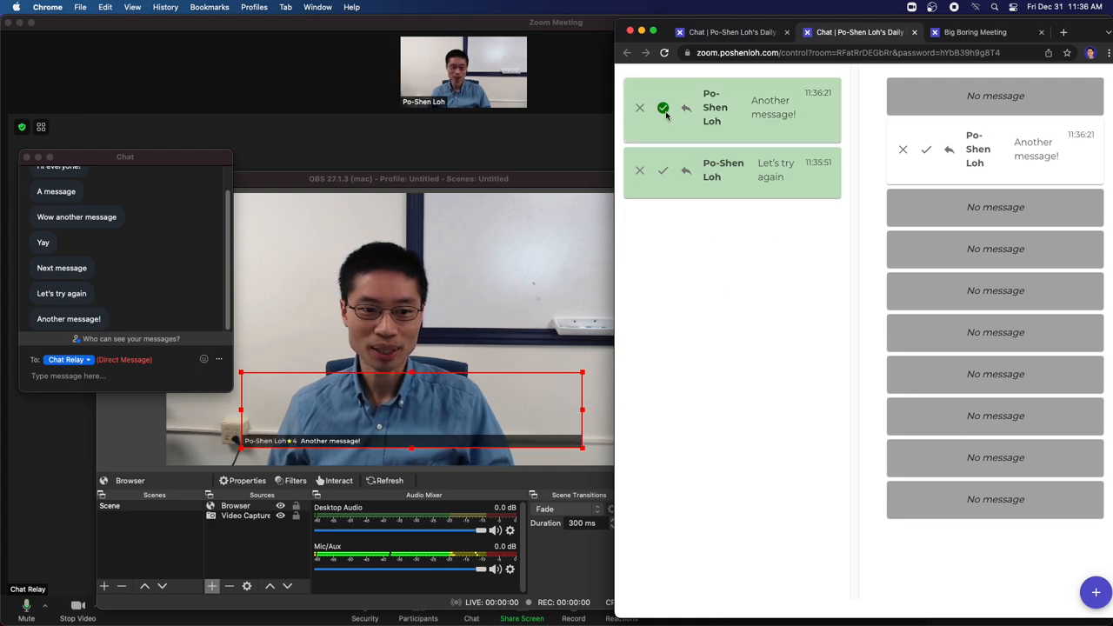
pyautogui.write('M')
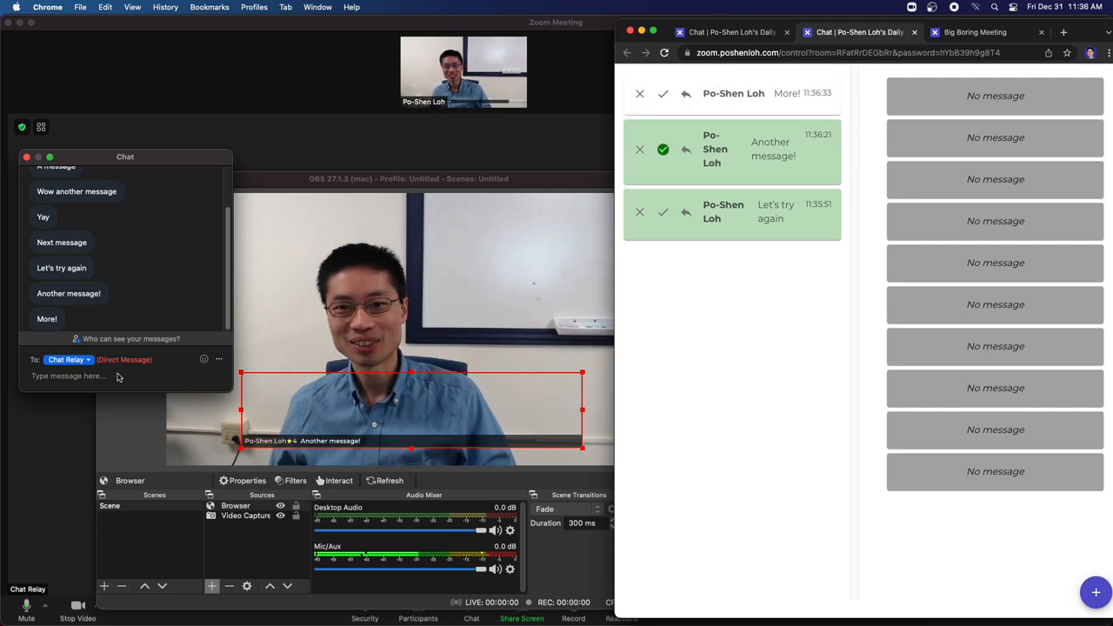
pyautogui.click(662, 94)
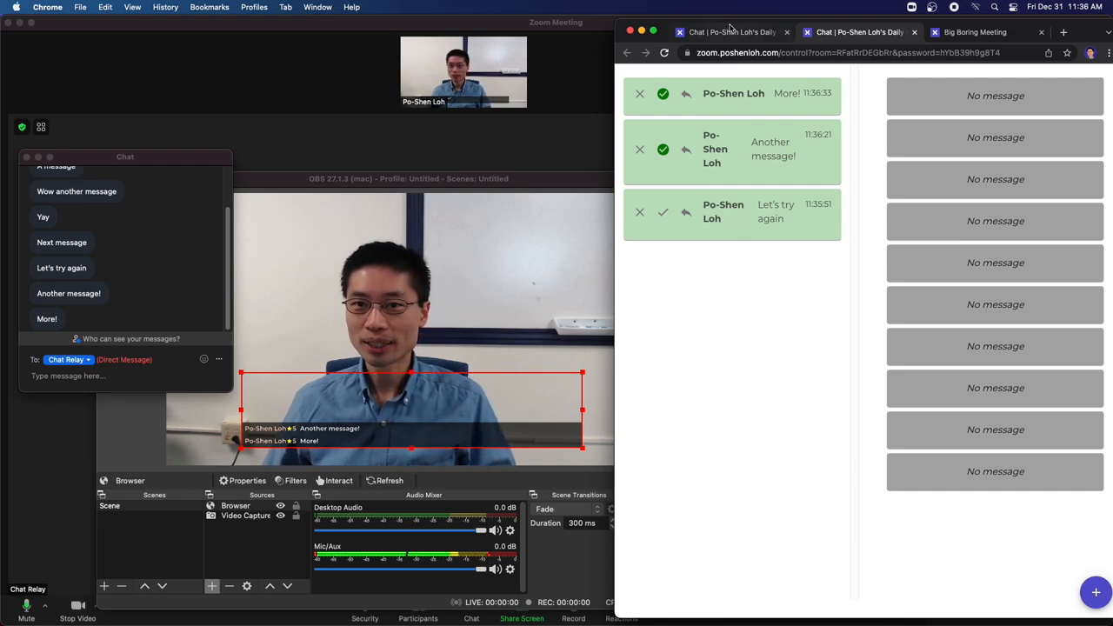
pyautogui.click(730, 31)
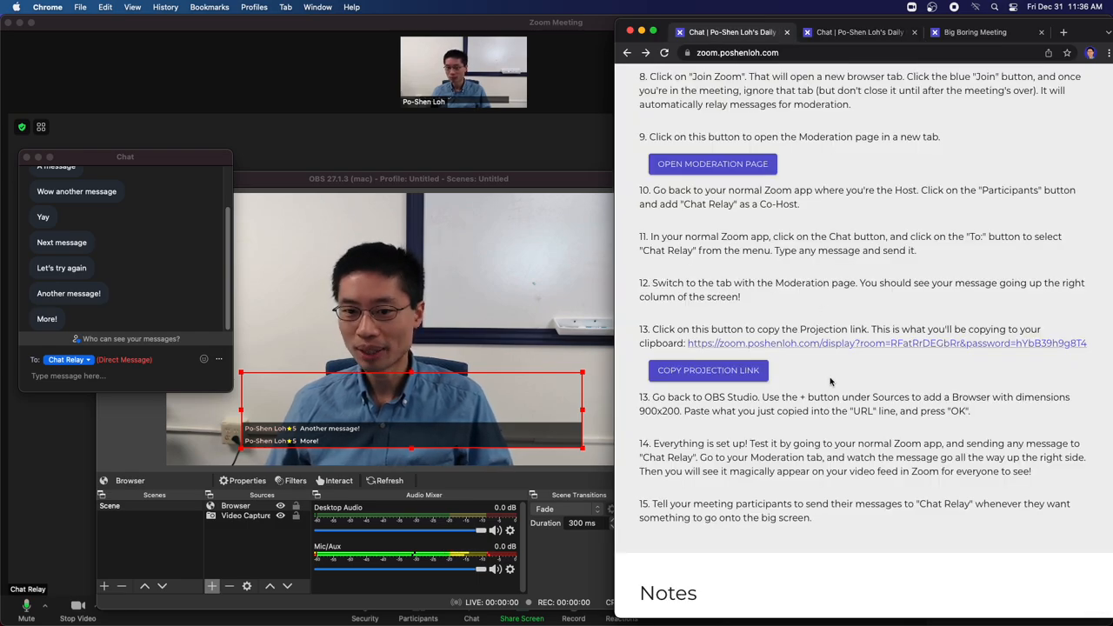
pyautogui.scroll(3)
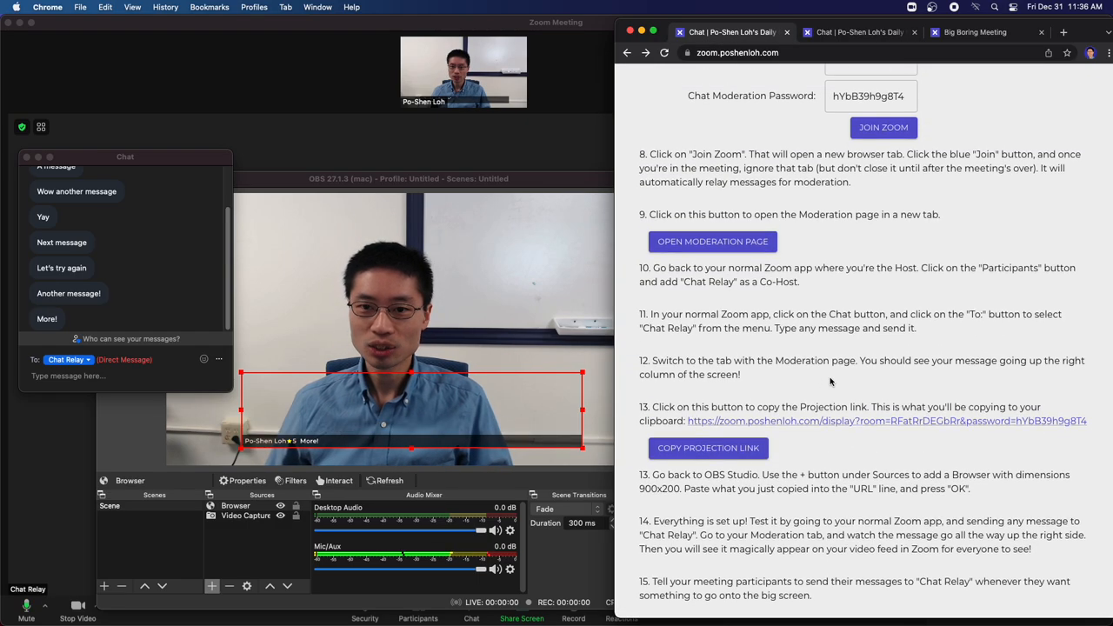
pyautogui.scroll(3)
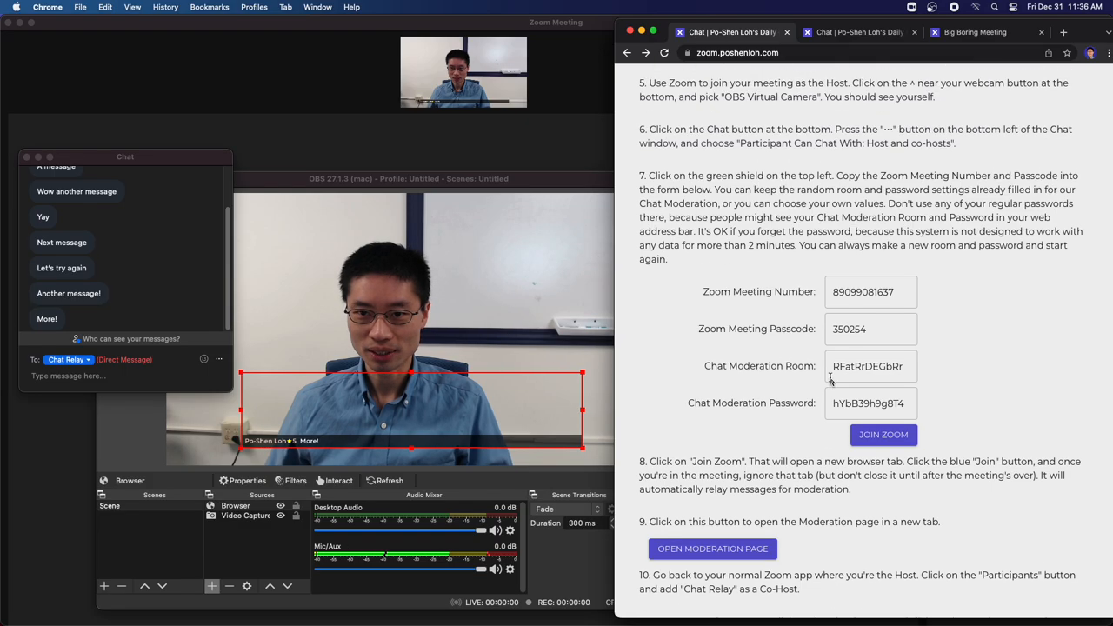
pyautogui.scroll(3)
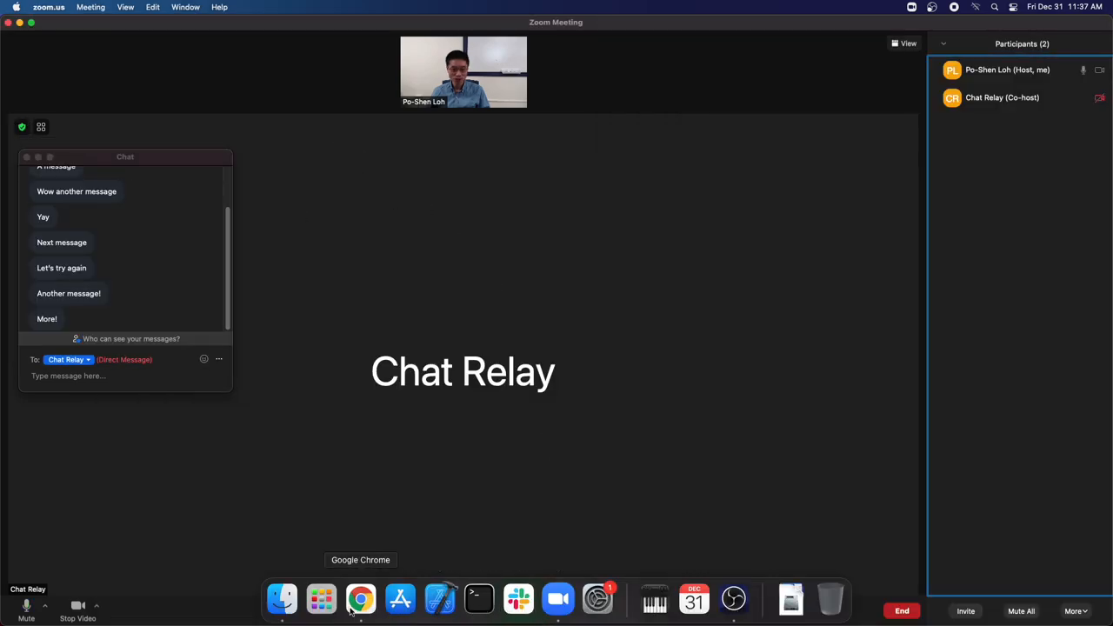
pyautogui.click(360, 598)
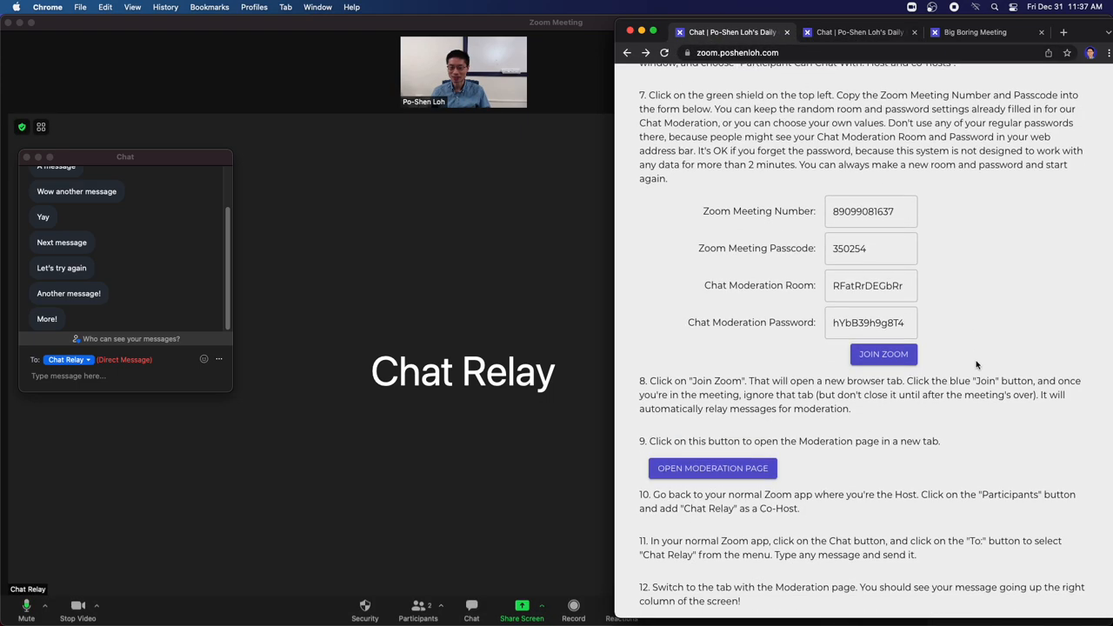
pyautogui.scroll(-3)
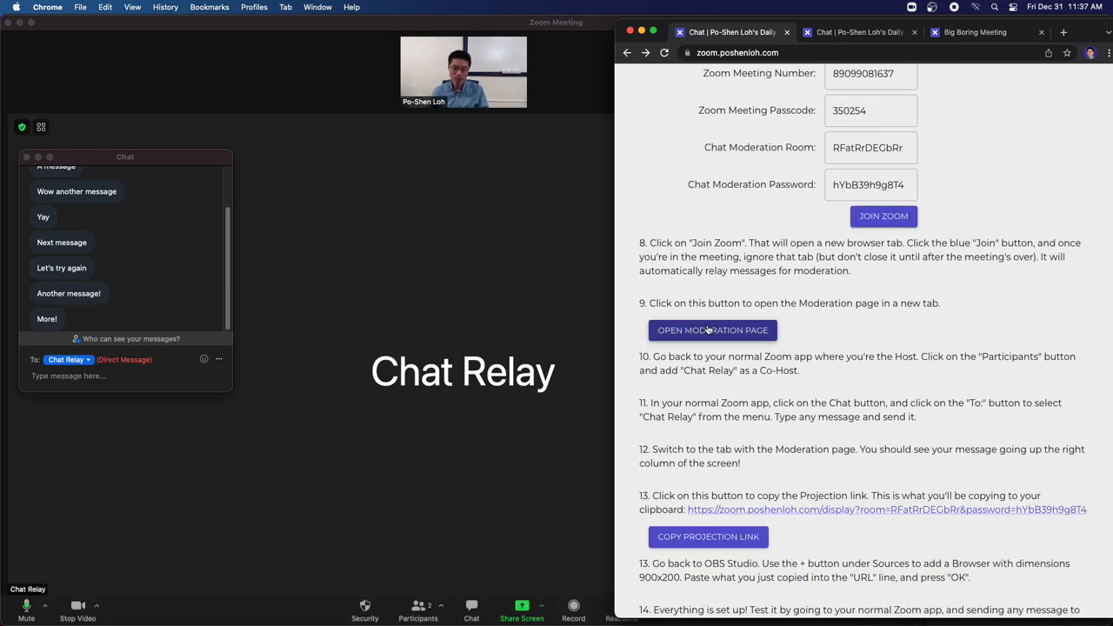
pyautogui.scroll(-3)
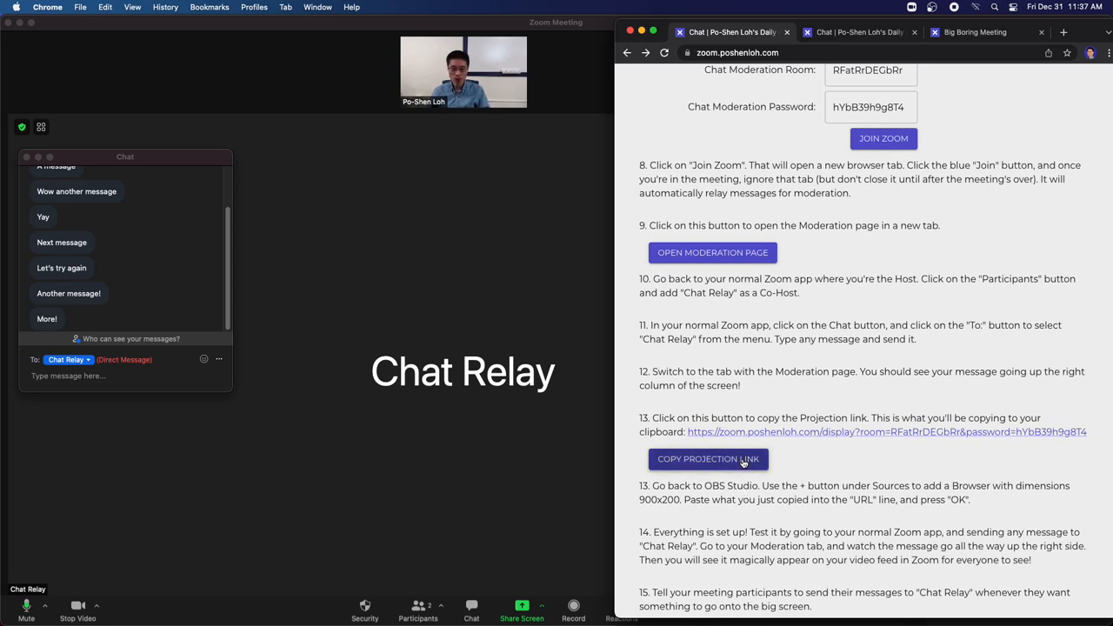
pyautogui.scroll(3)
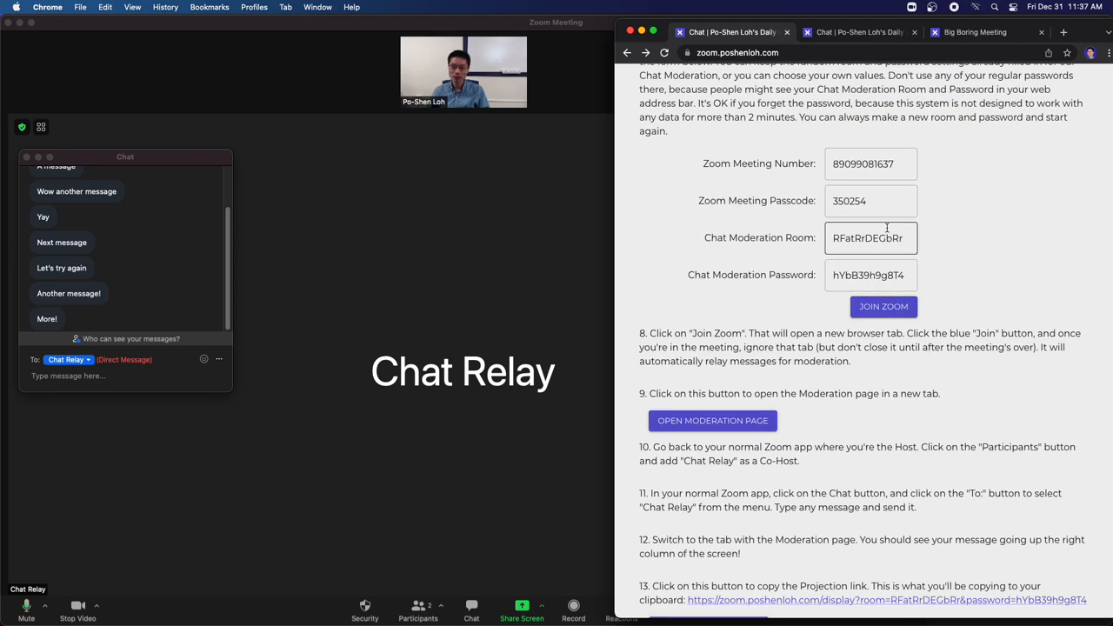
pyautogui.scroll(-3)
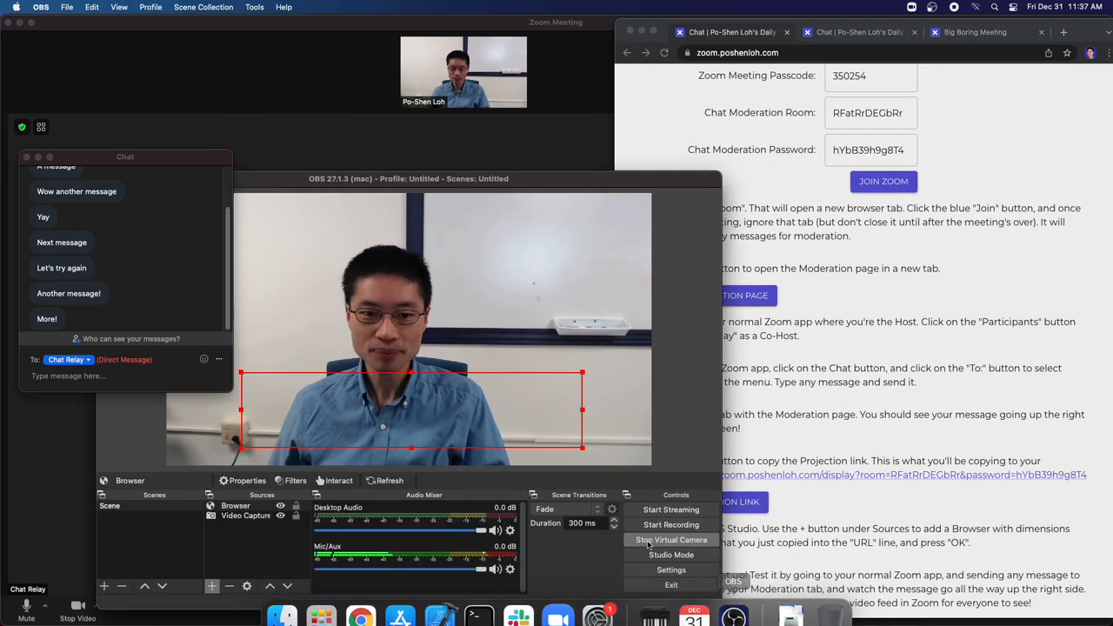
# Step: Show the Browser source properties and select its full projection URL
pyautogui.click(671, 539)
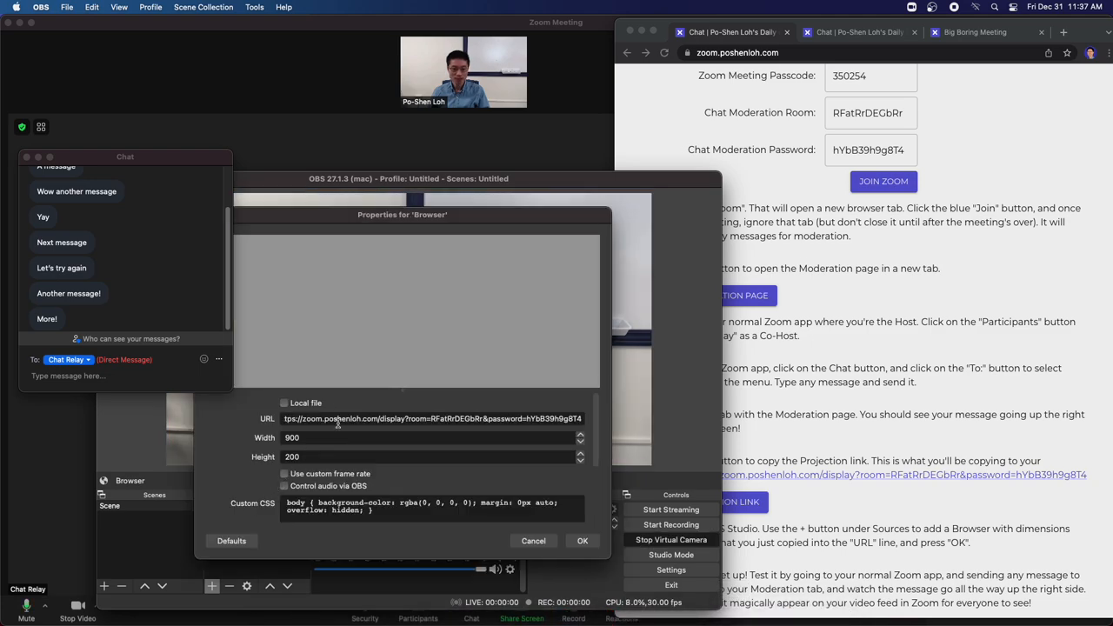
pyautogui.tripleClick(431, 418)
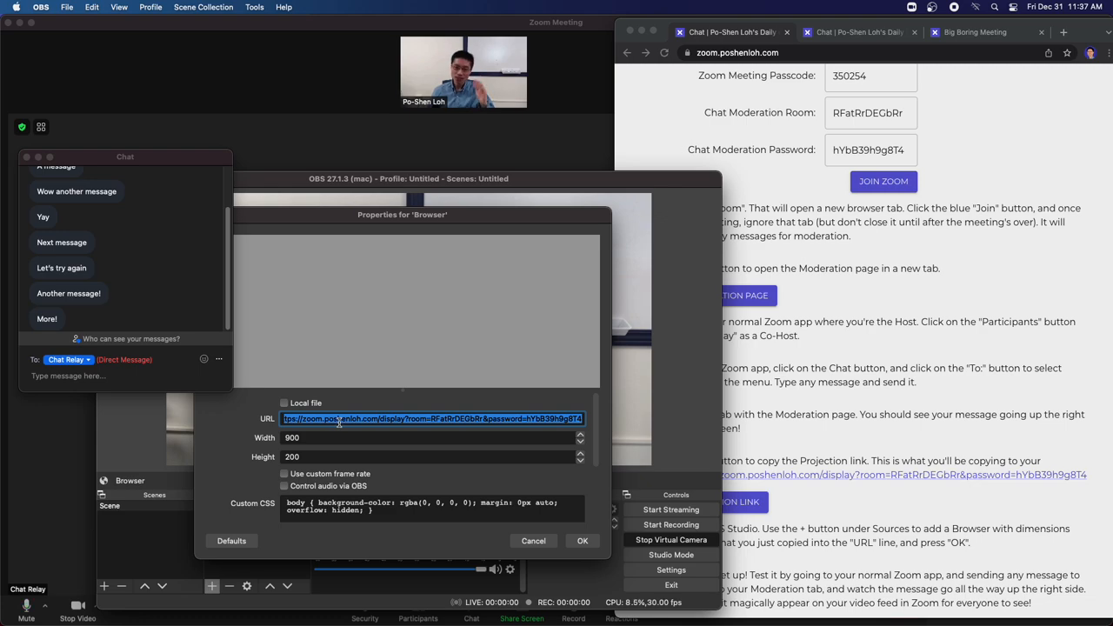